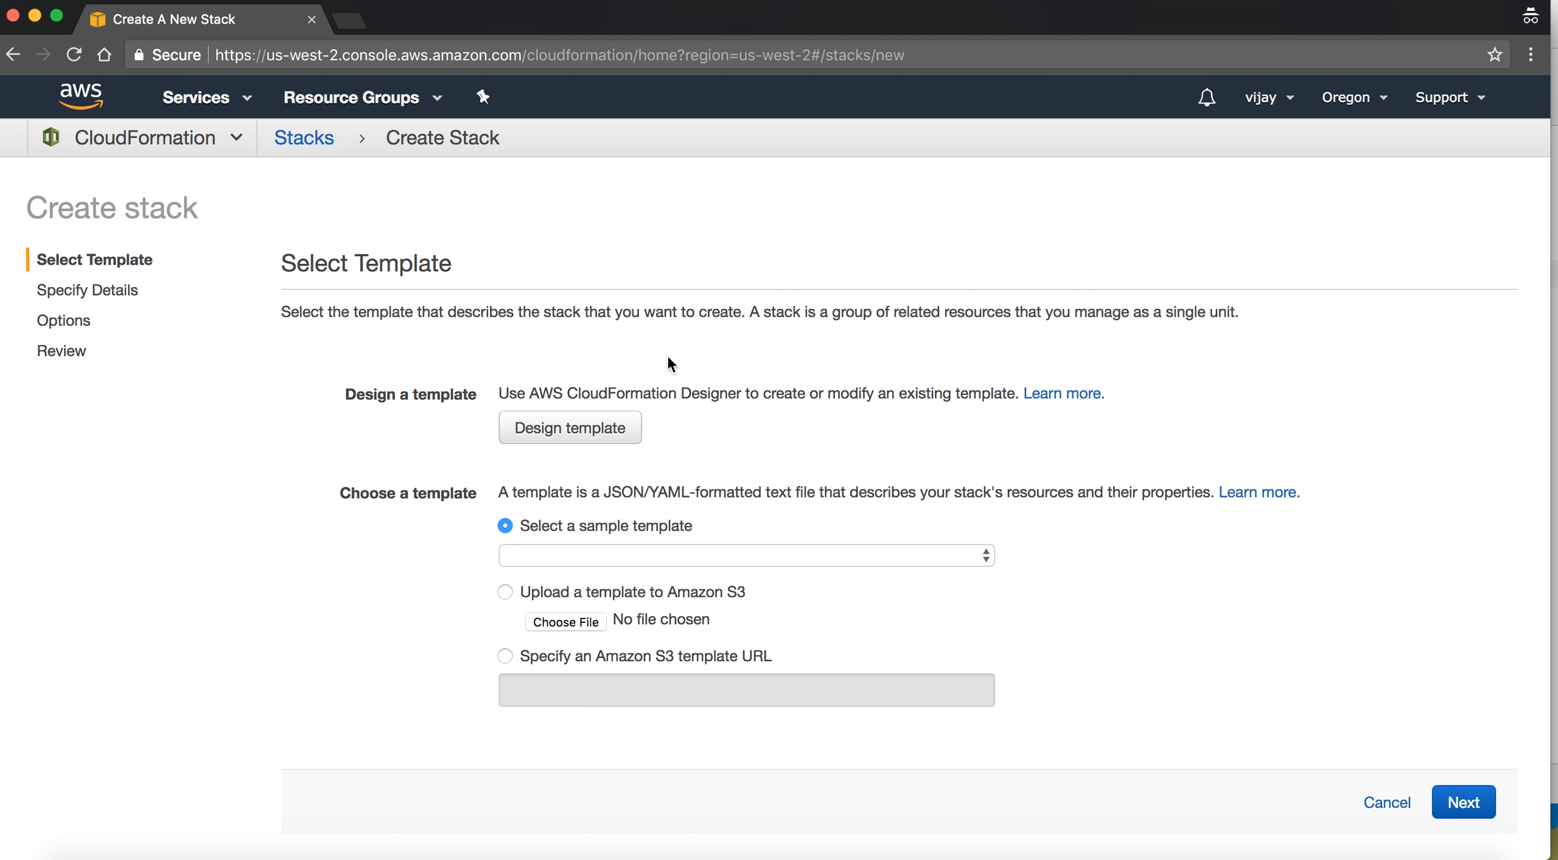
Launch CloudFormation Designer from the Create Stack page with a blank new.template
click(570, 428)
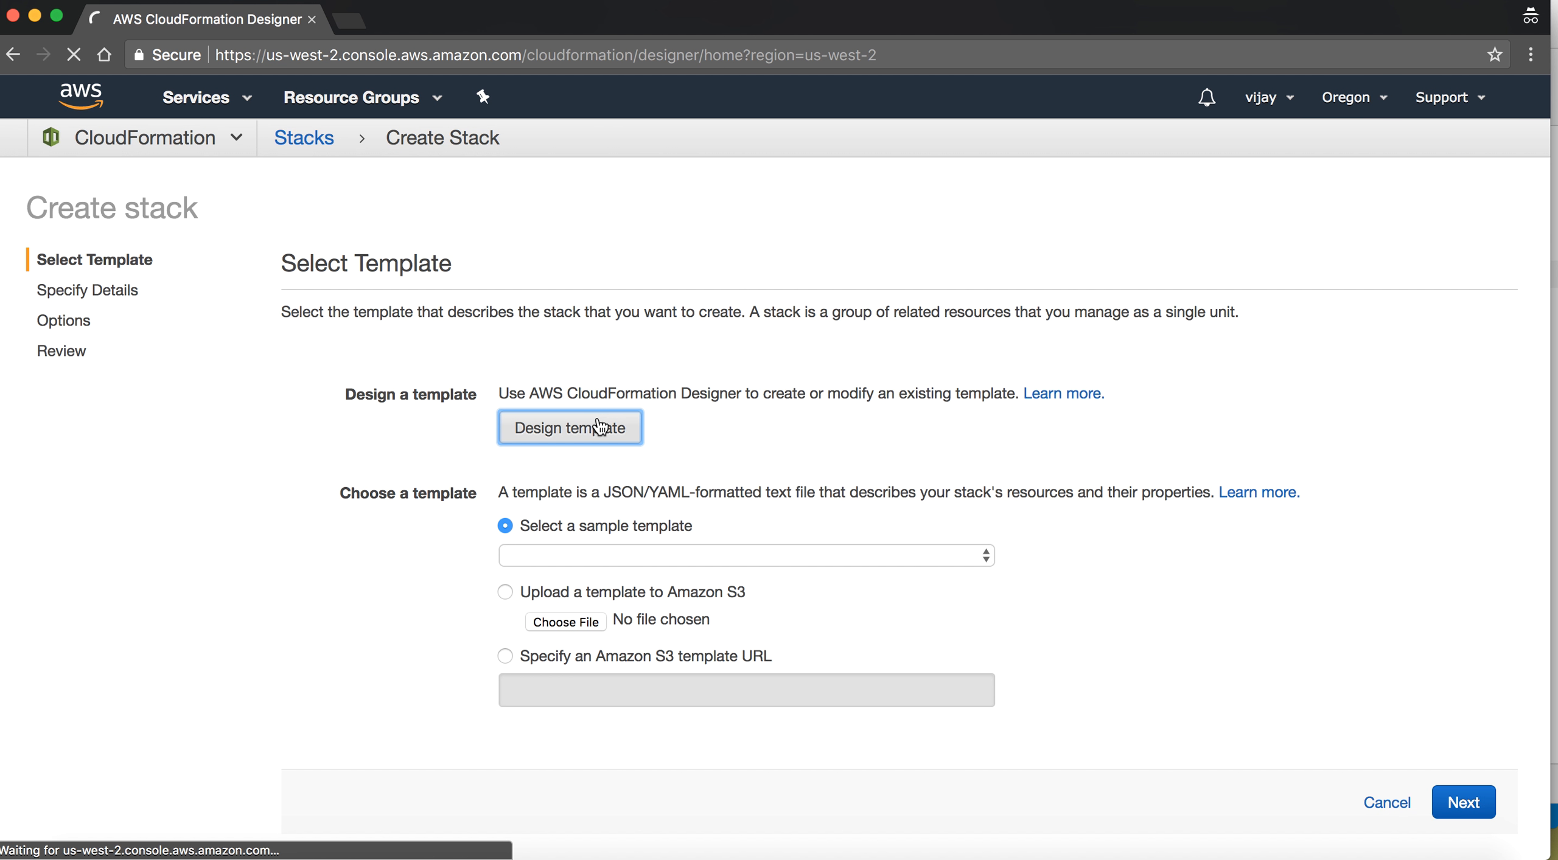
click(569, 427)
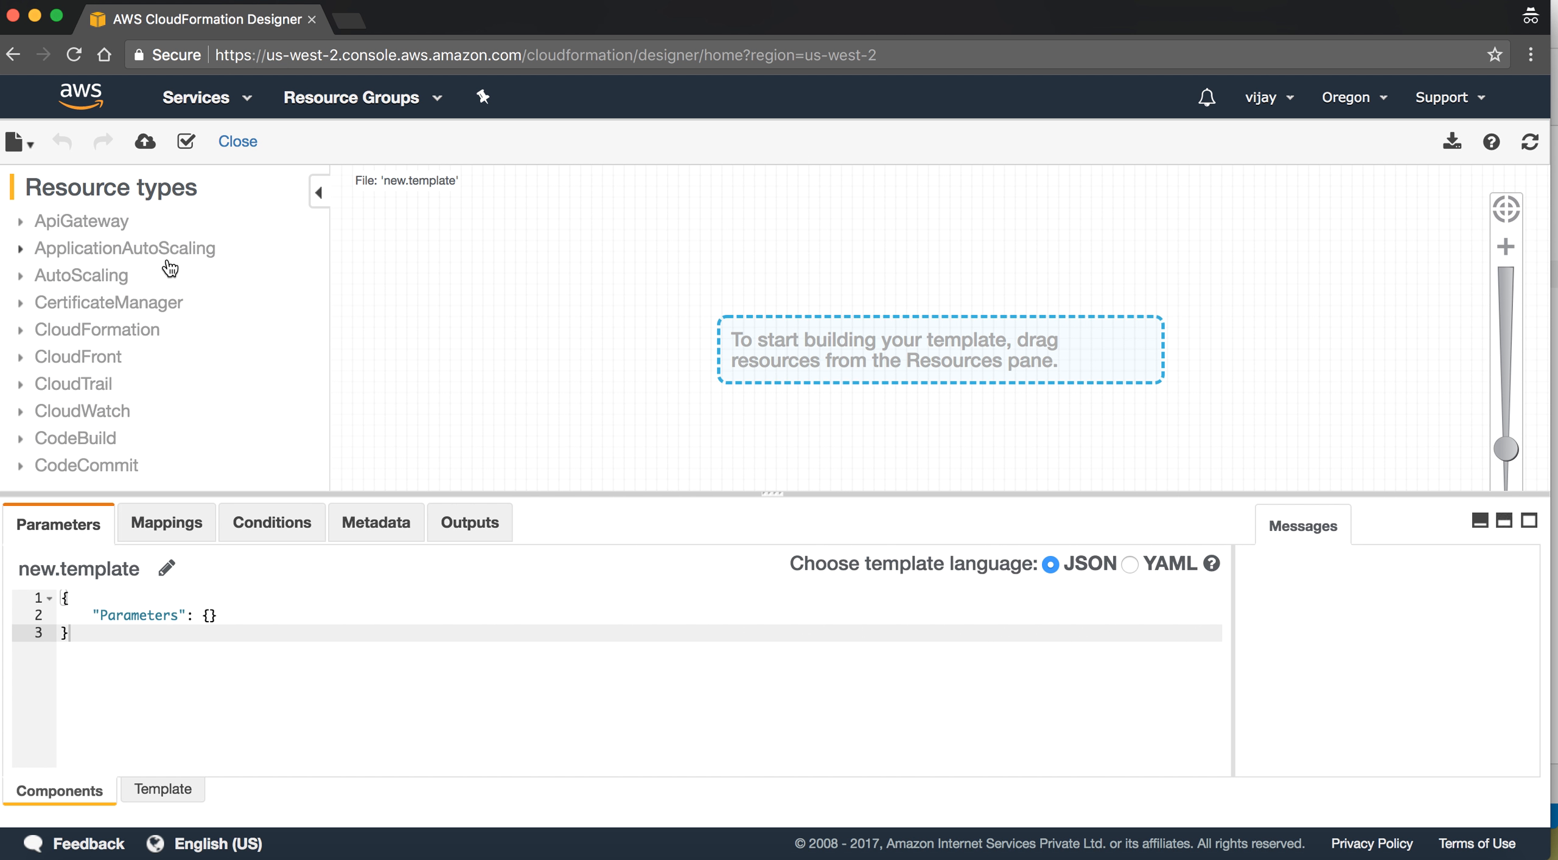
Add an EC2 Instance resource (AWS::EC2::Instance) to the canvas and enlarge the JSON editor
scroll(down, 3)
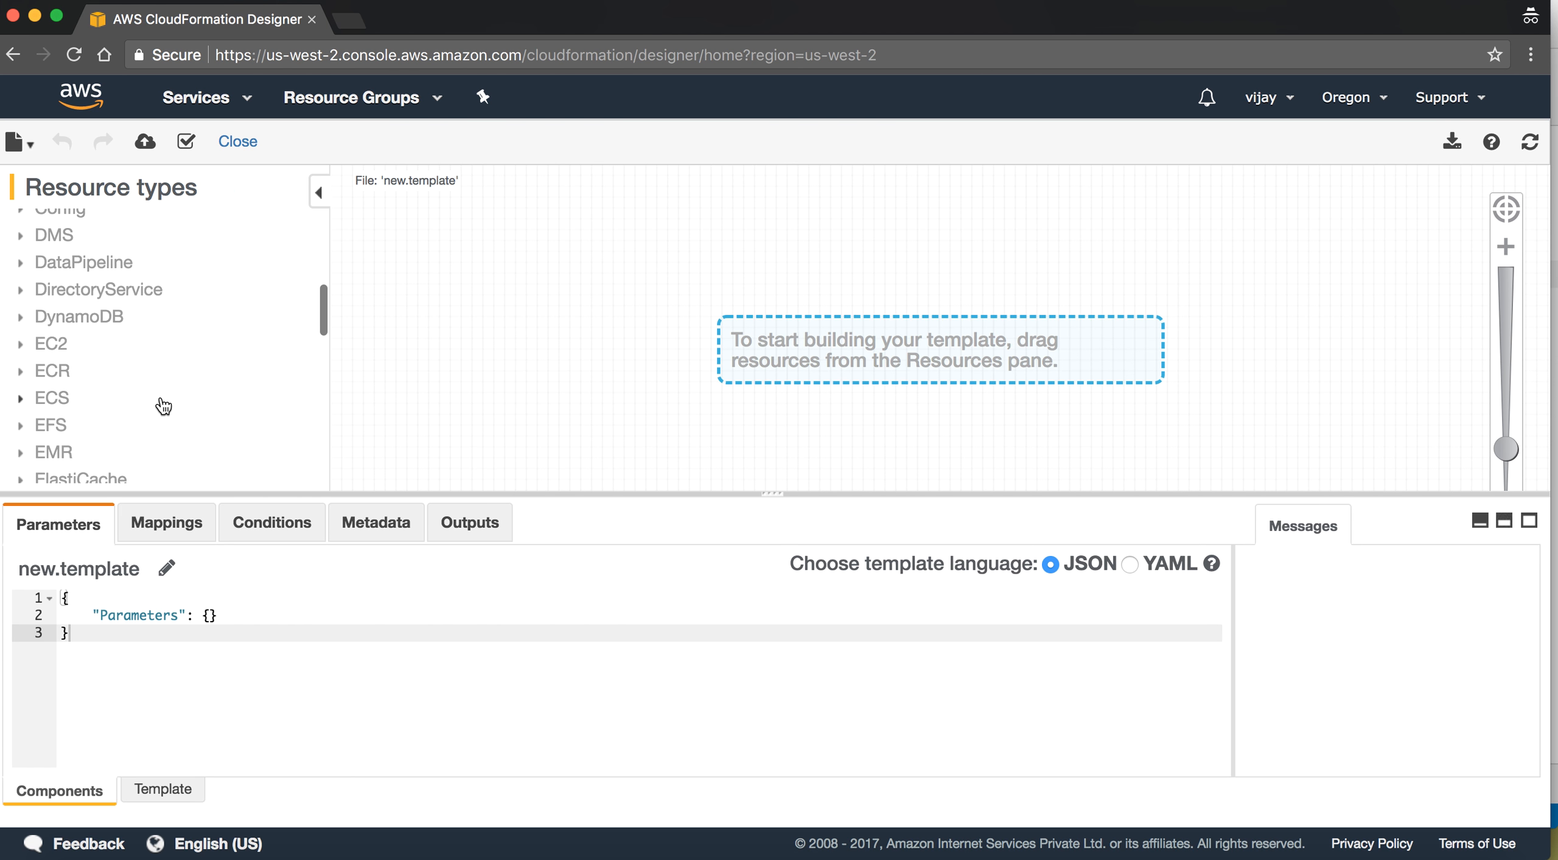
click(39, 344)
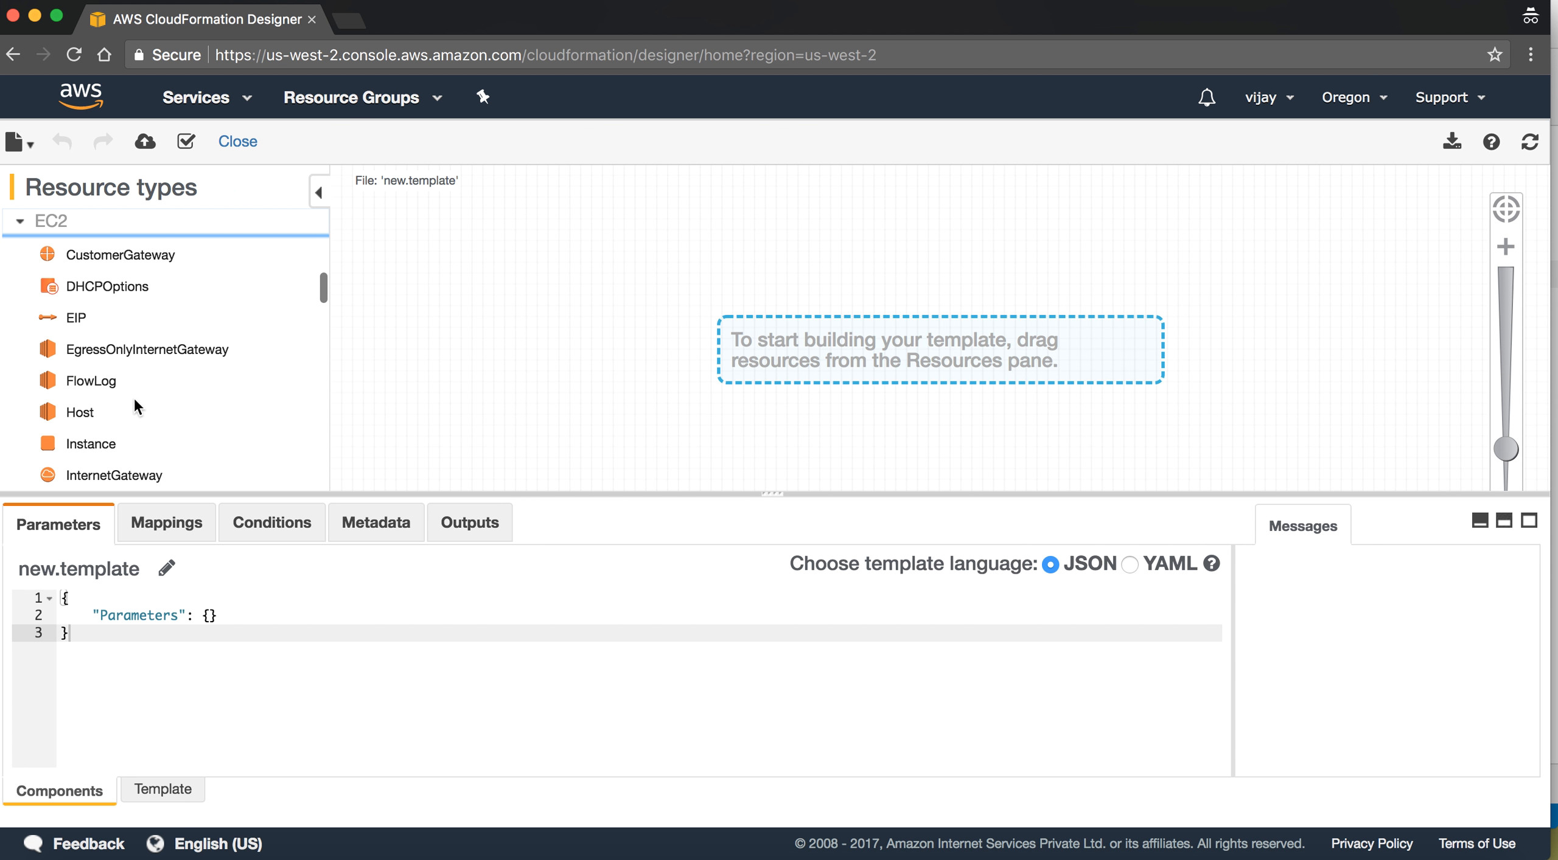
drag(90, 443, 515, 385)
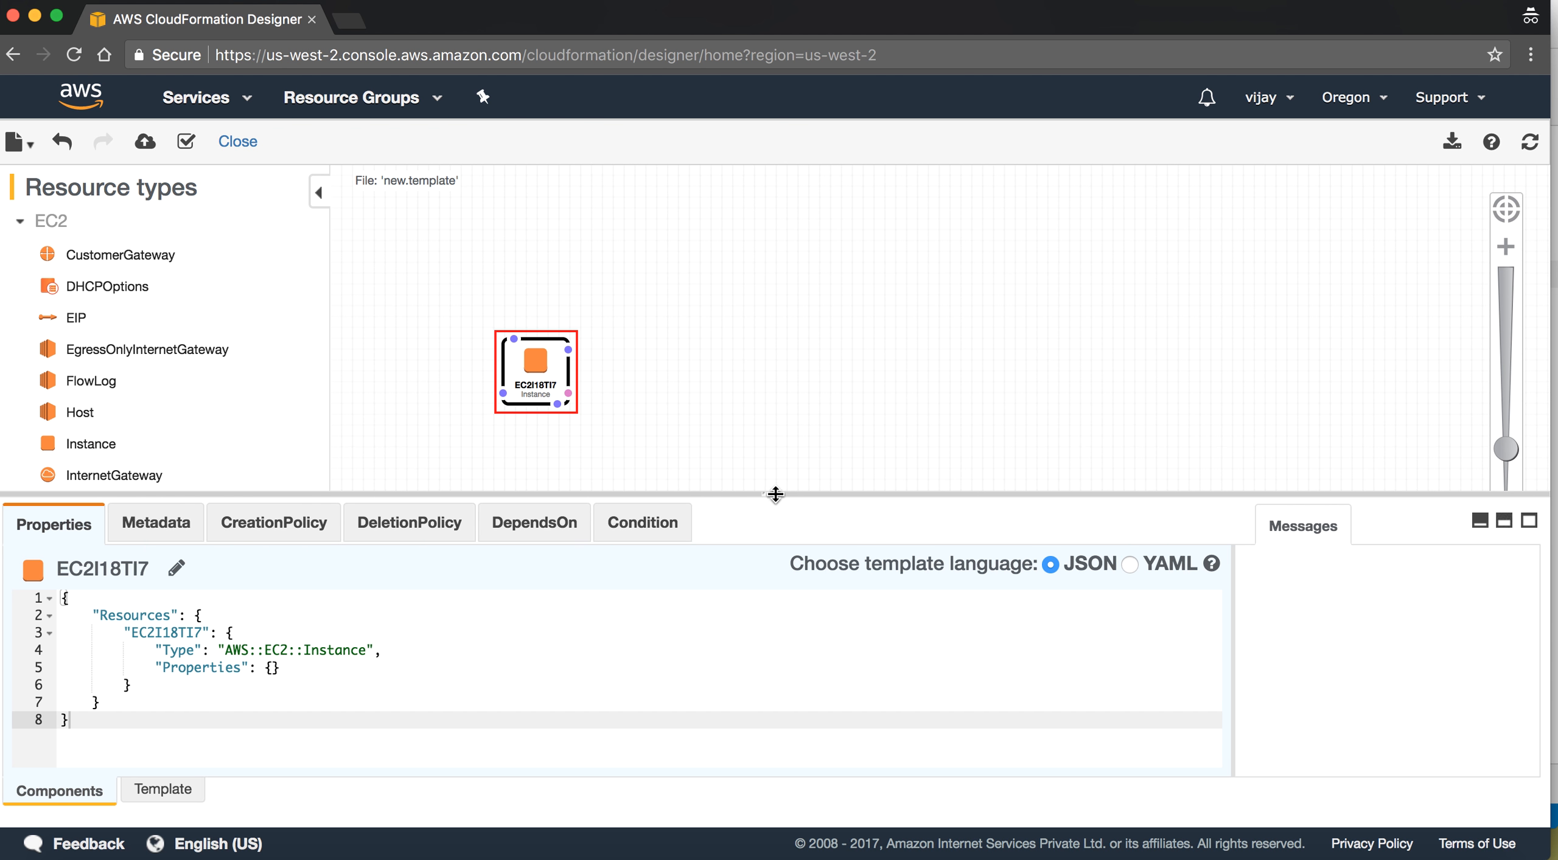
drag(776, 496, 775, 174)
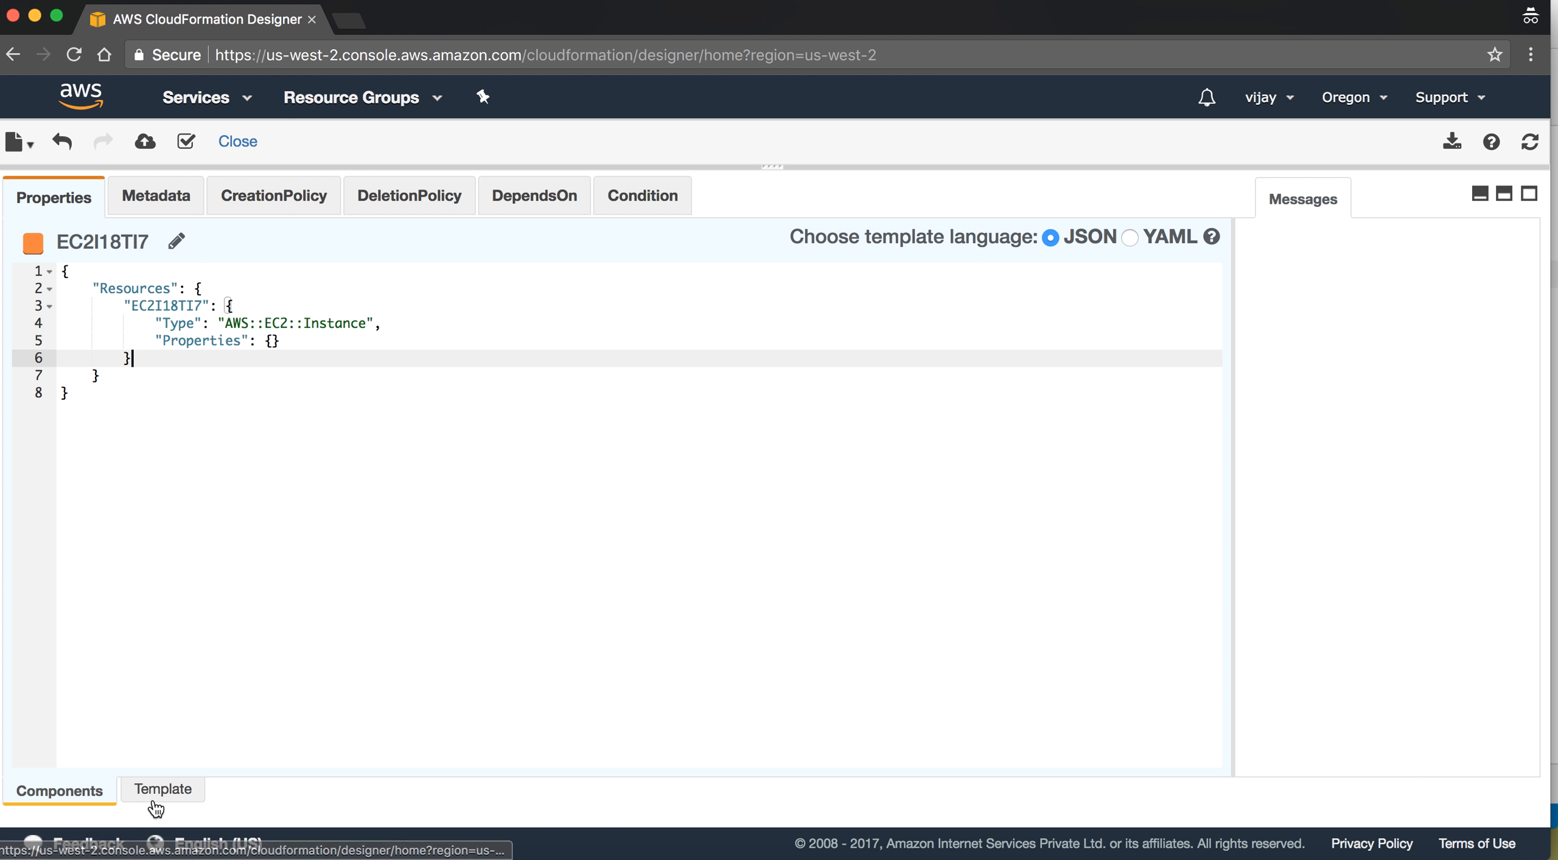
Paste the EC2 template JSON and review KeyName, t2.micro default and EcsSecurityGroupLb parameters
click(163, 790)
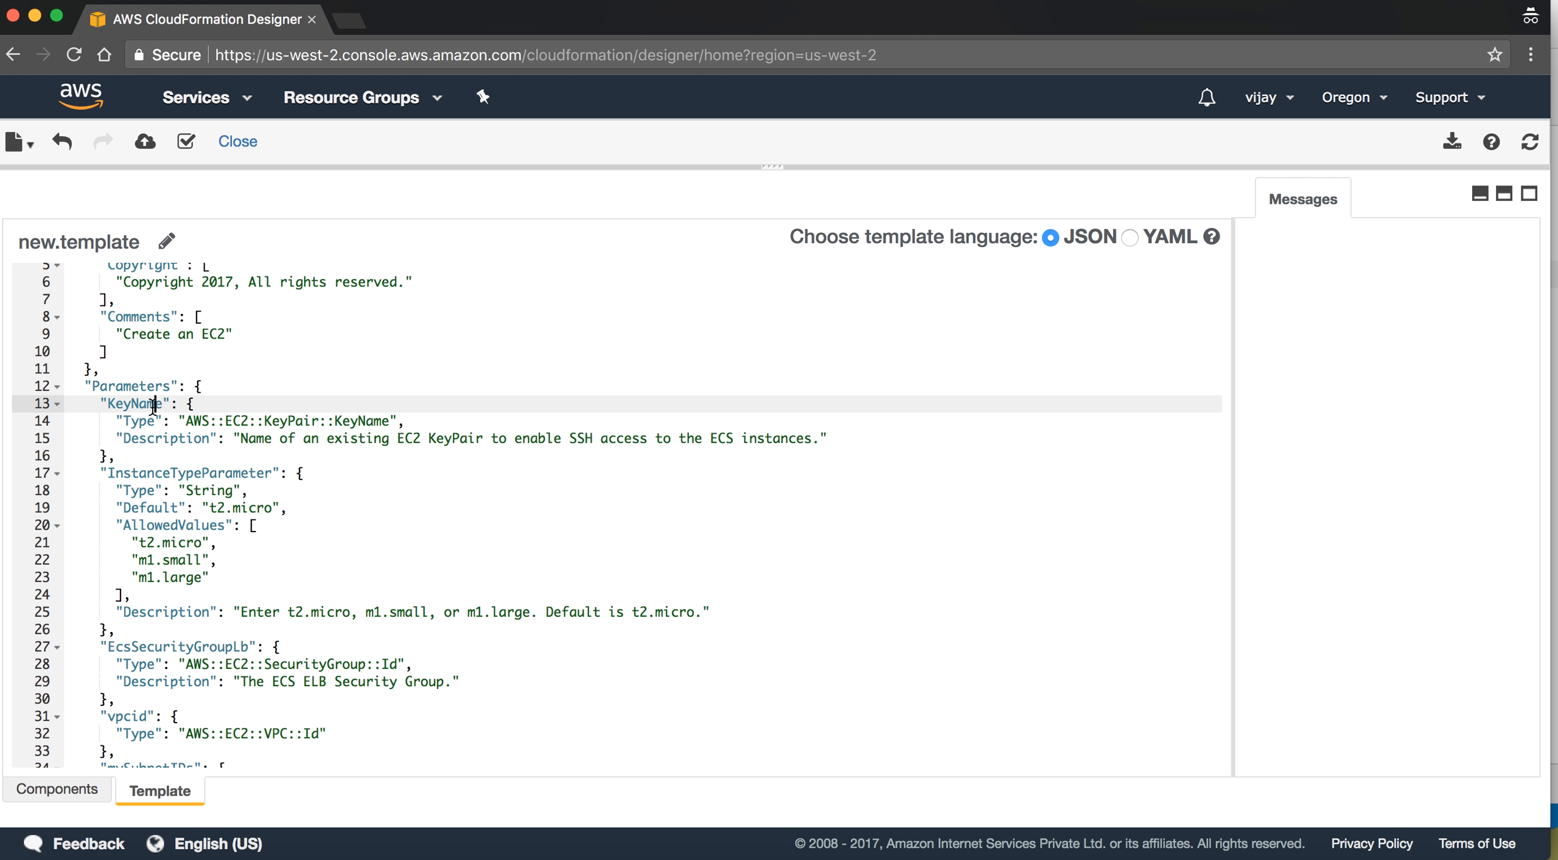
double_click(295, 421)
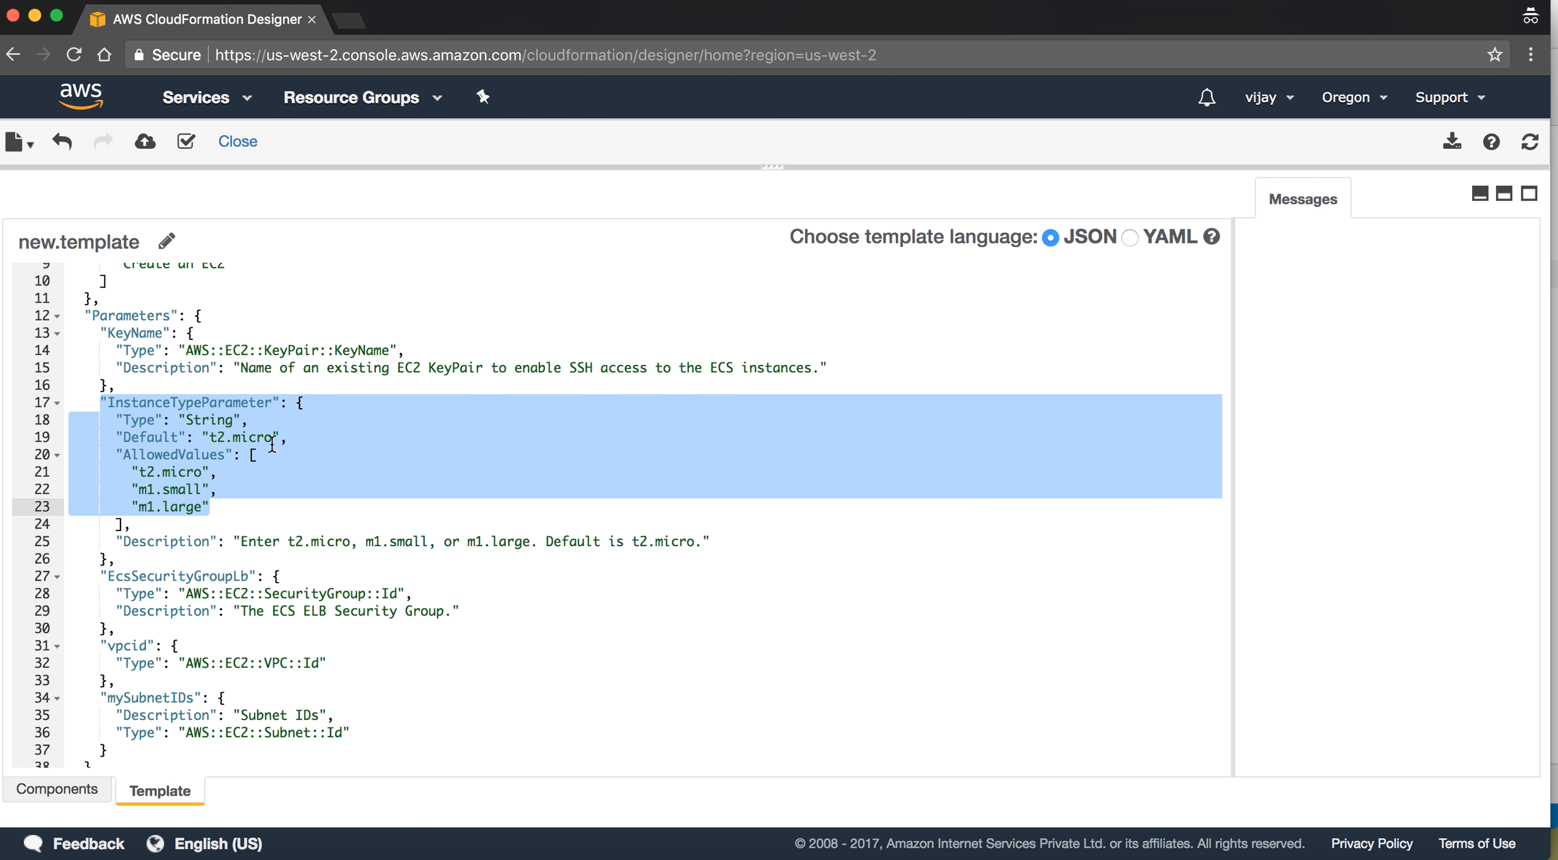
click(210, 438)
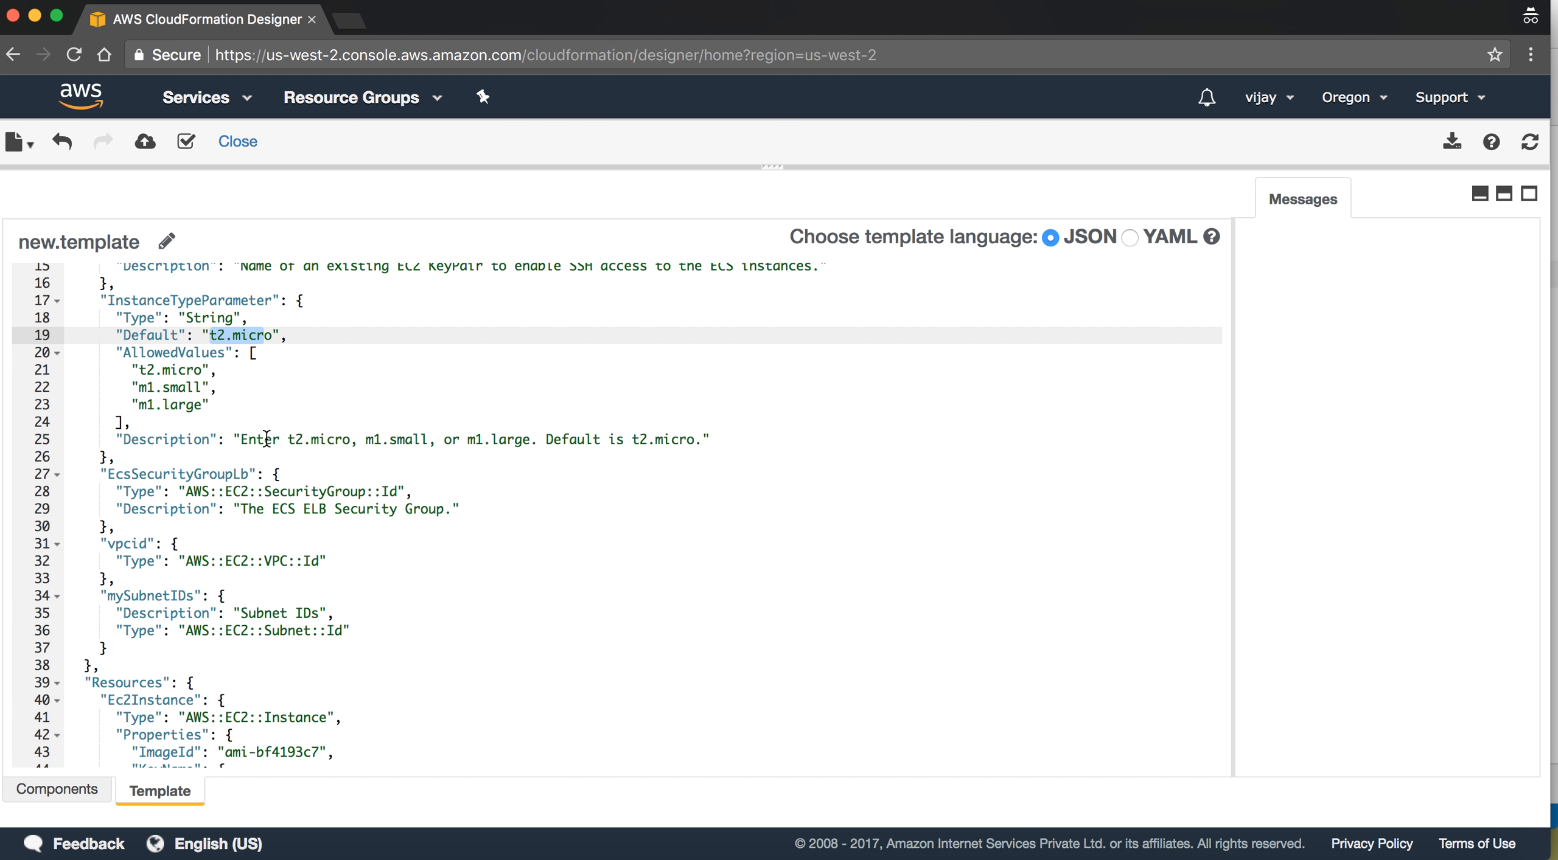
scroll(down, 3)
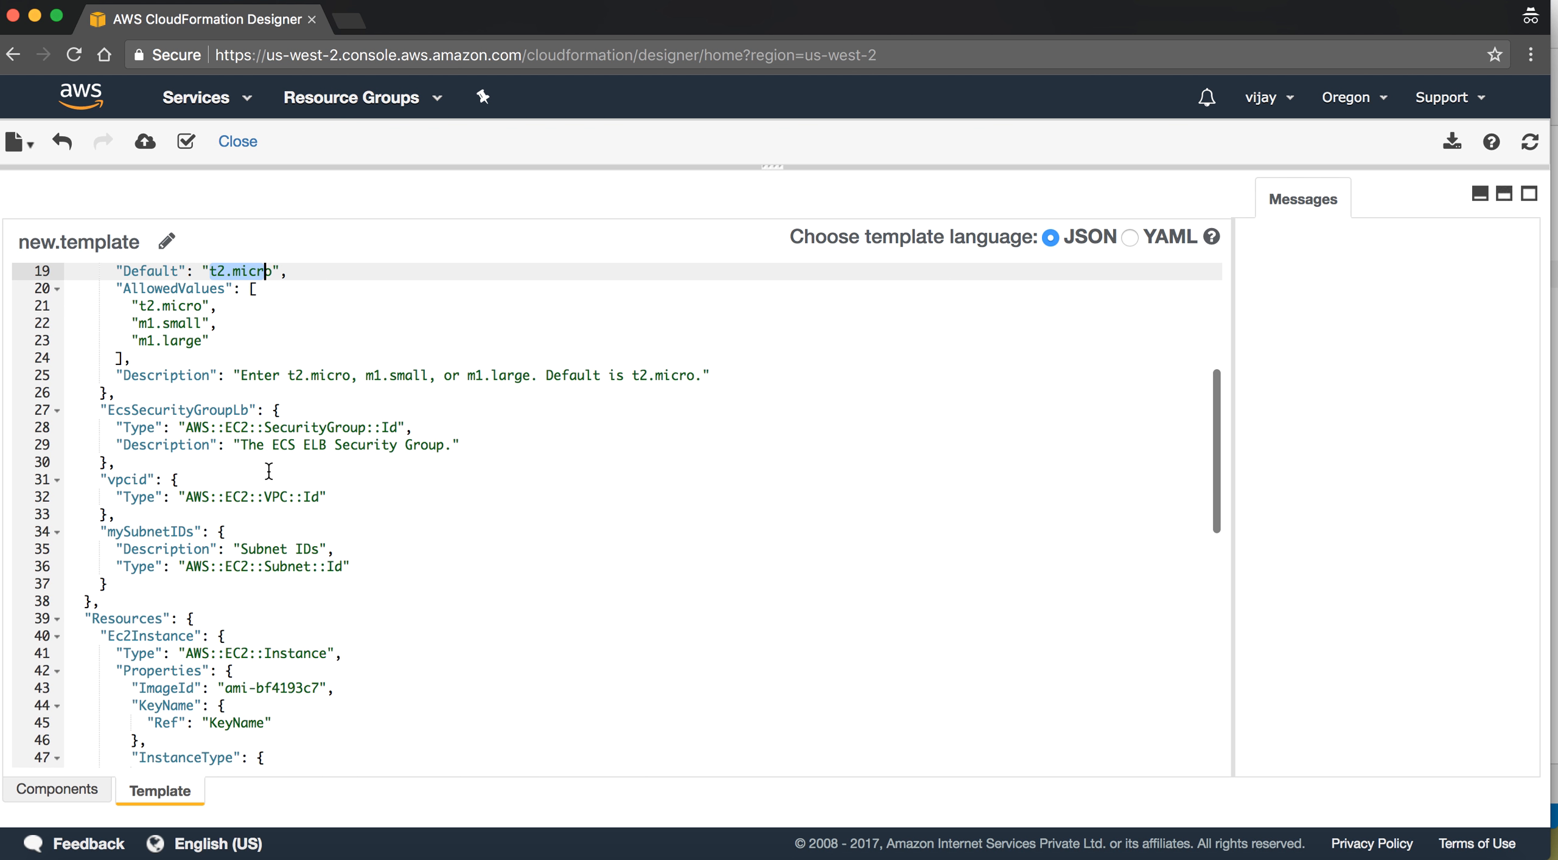
click(248, 410)
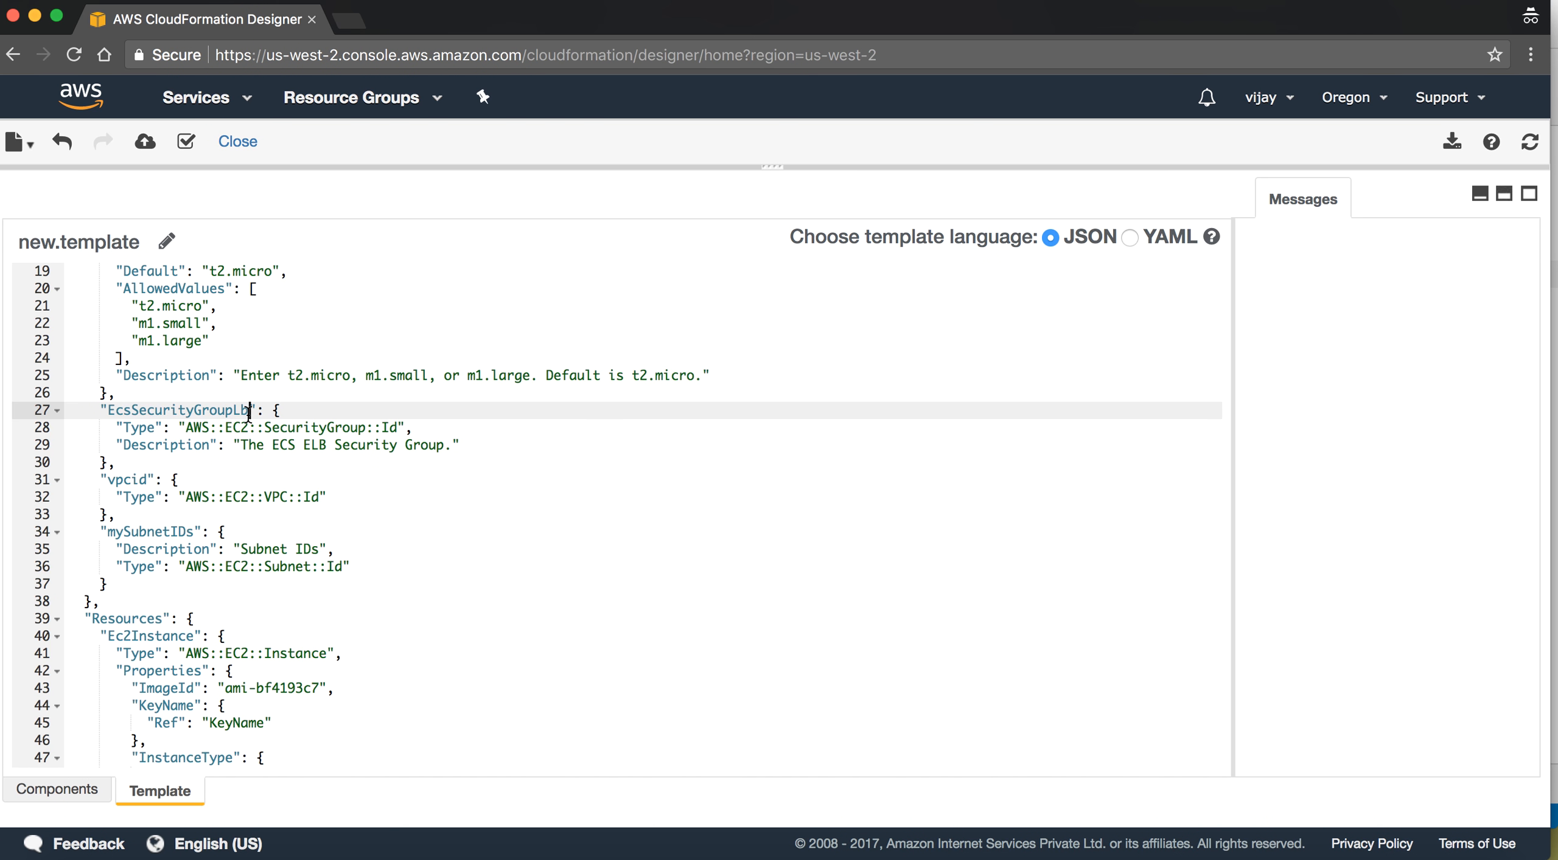
double_click(317, 428)
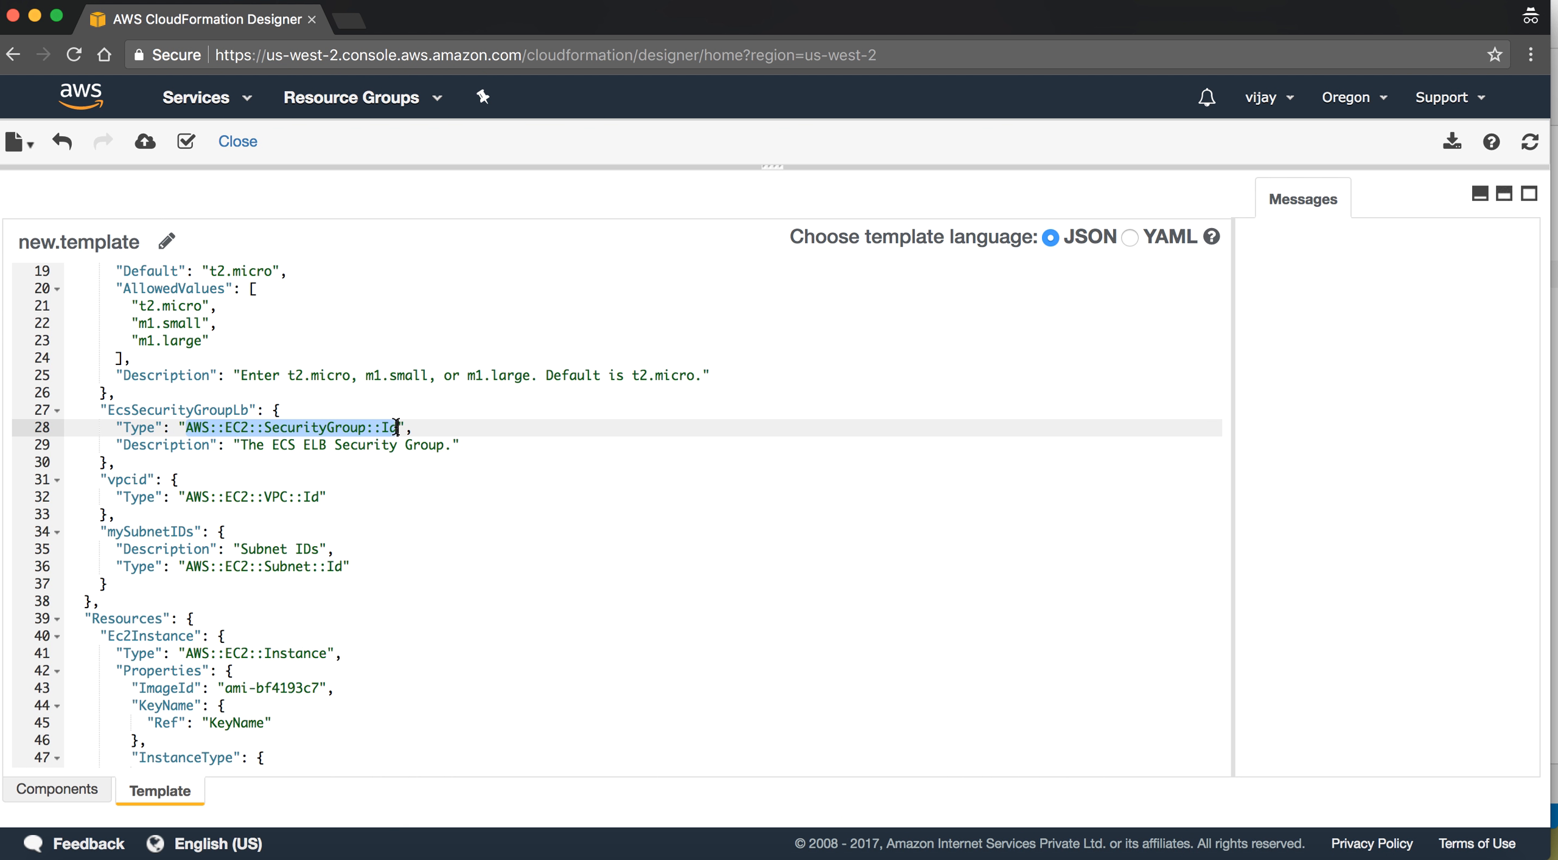
mouse_move(442, 467)
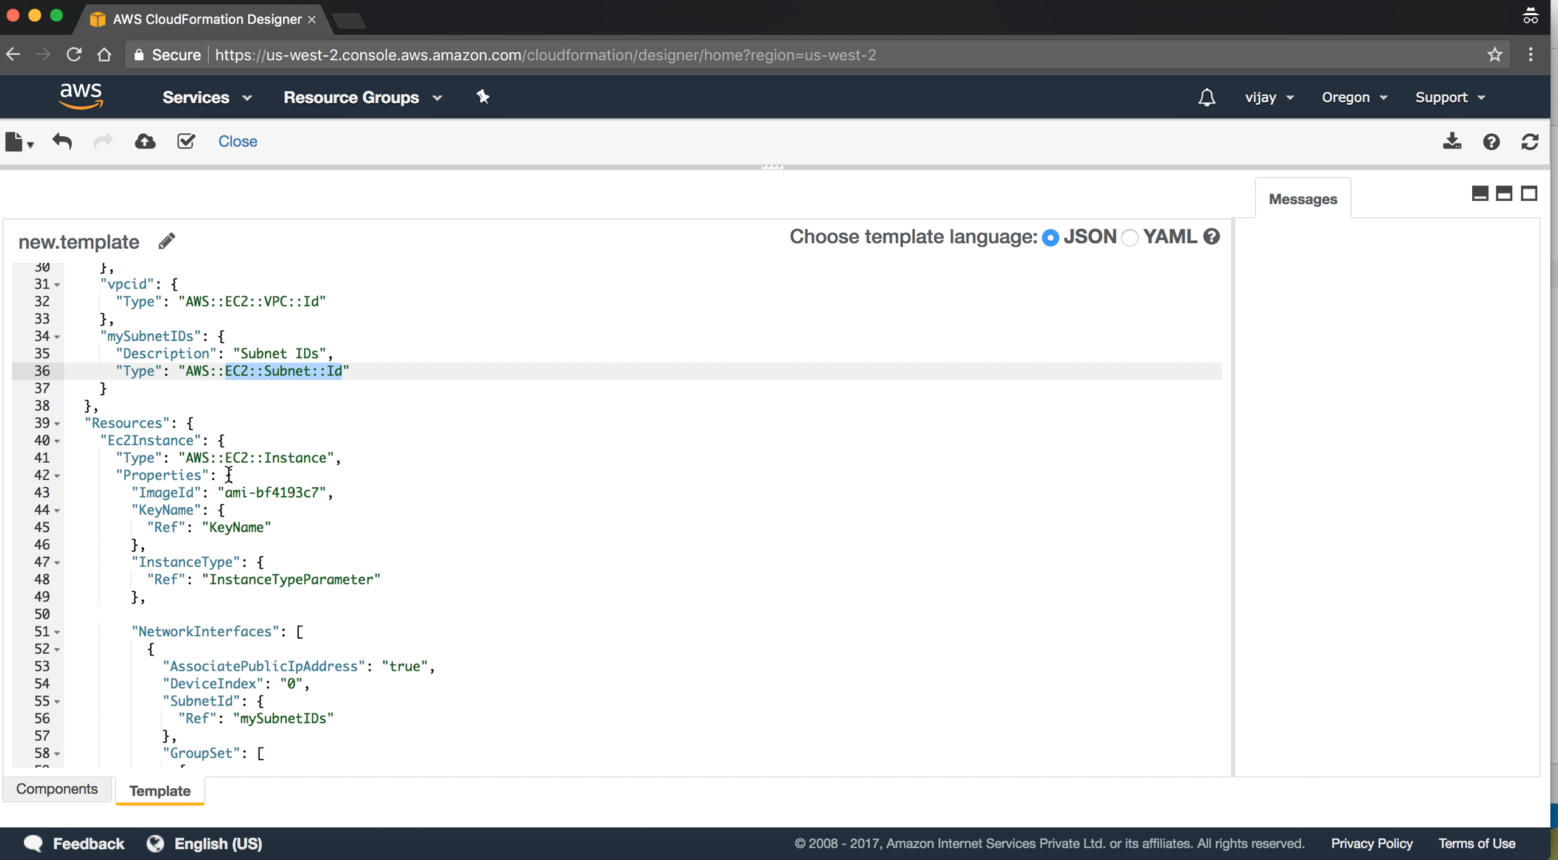
Review InstanceTypeParameter and BlockDeviceMappings and add Outputs for Ec2Instance ID and InstanceIPAddress PublicIp
scroll(down, 3)
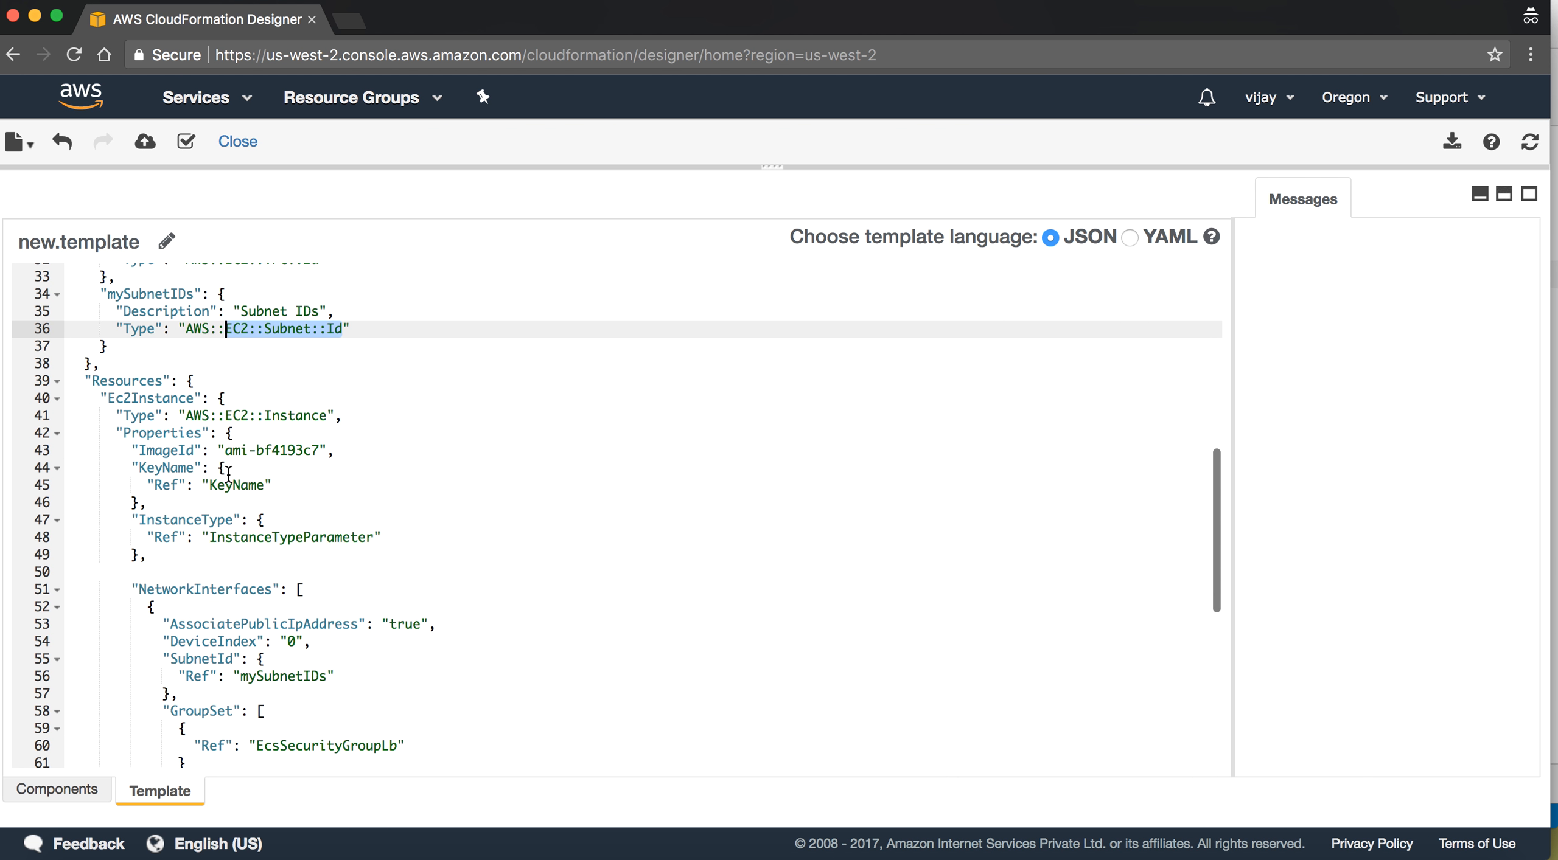
scroll(down, 3)
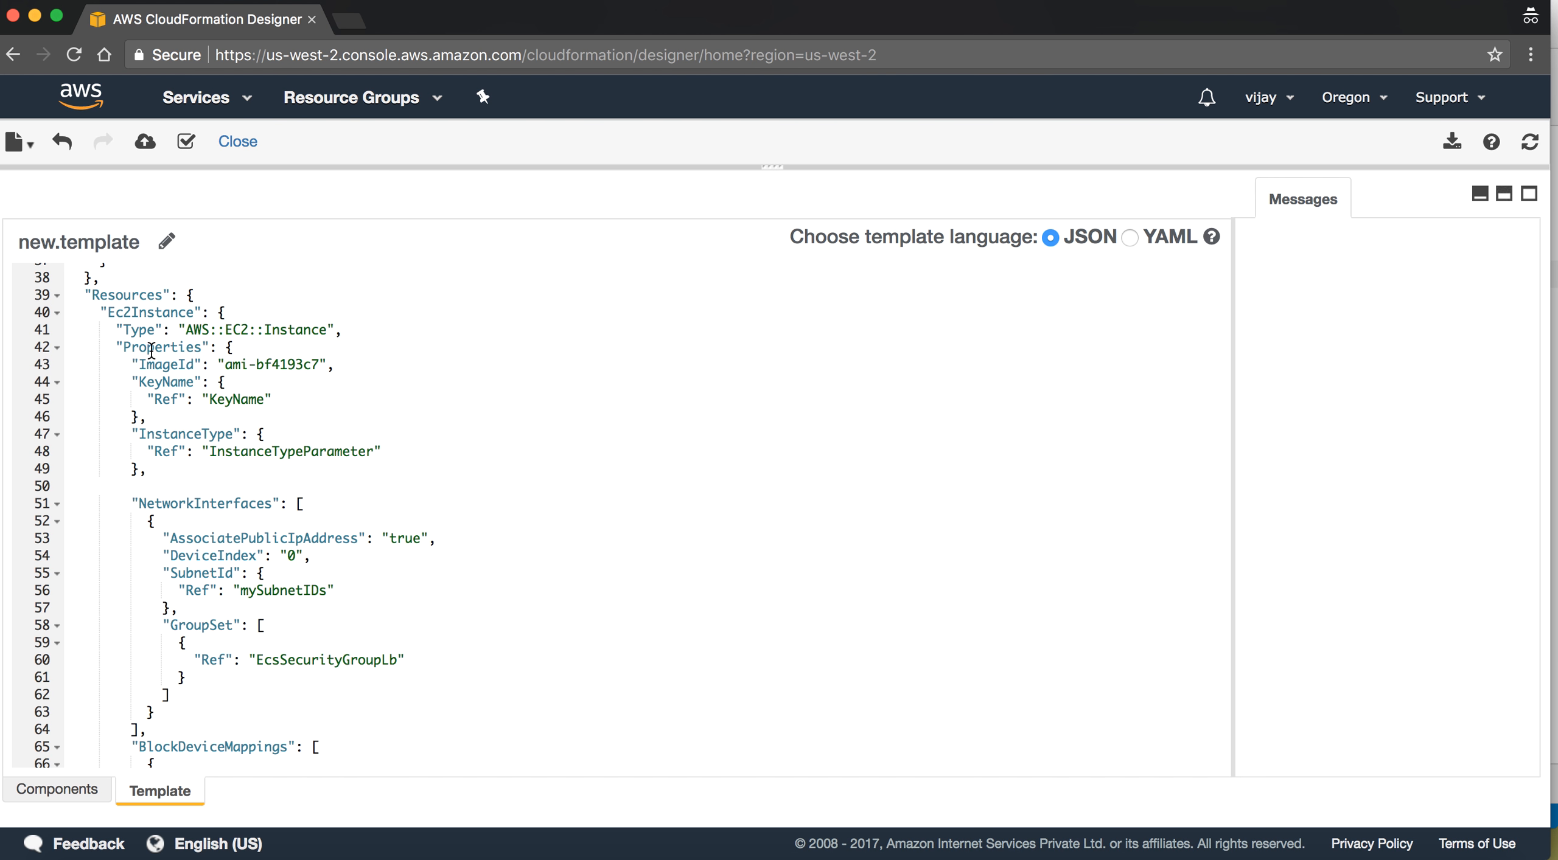
double_click(236, 365)
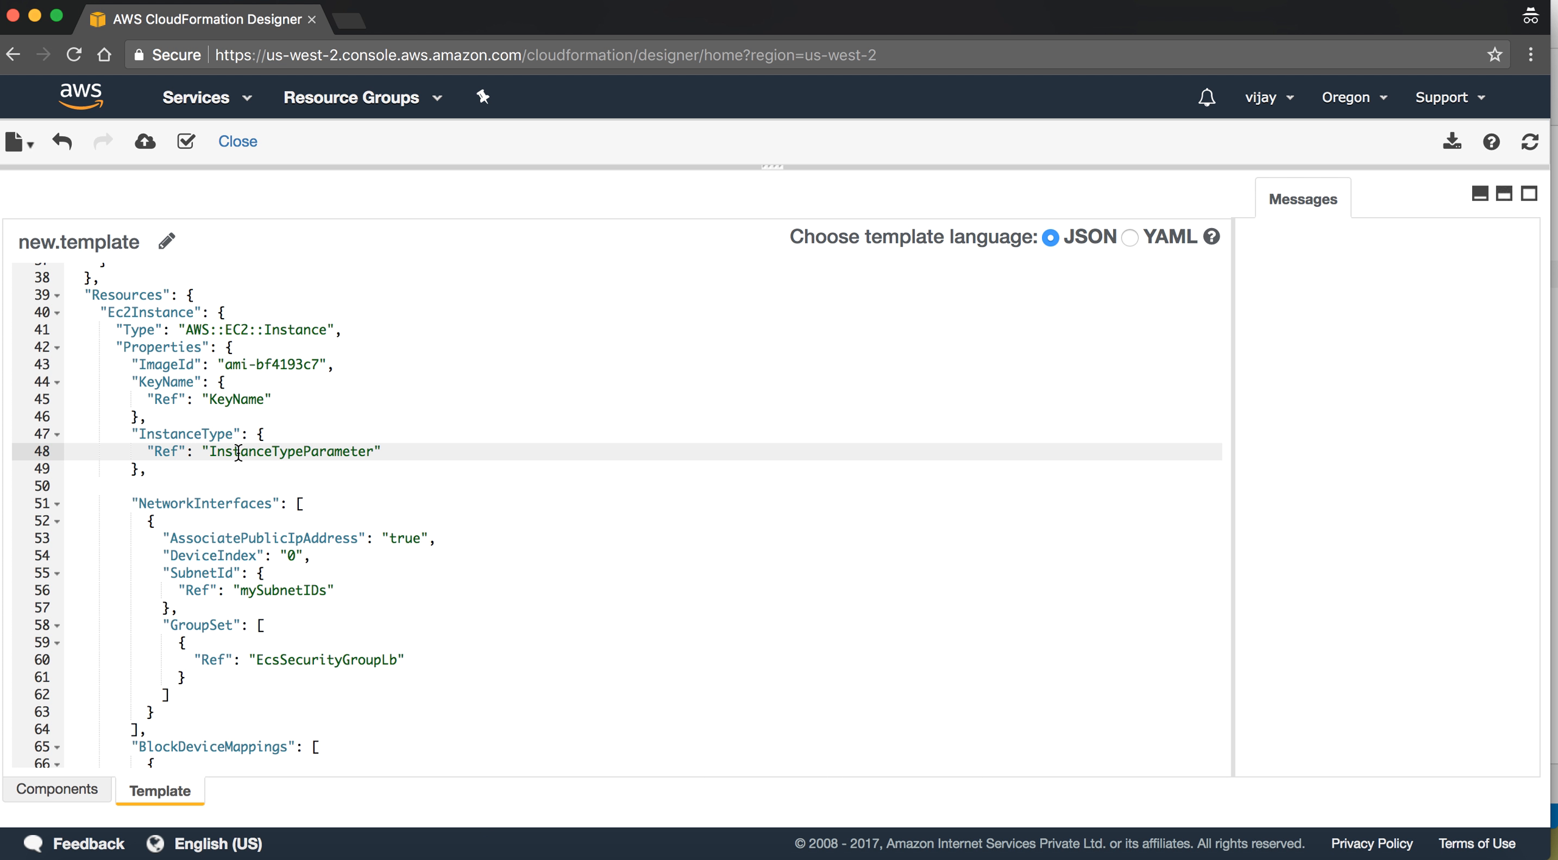
scroll(down, 3)
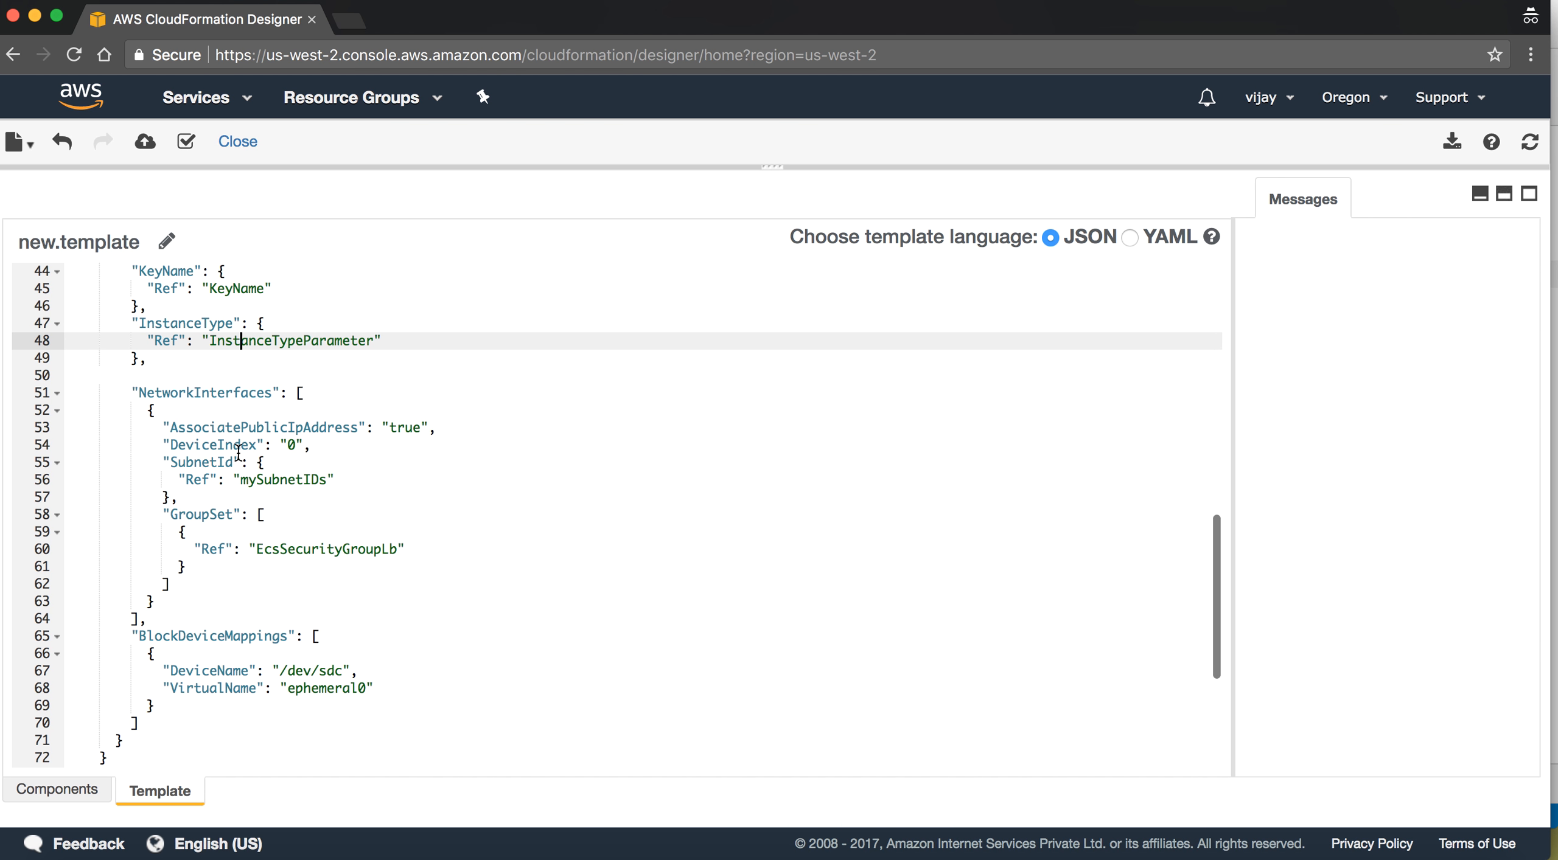
mouse_move(141, 398)
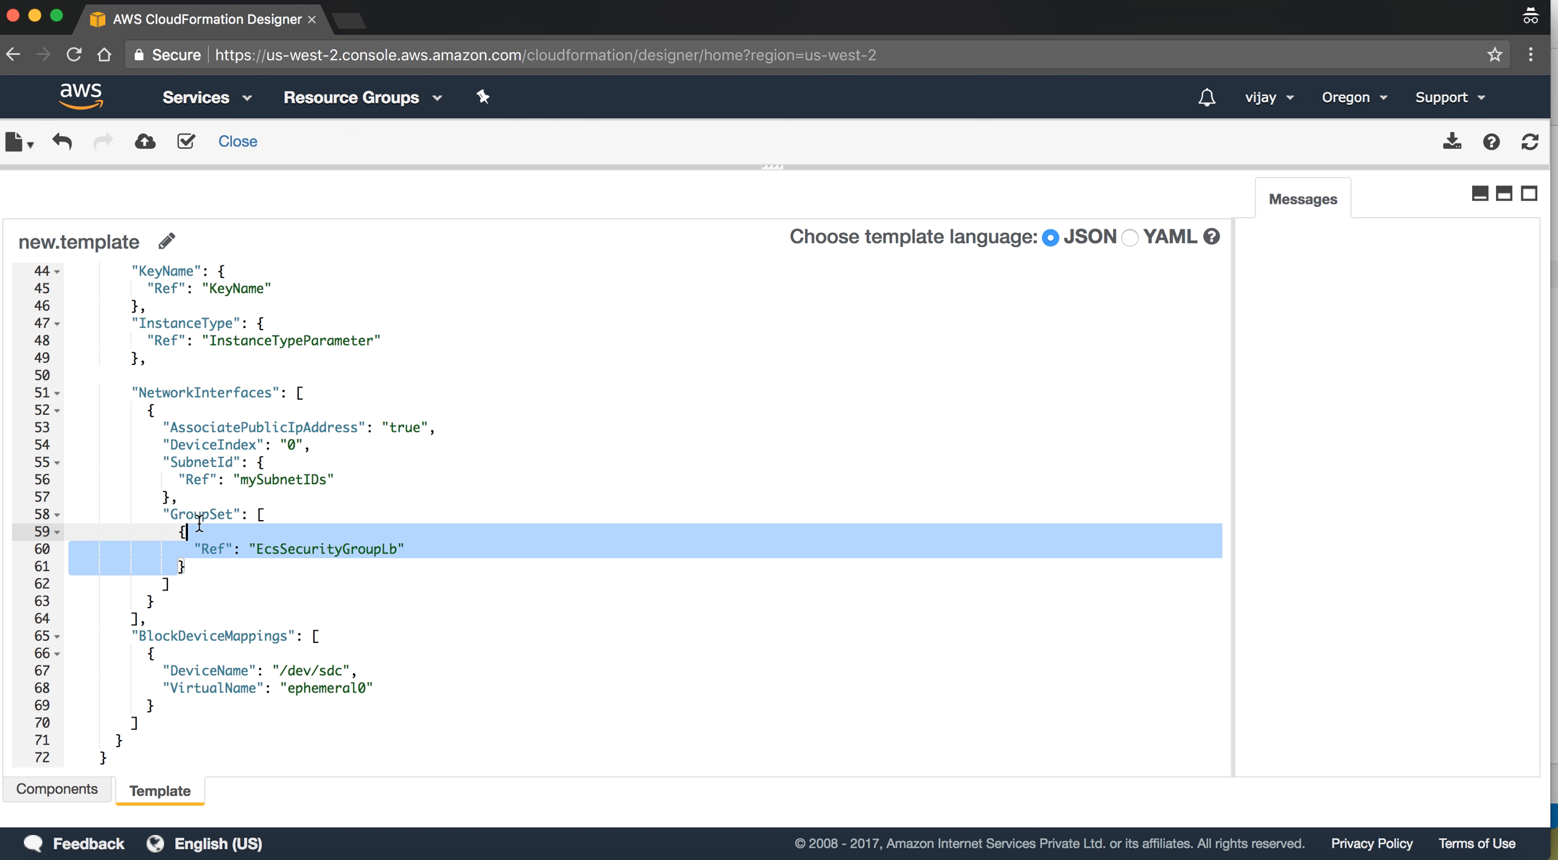
mouse_move(325, 550)
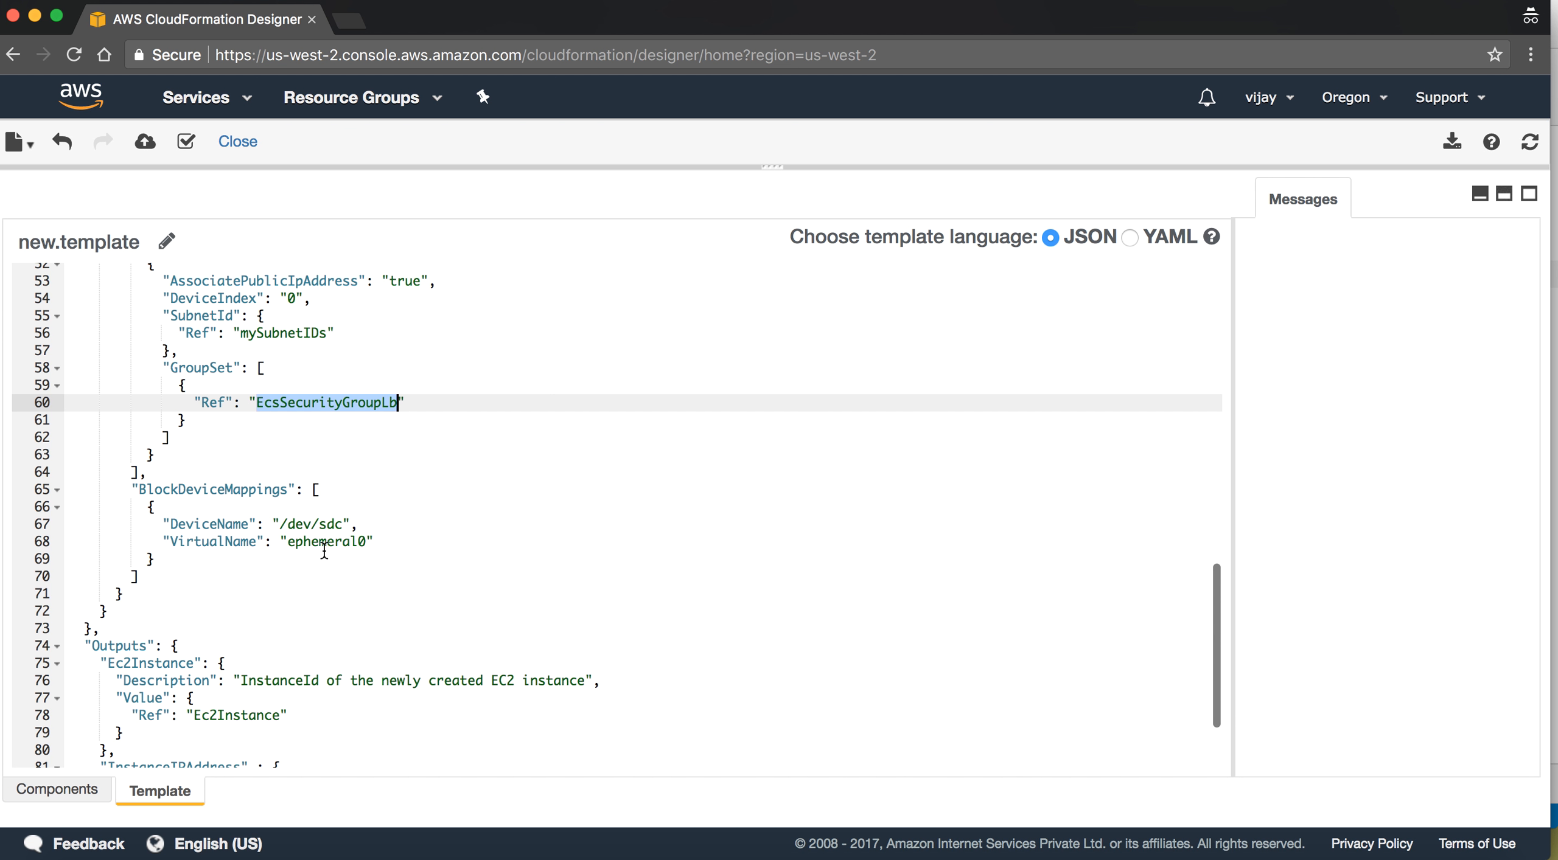
double_click(210, 490)
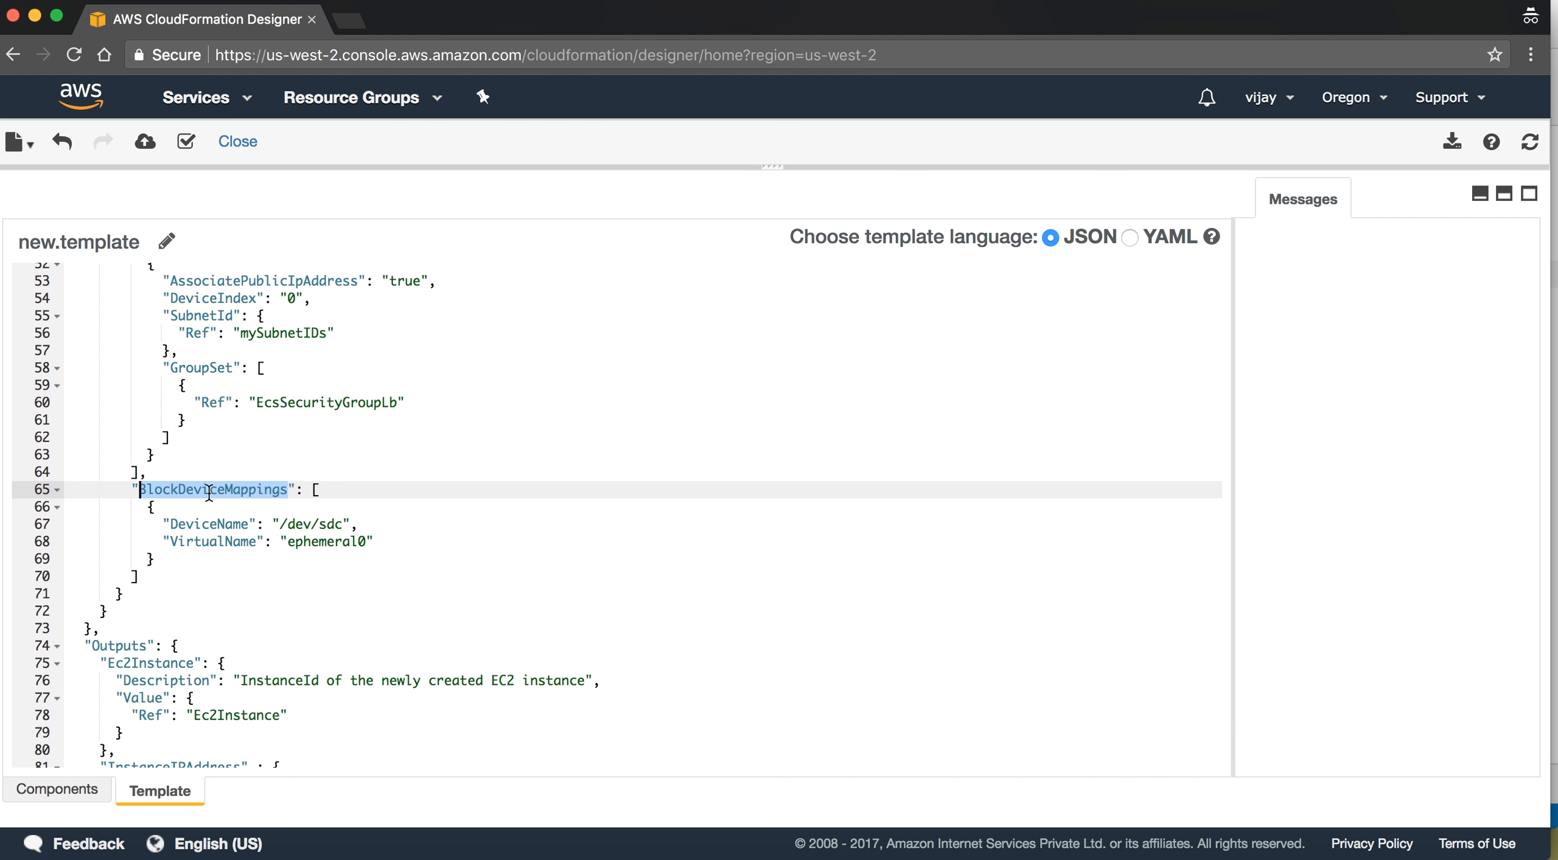
scroll(down, 3)
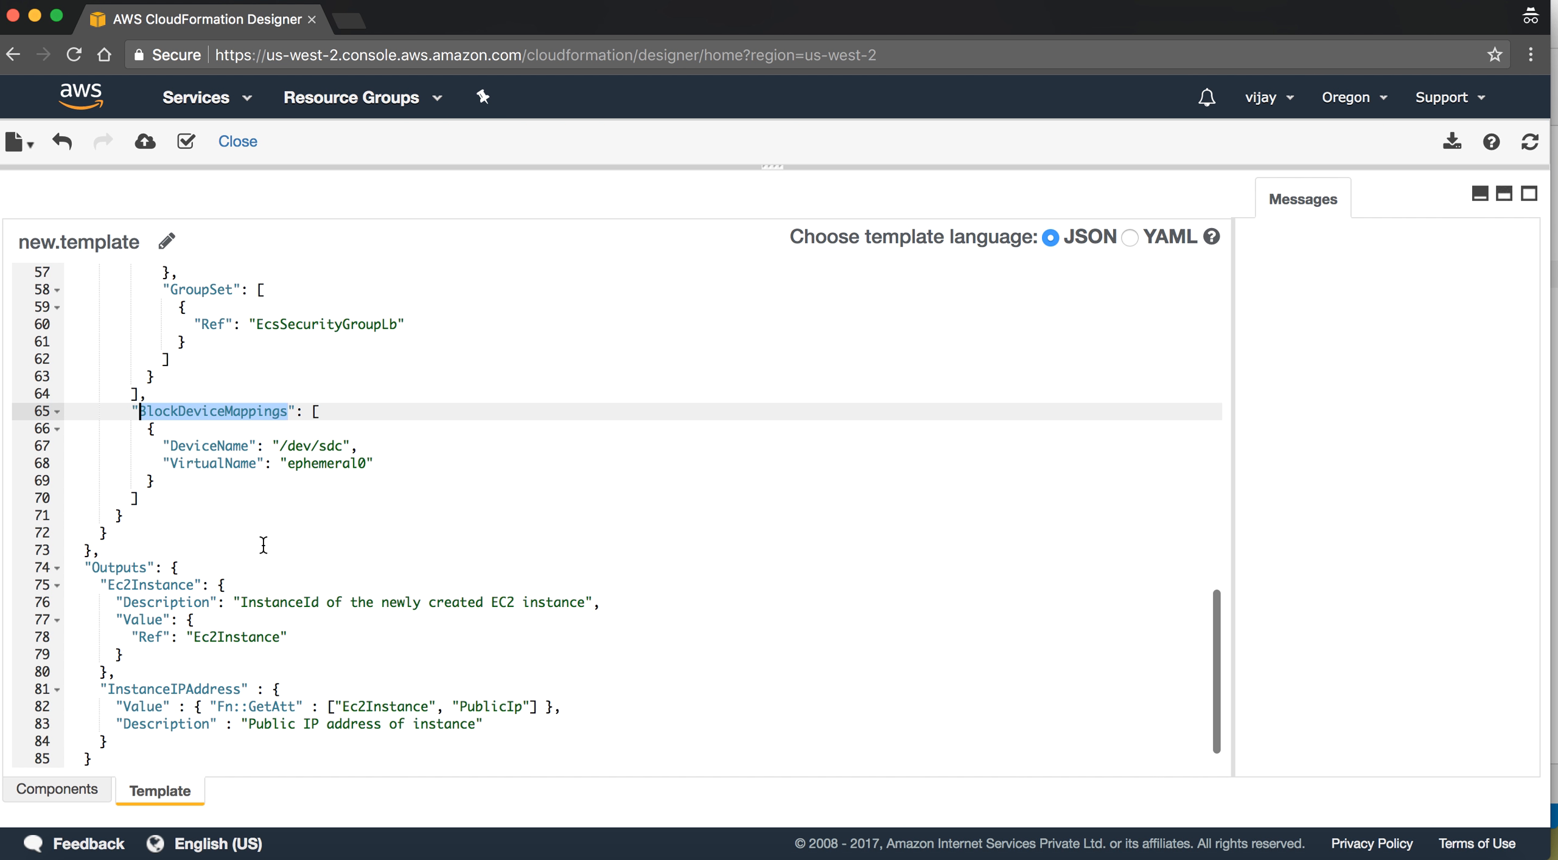
scroll(down, 3)
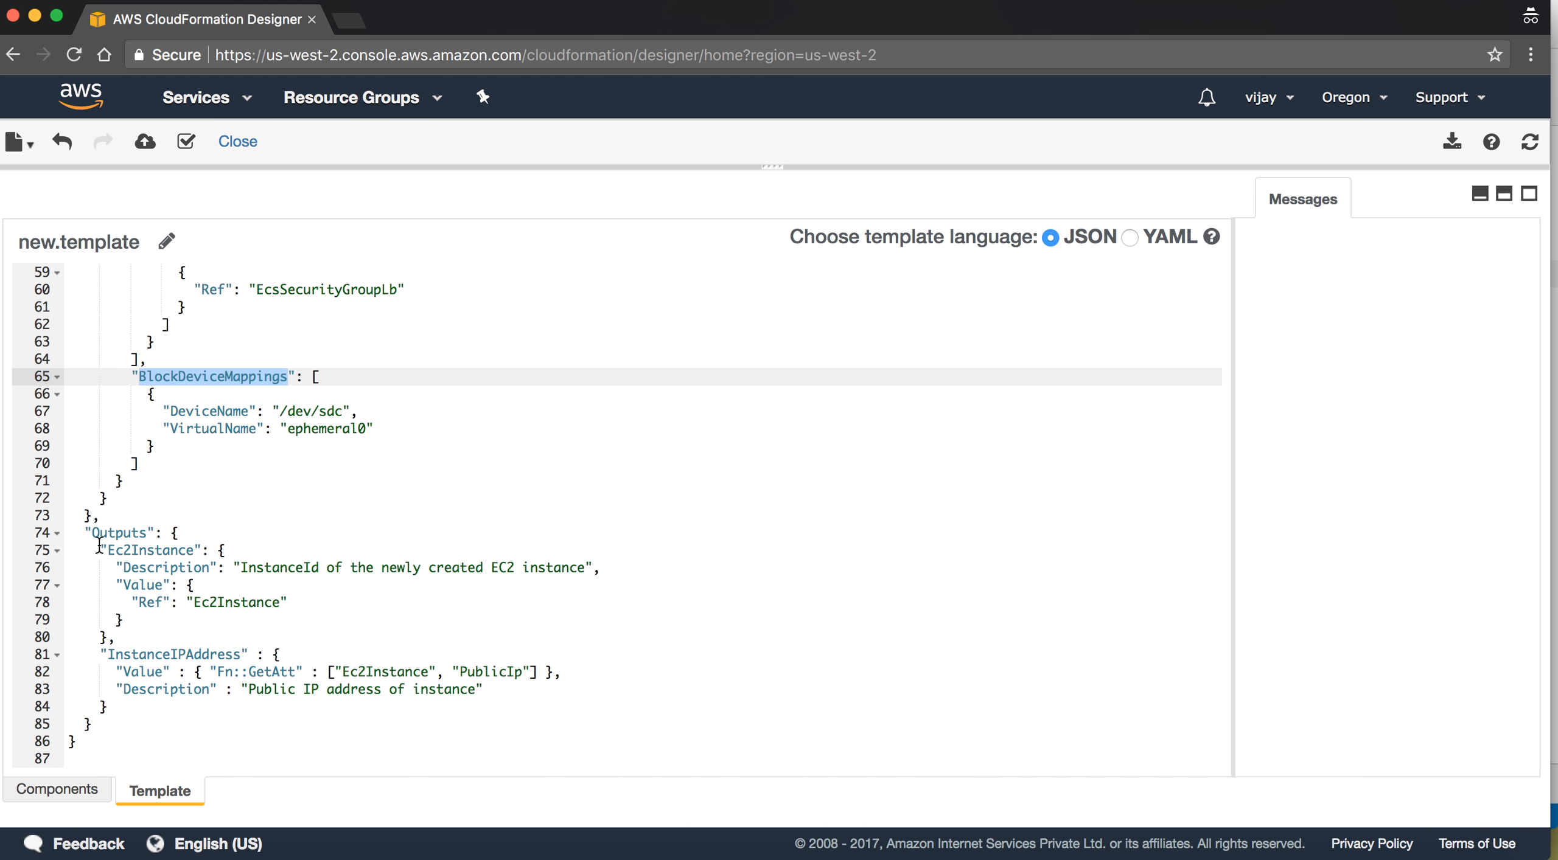
drag(100, 533, 400, 671)
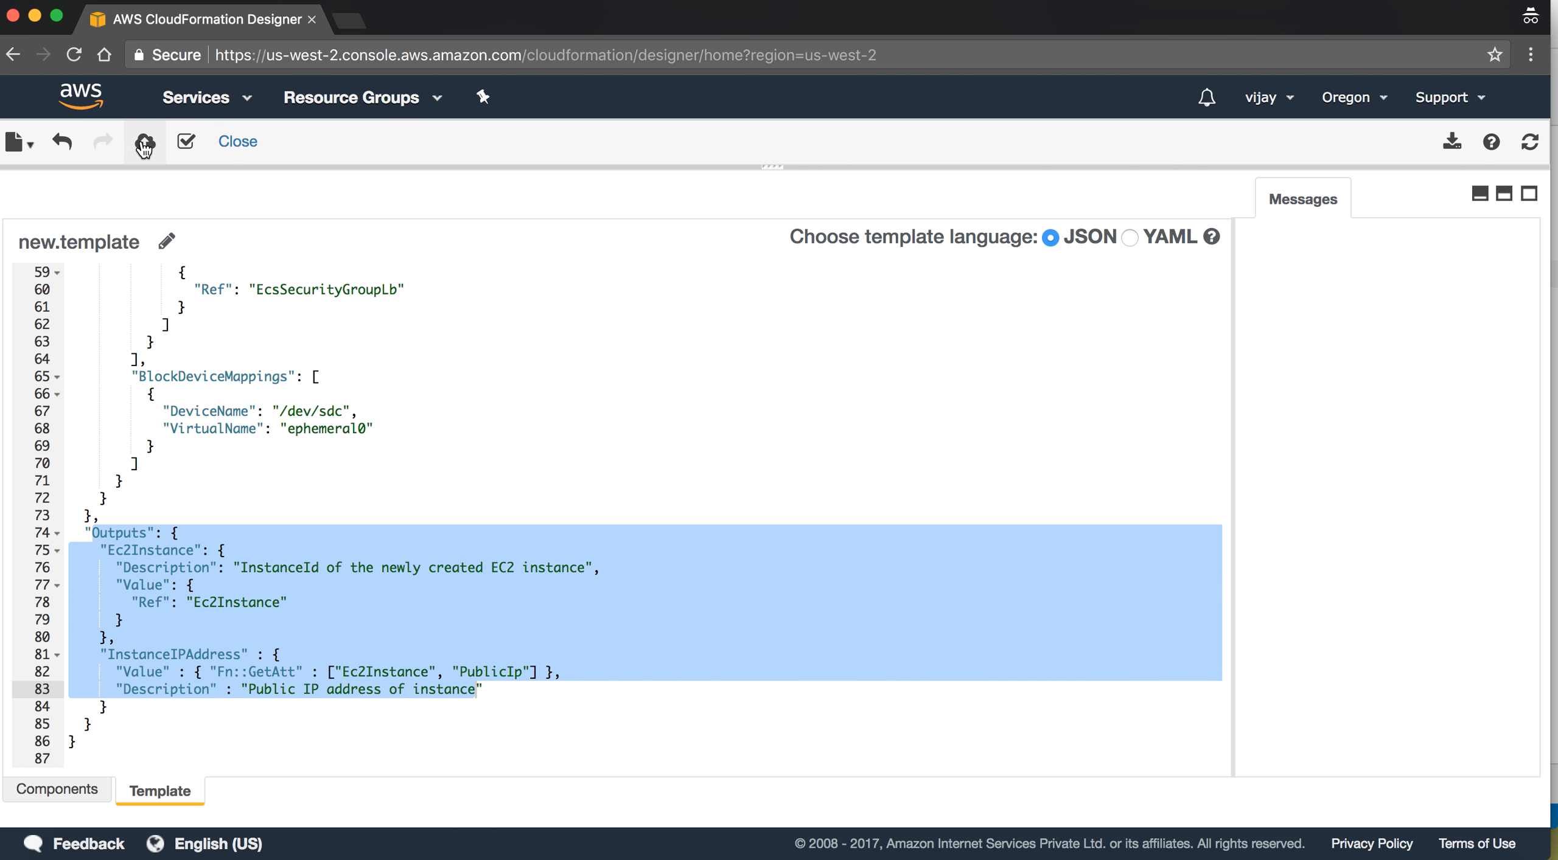
Launch Create Stack from the Designer toolbar and continue past Select Template to Specify Details
click(143, 142)
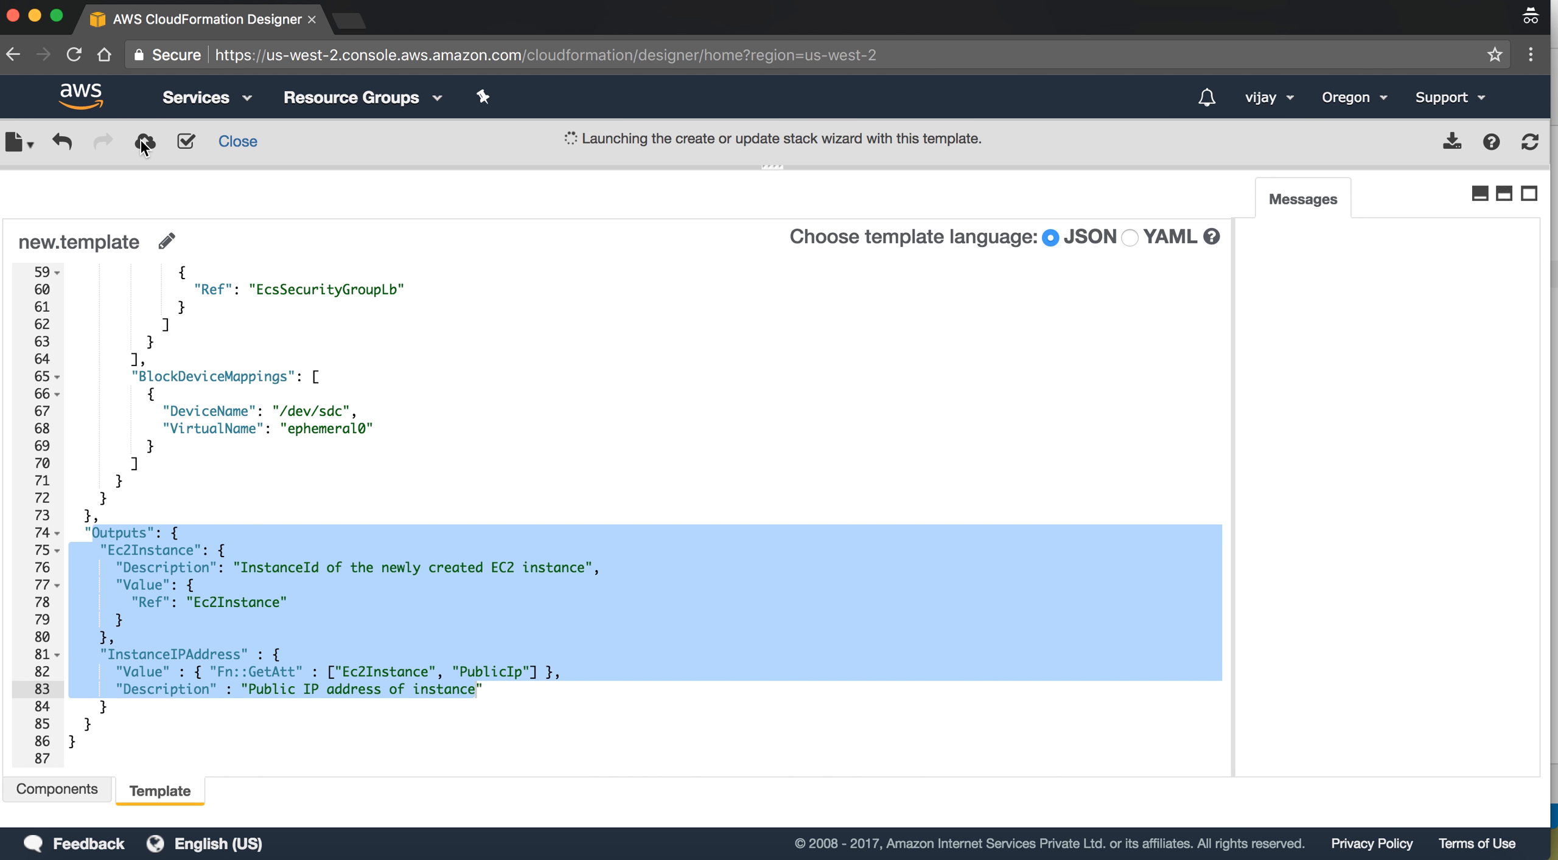
click(142, 141)
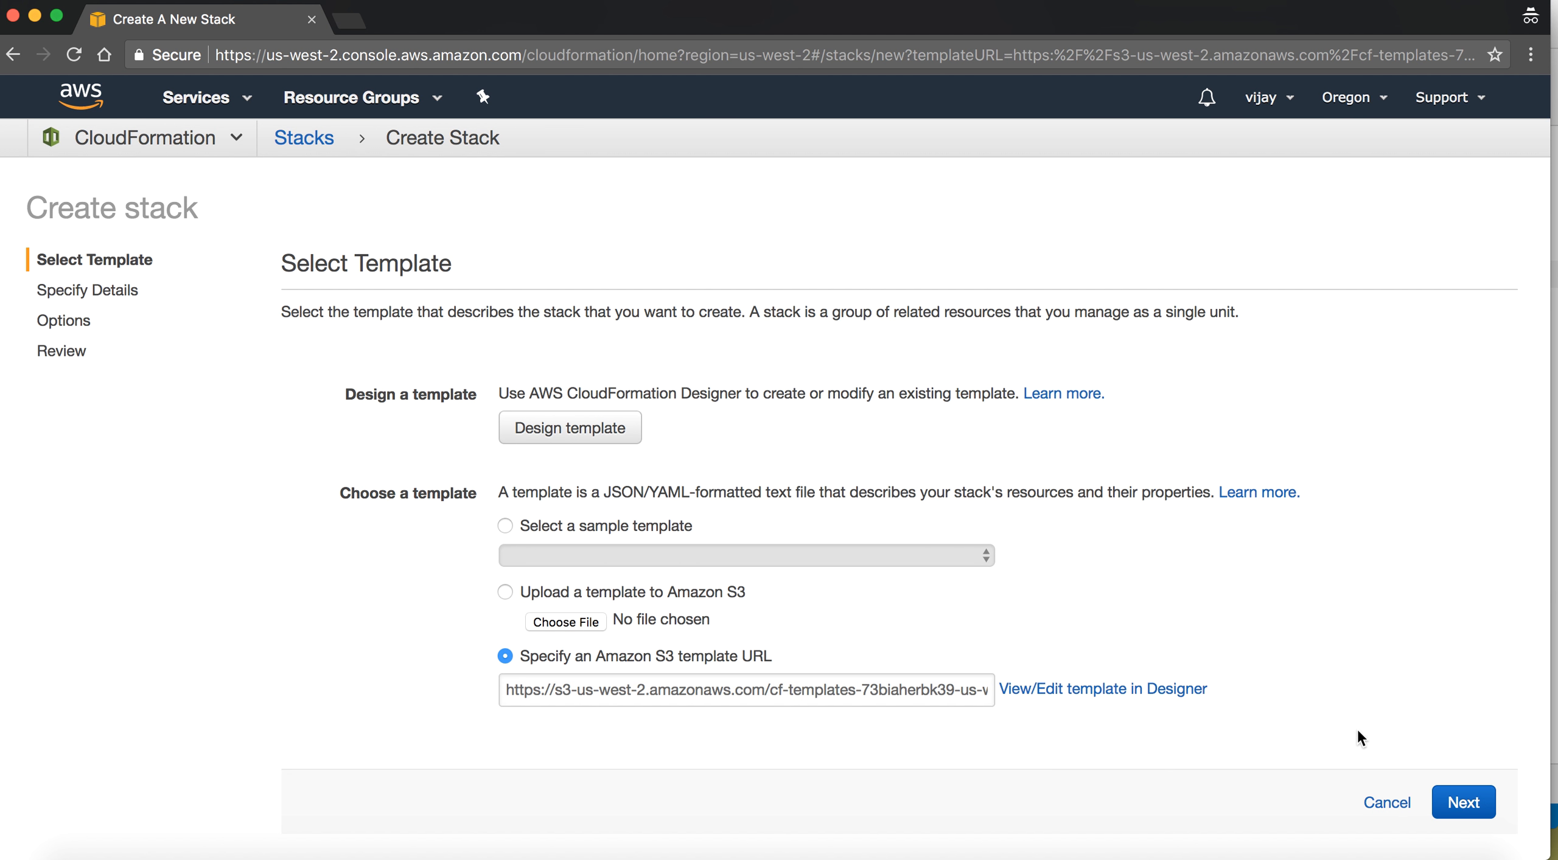
click(1463, 802)
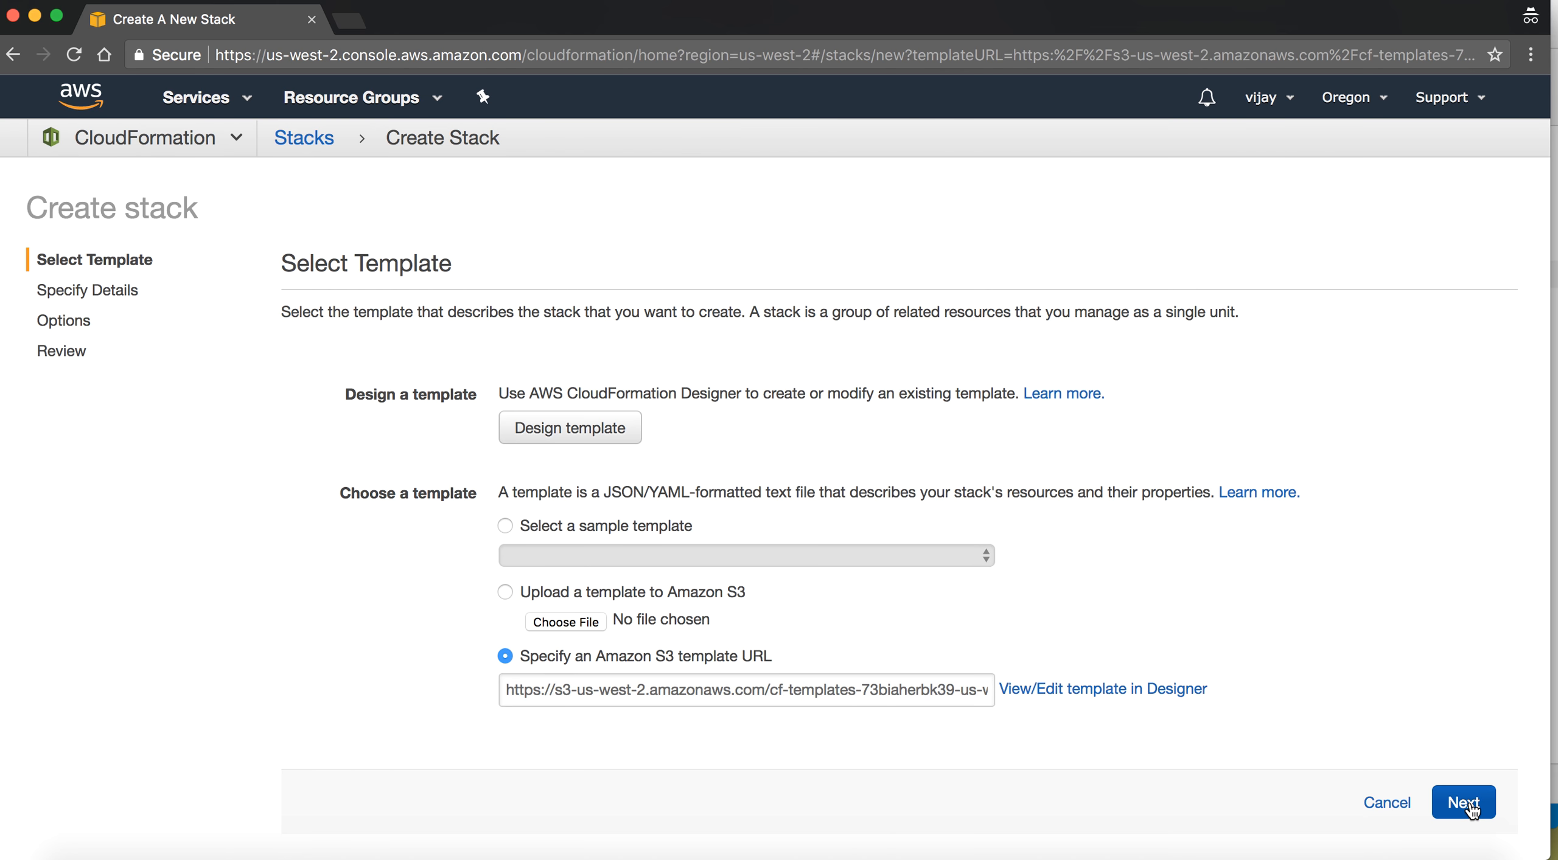
click(1463, 804)
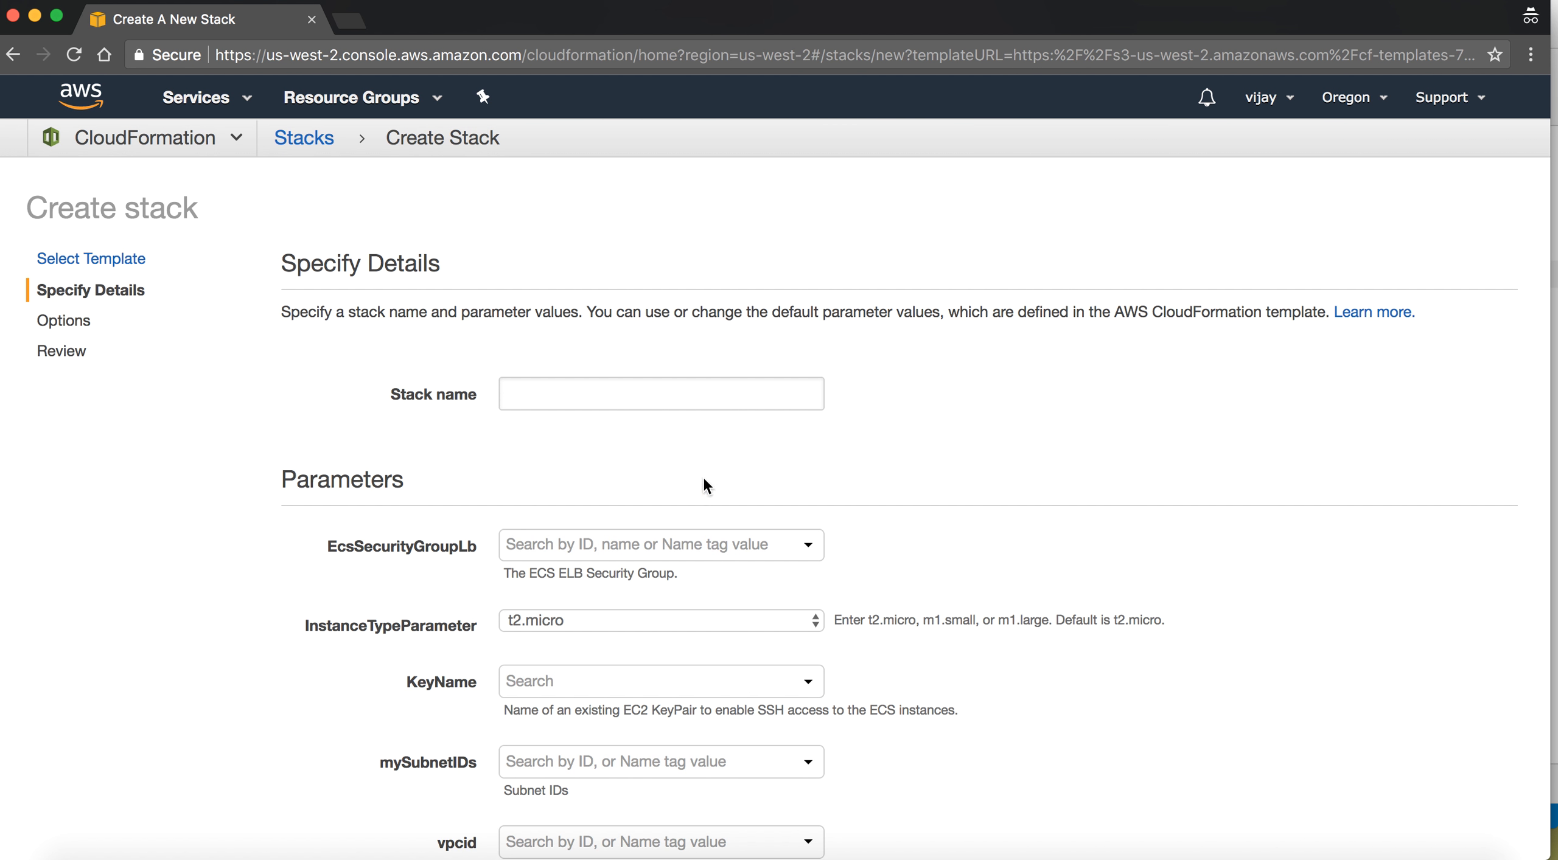
Name the stack testEC2 and choose launch-wizard-2, a key pair, subnet-fa944fb2 and vpc-297d084f
click(659, 395)
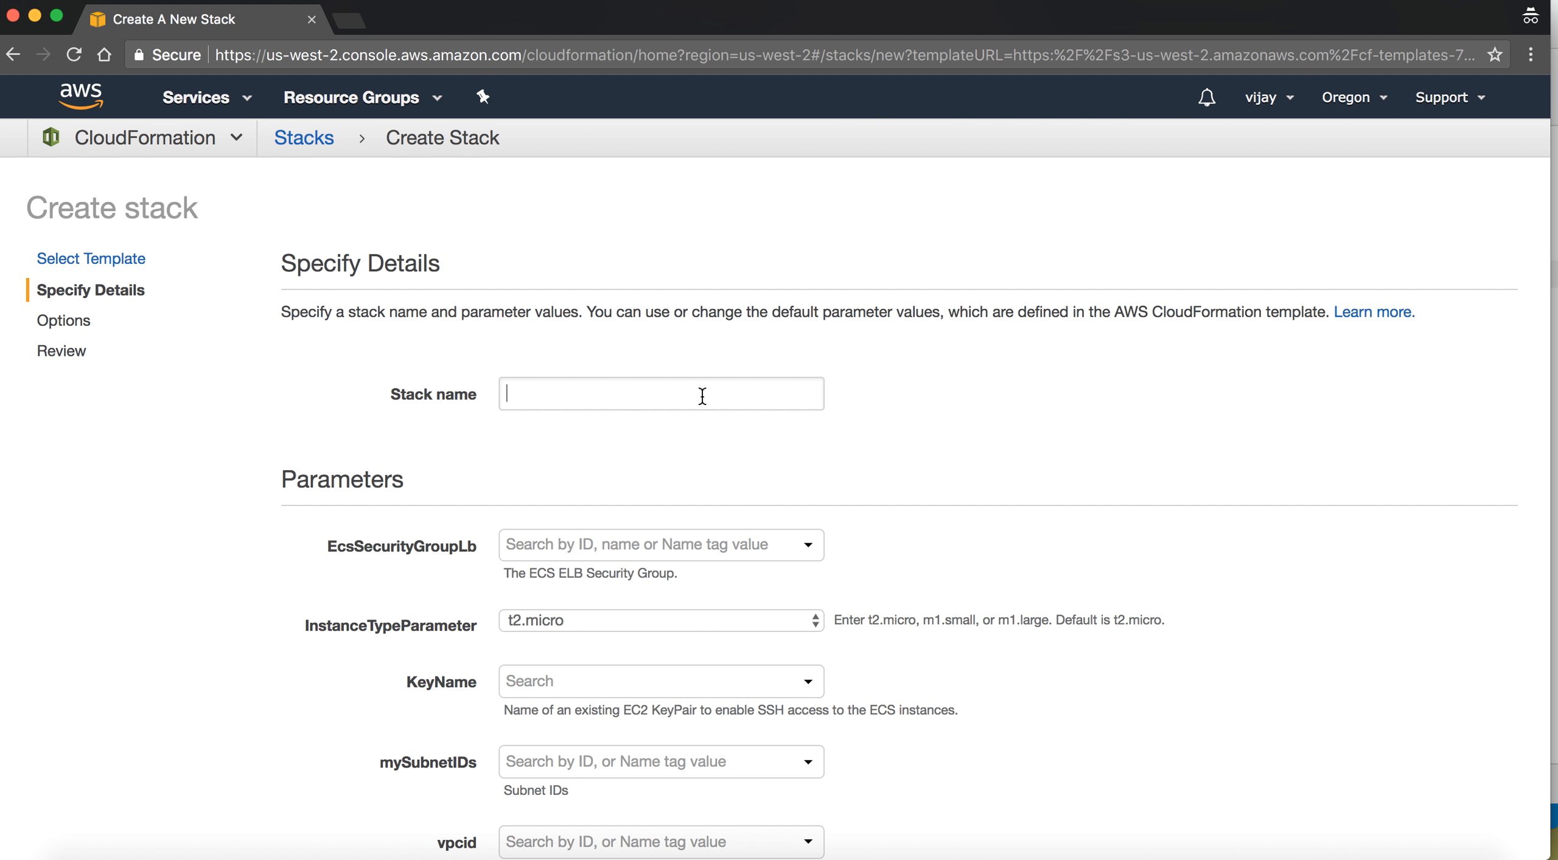
text(testEC2)
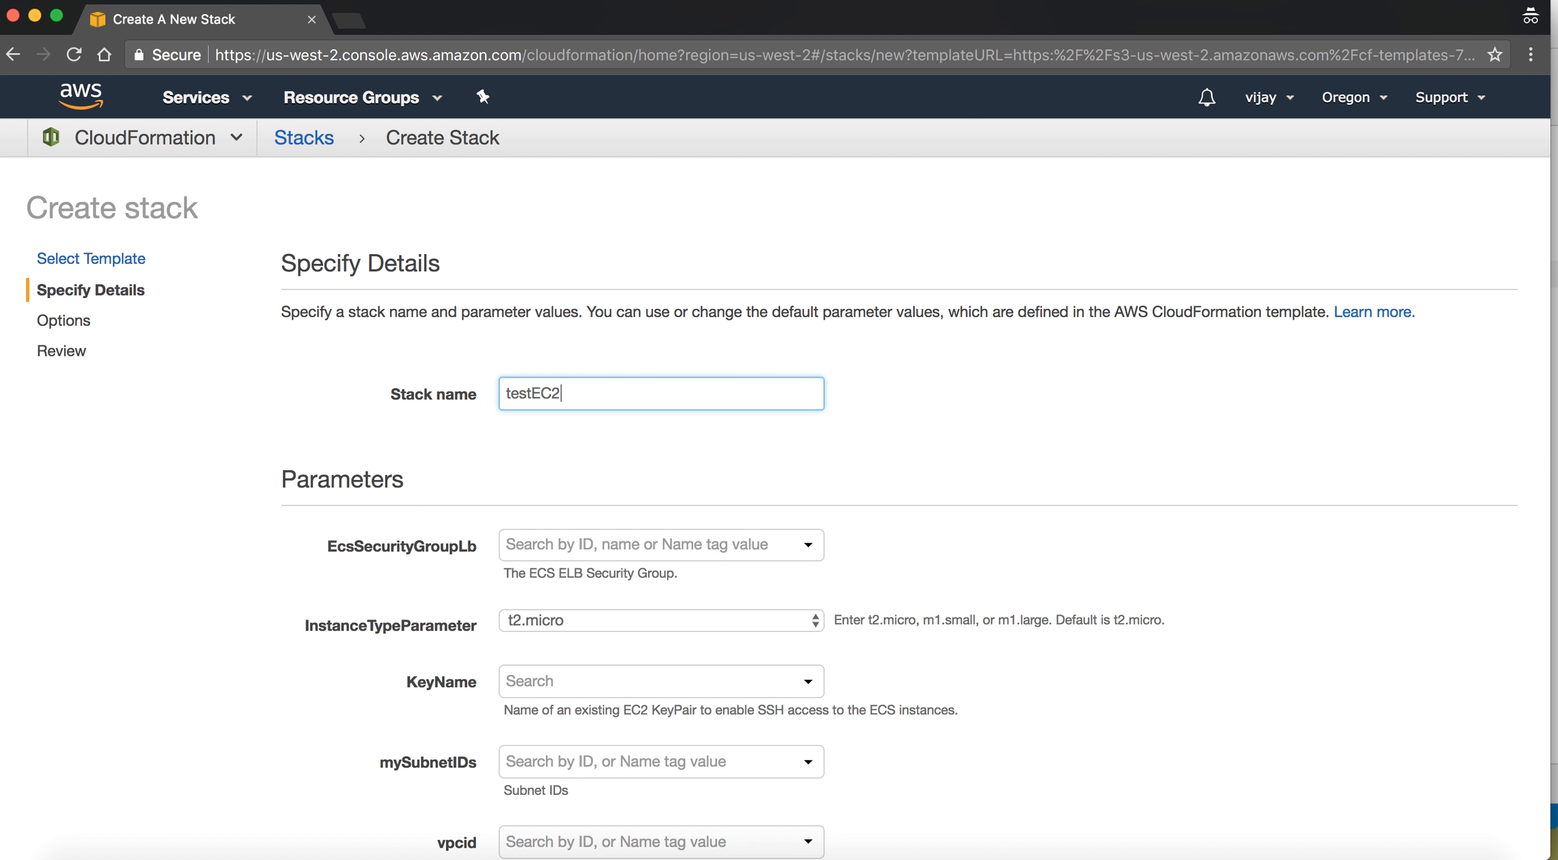
click(662, 545)
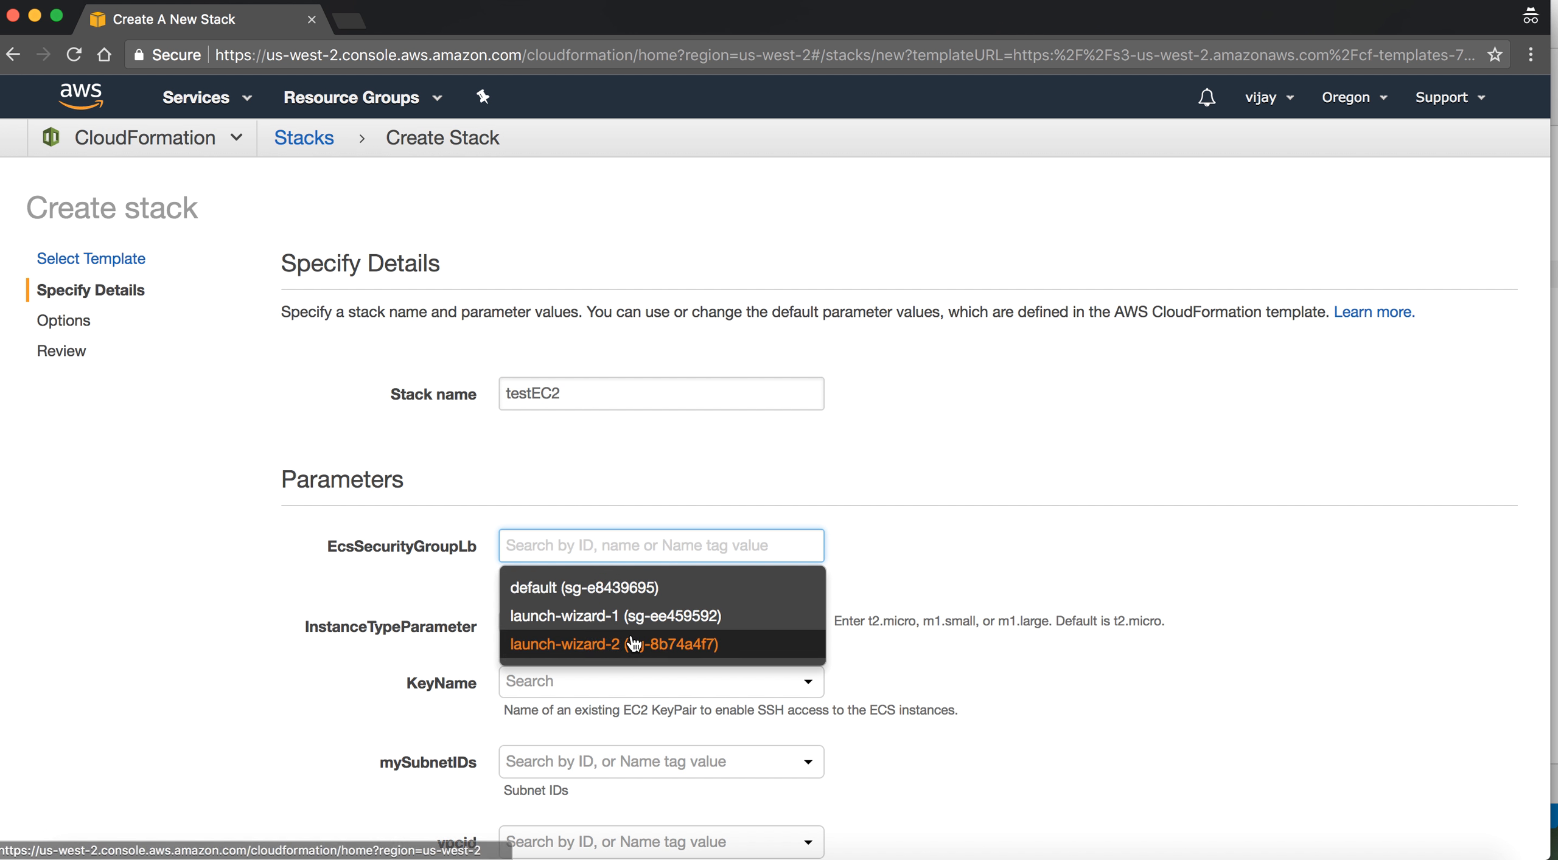
click(587, 645)
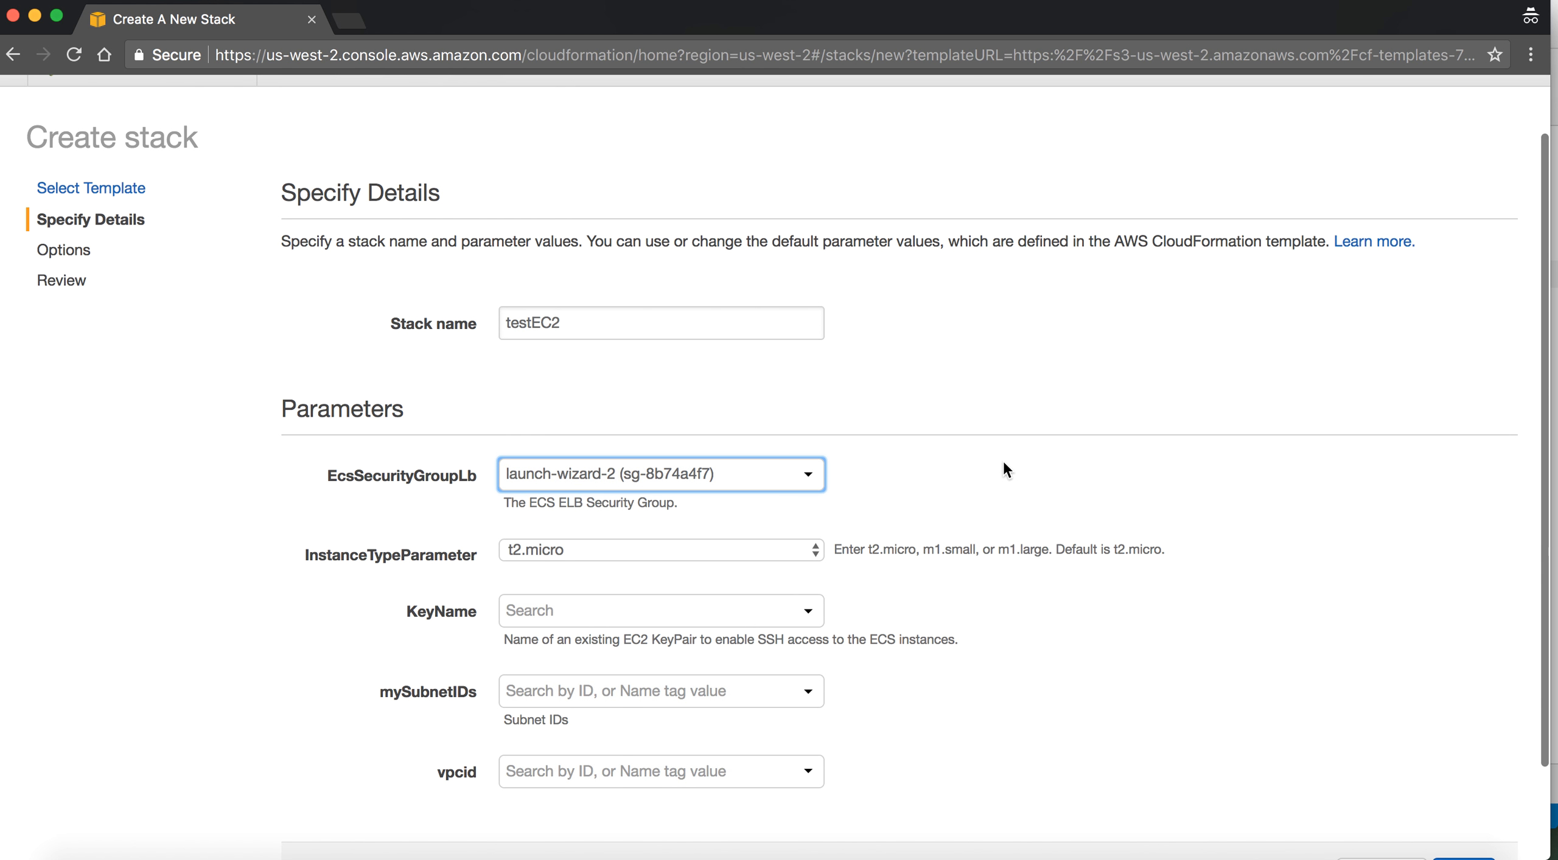
scroll(down, 3)
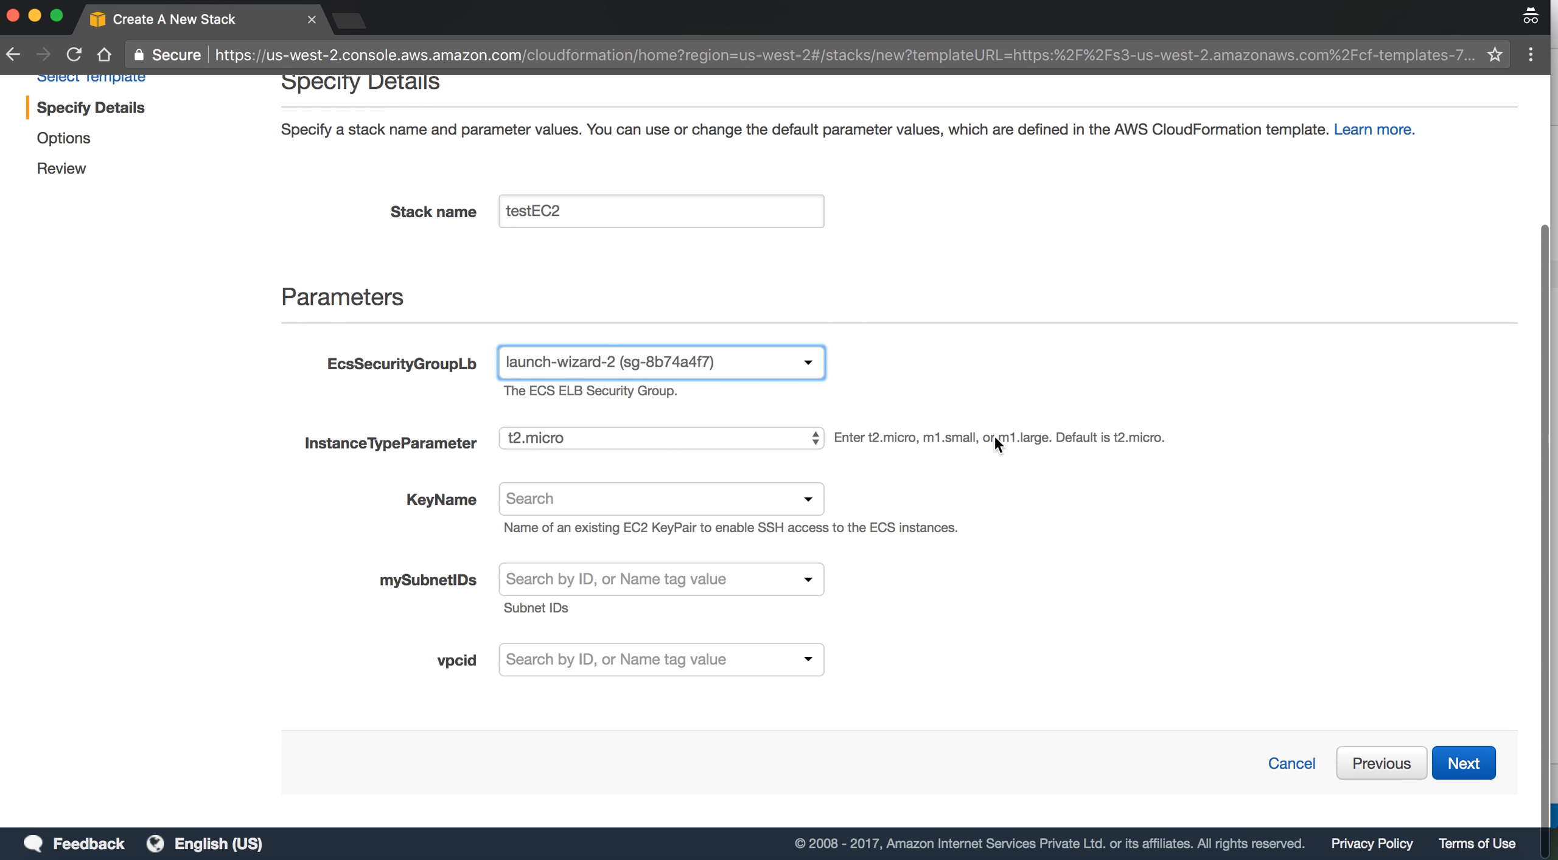
click(662, 499)
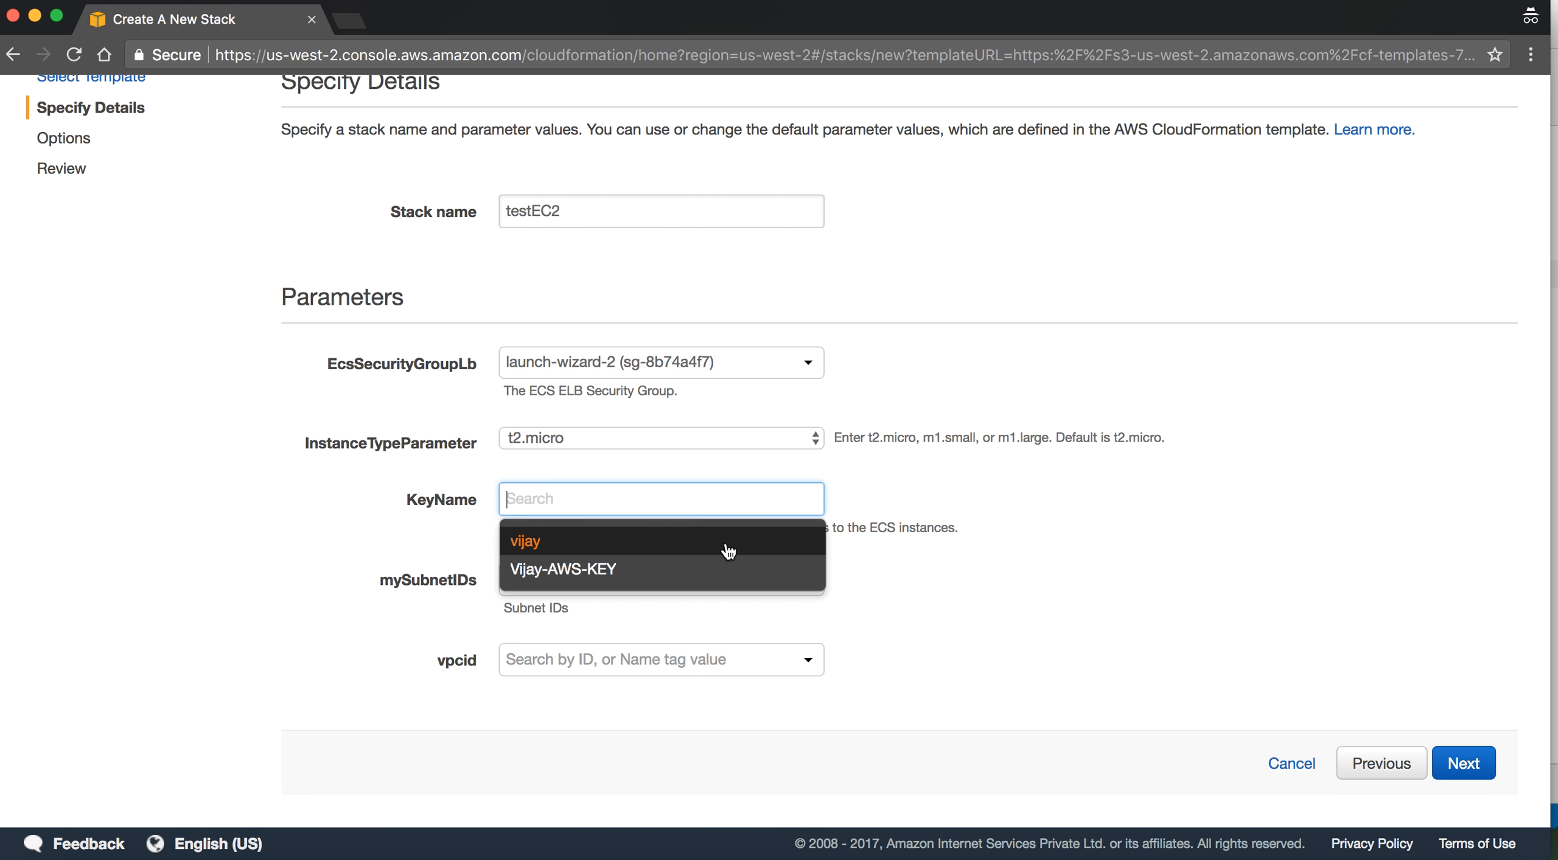
click(523, 542)
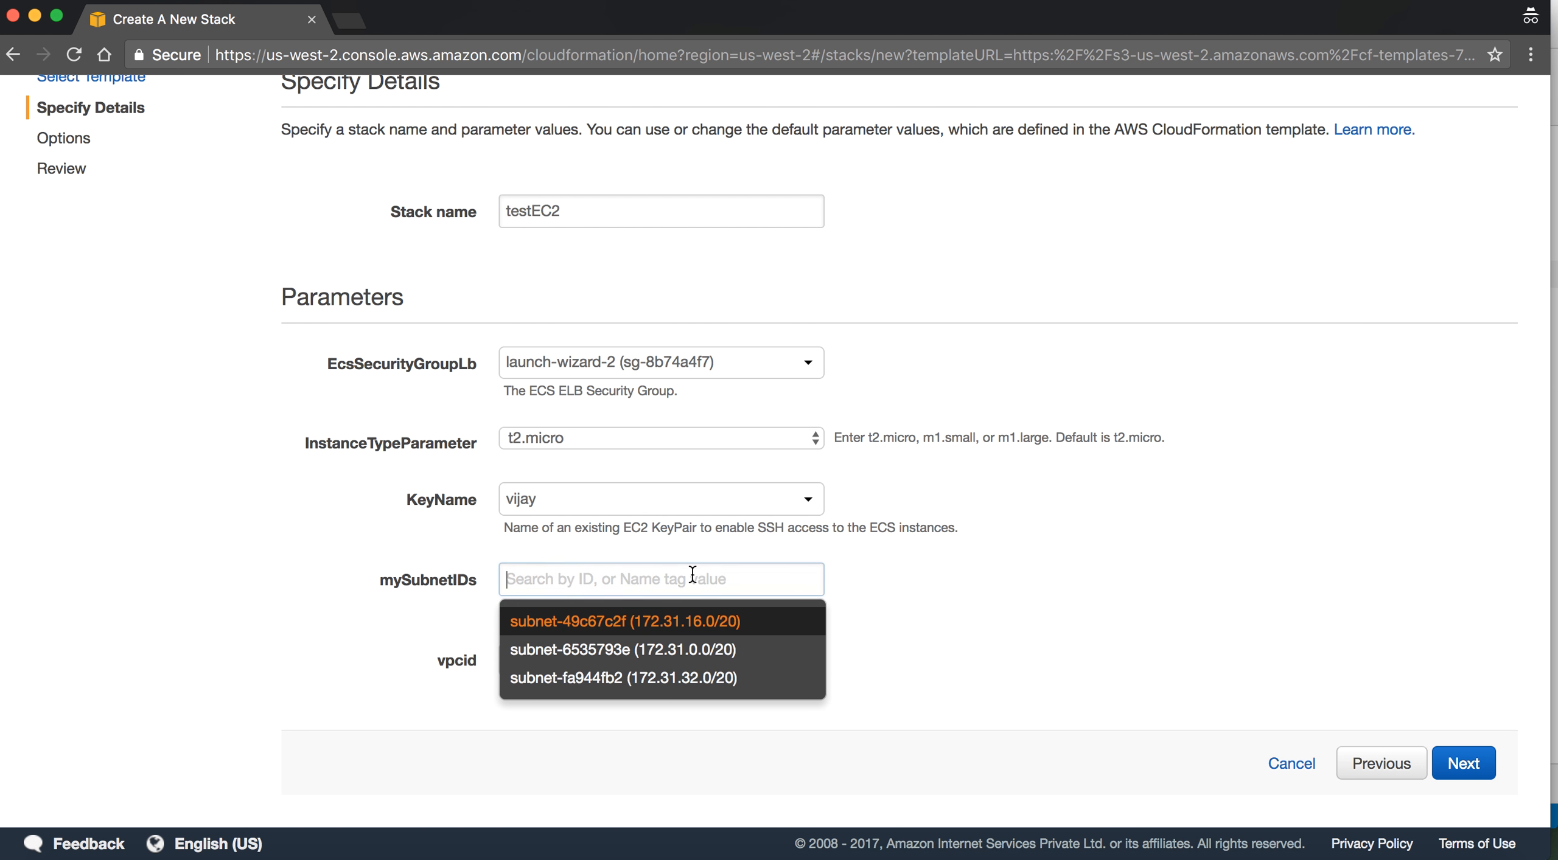
click(623, 678)
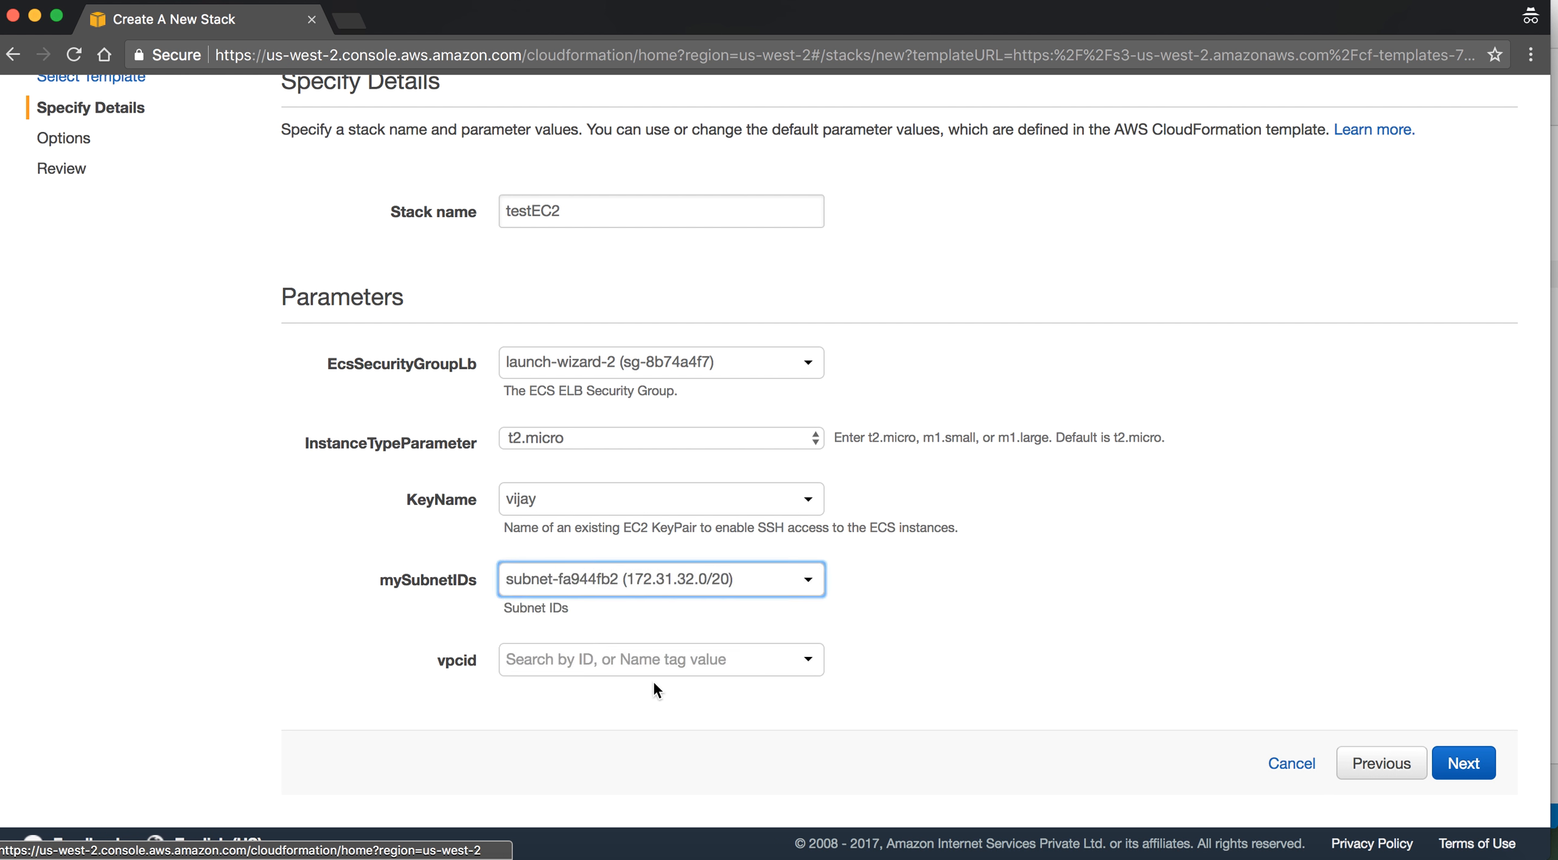
click(663, 660)
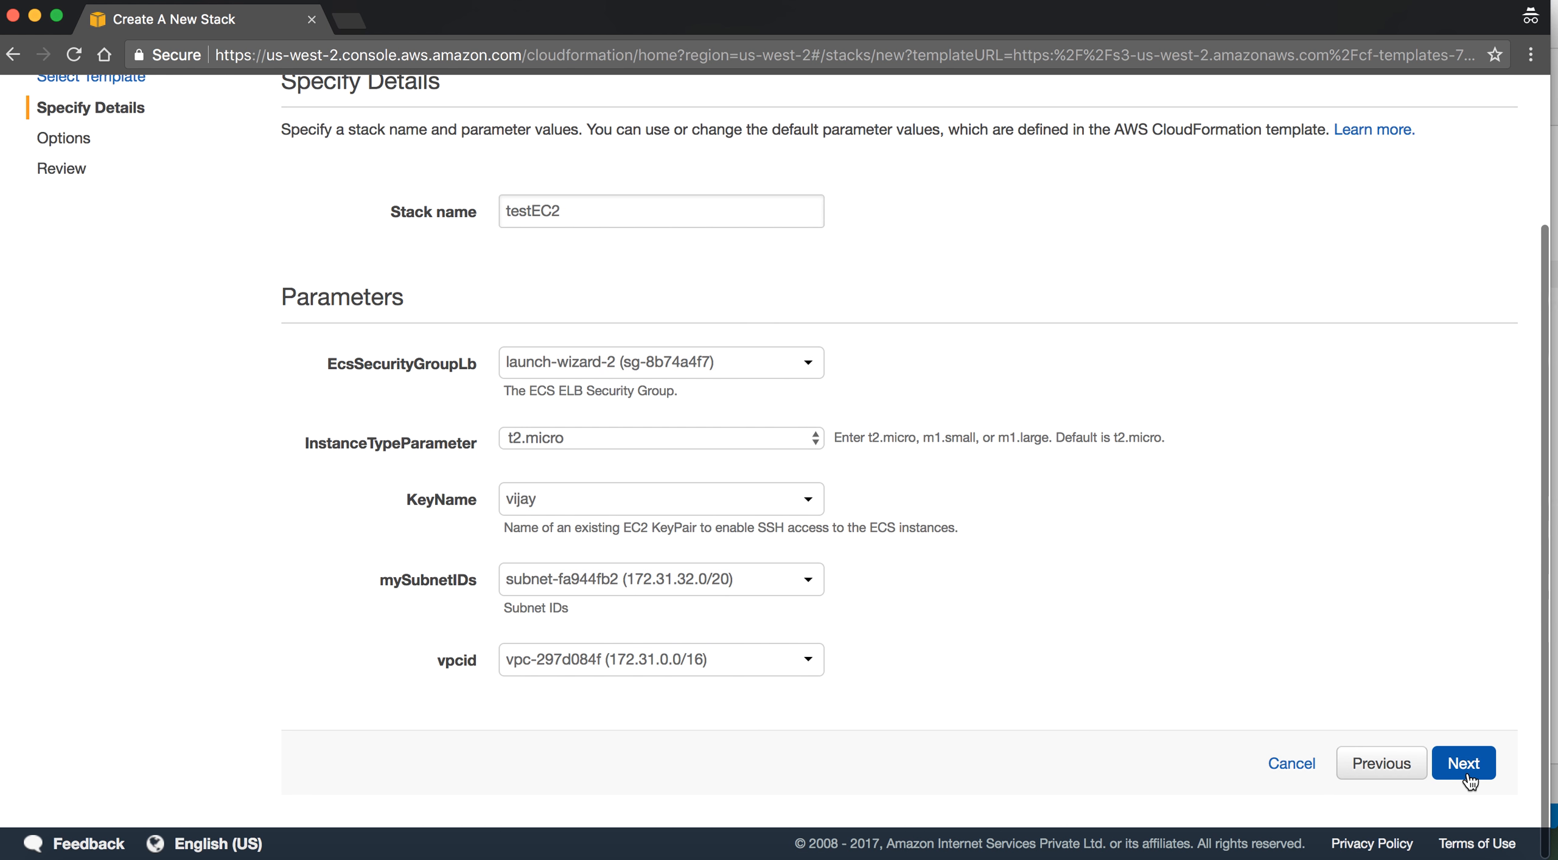
Continue through Review and submit the testEC2 stack for creation
click(1463, 764)
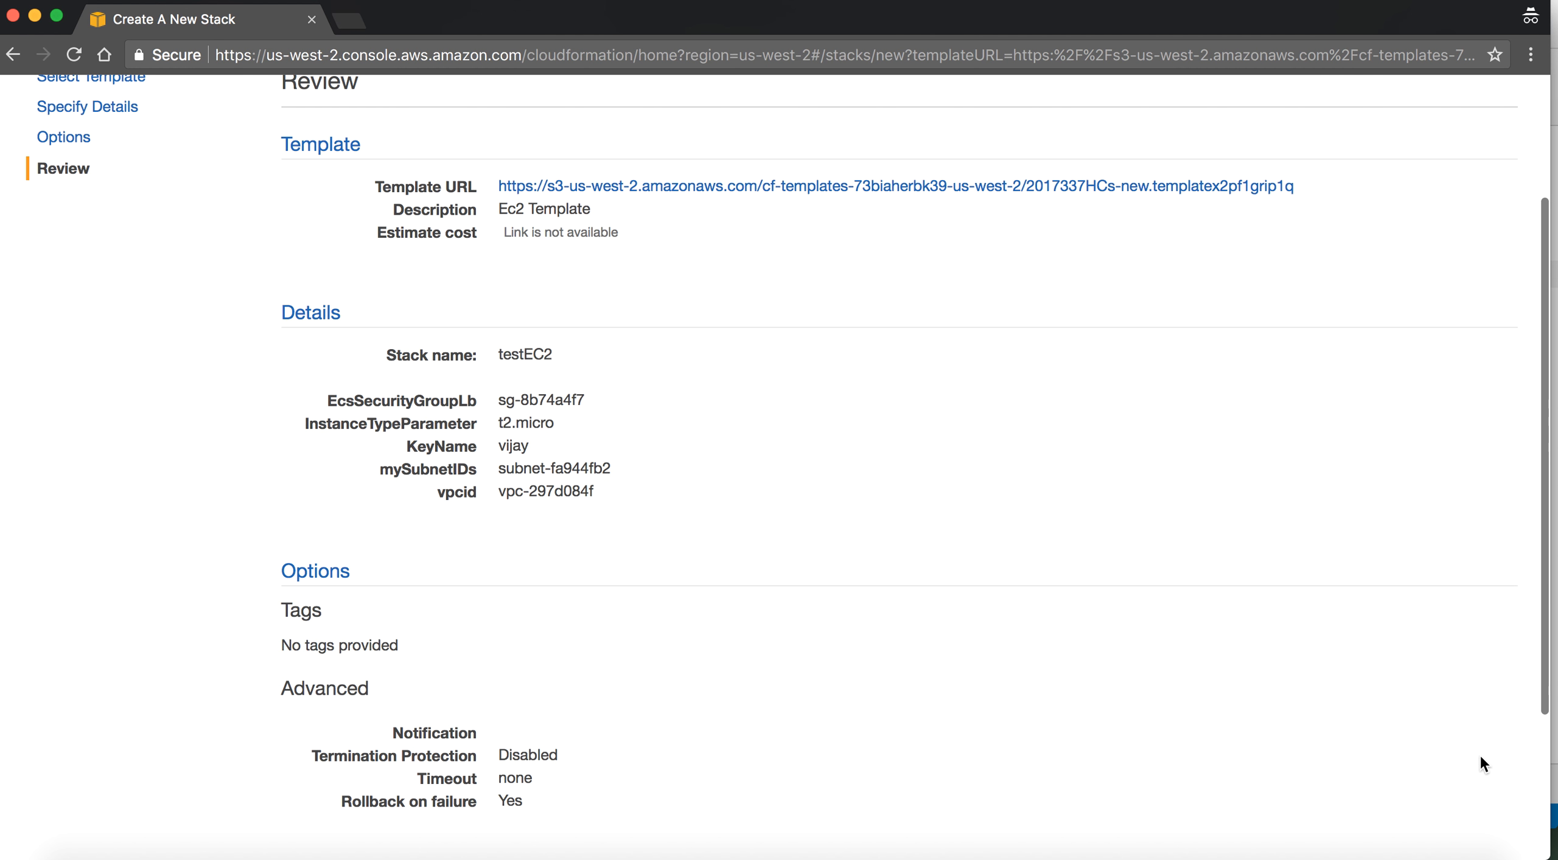
scroll(down, 3)
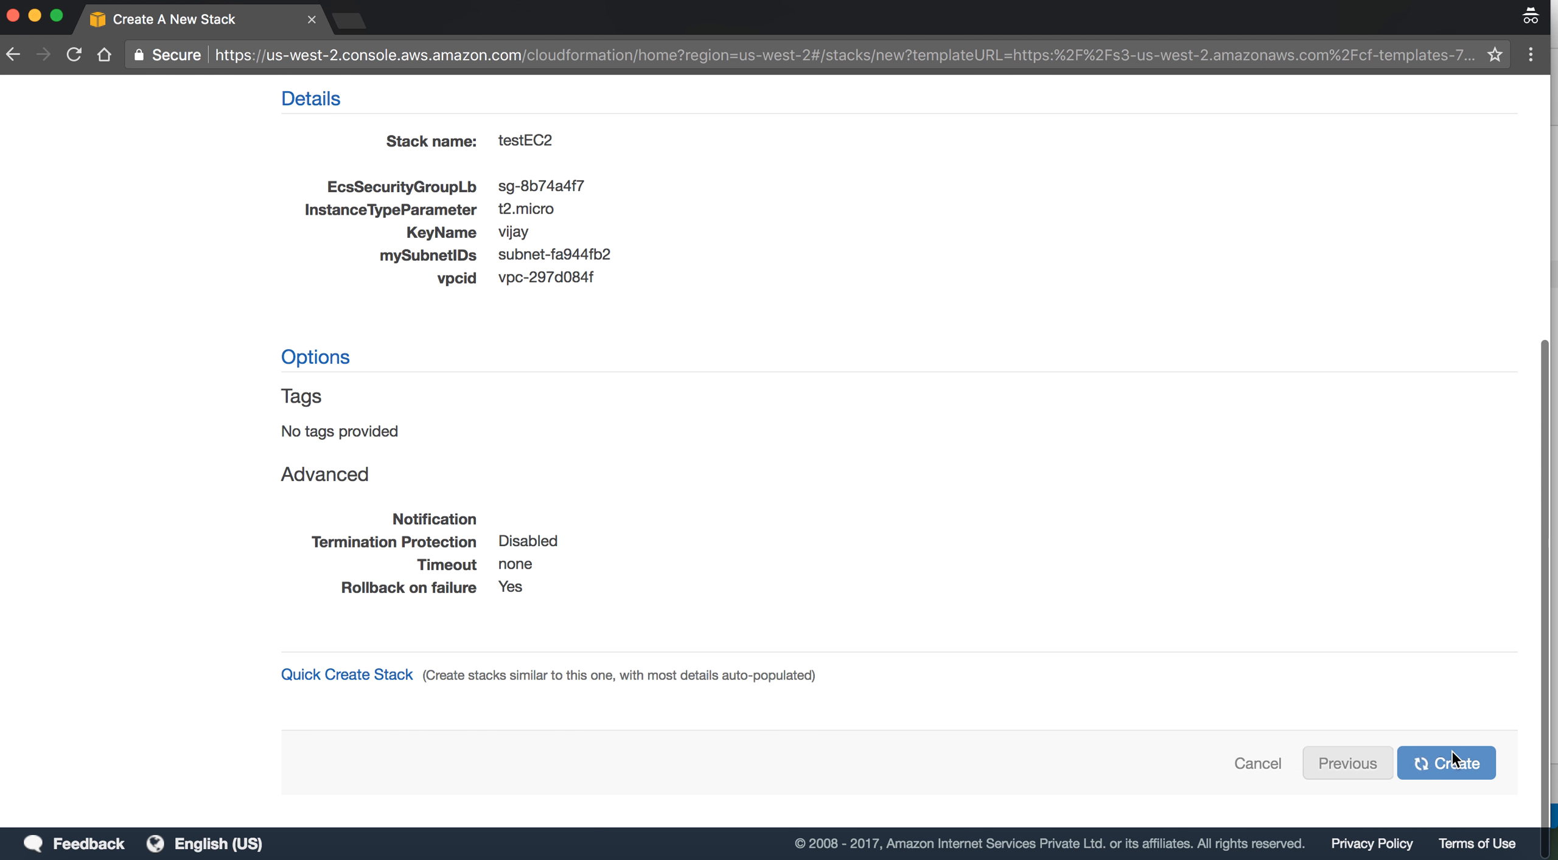
click(1448, 765)
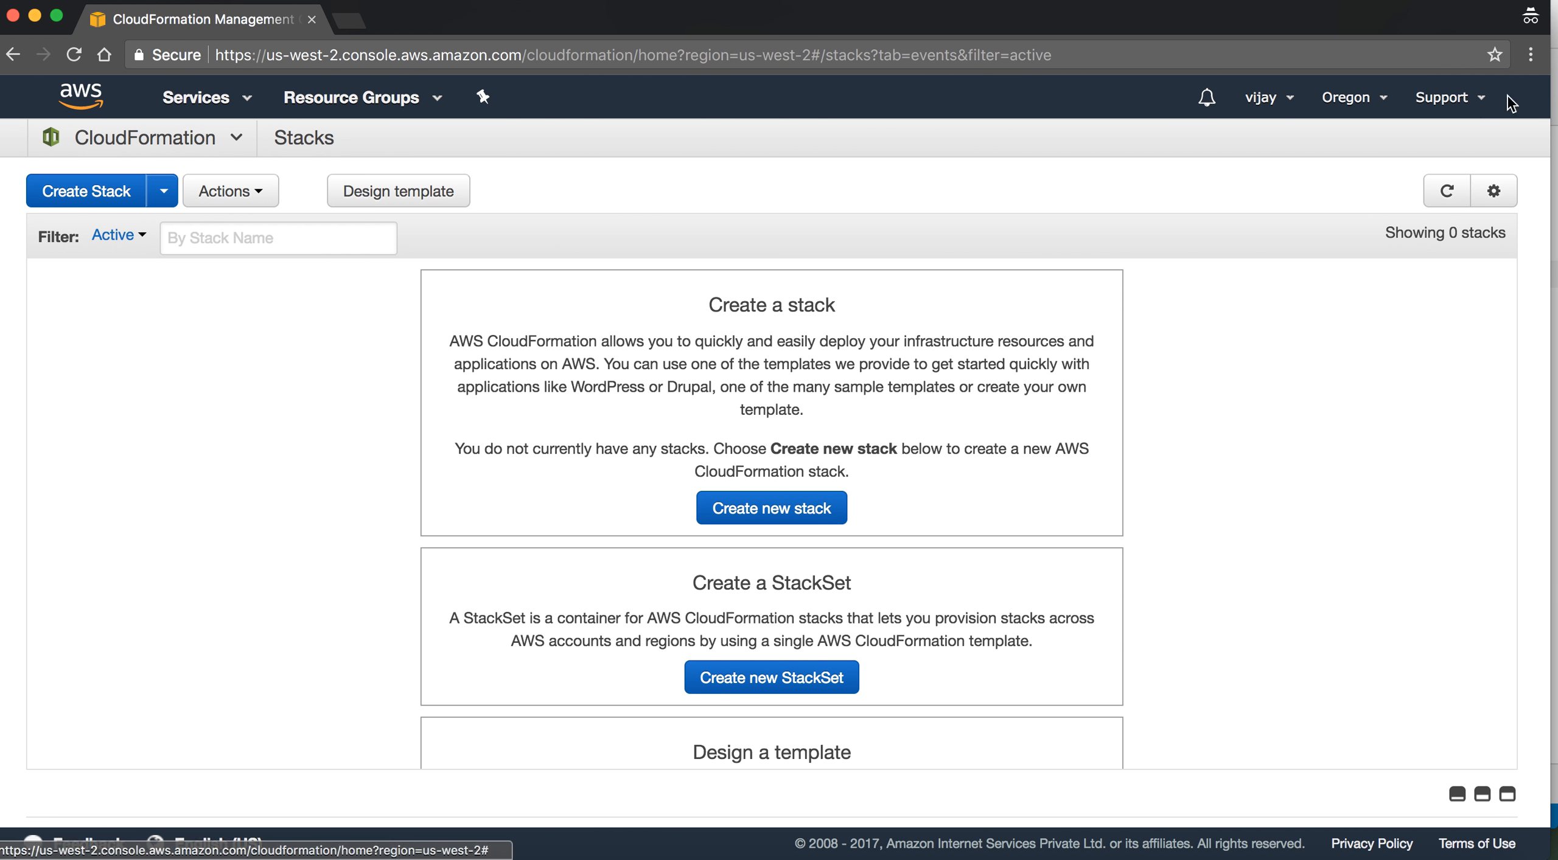
Refresh to show testEC2 as CREATE_IN_PROGRESS and watch its creation events in the details pane
click(1448, 190)
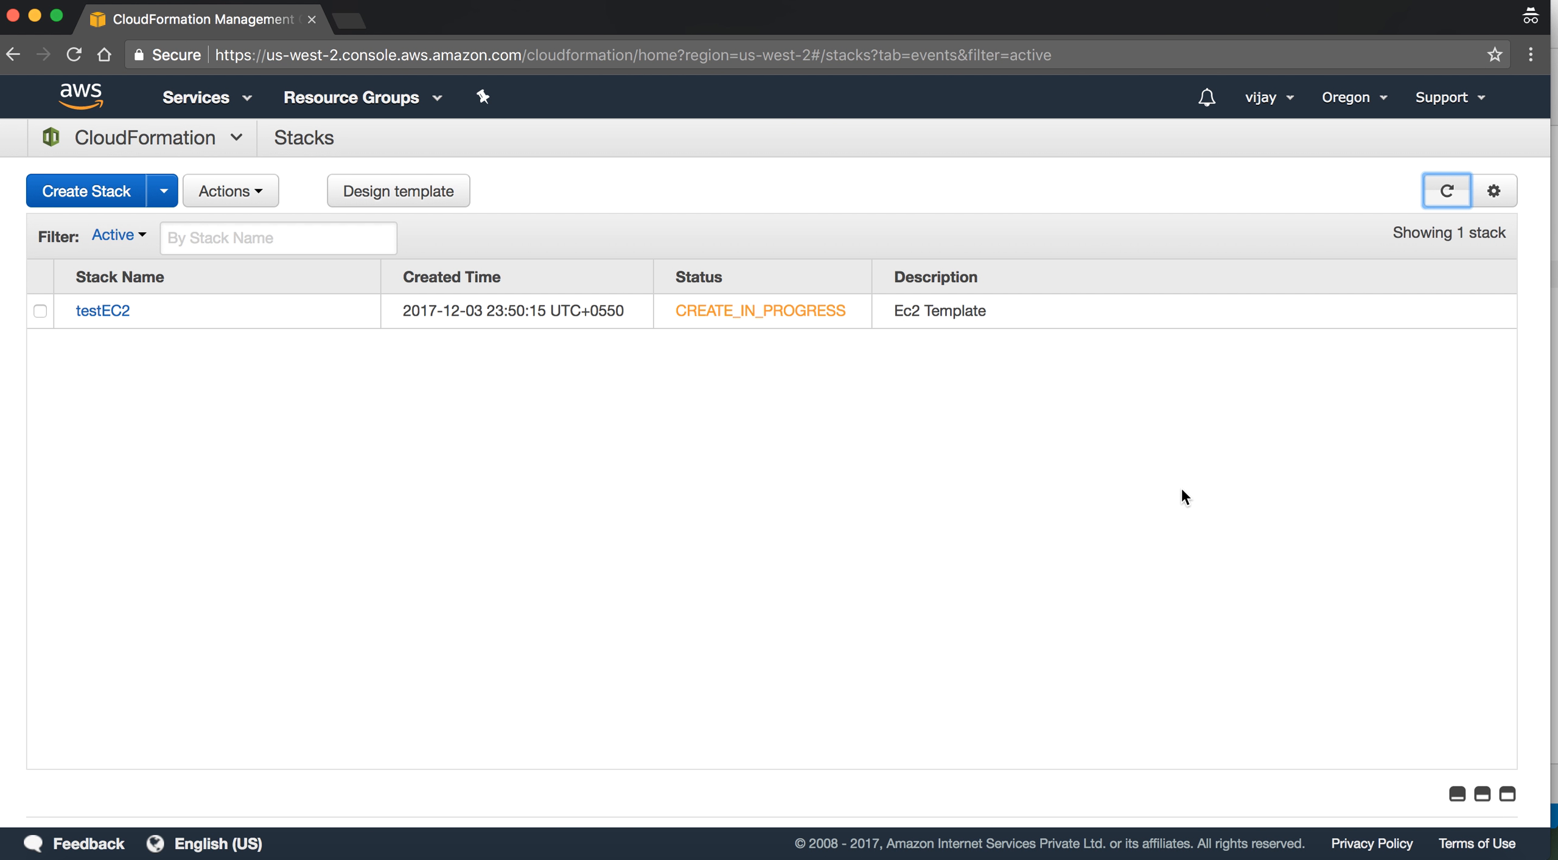
click(39, 311)
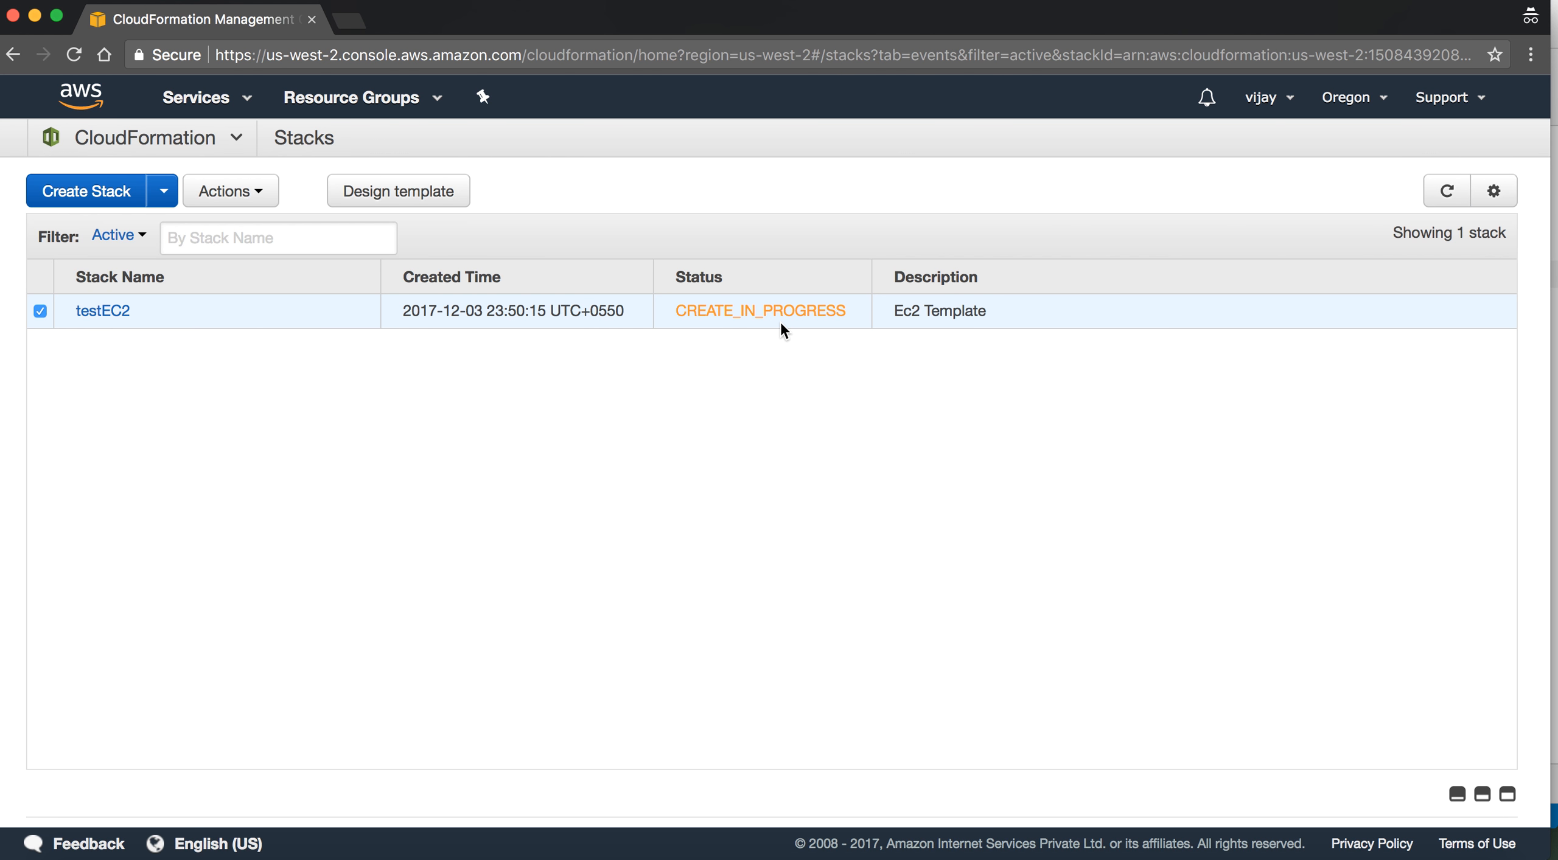
click(1483, 545)
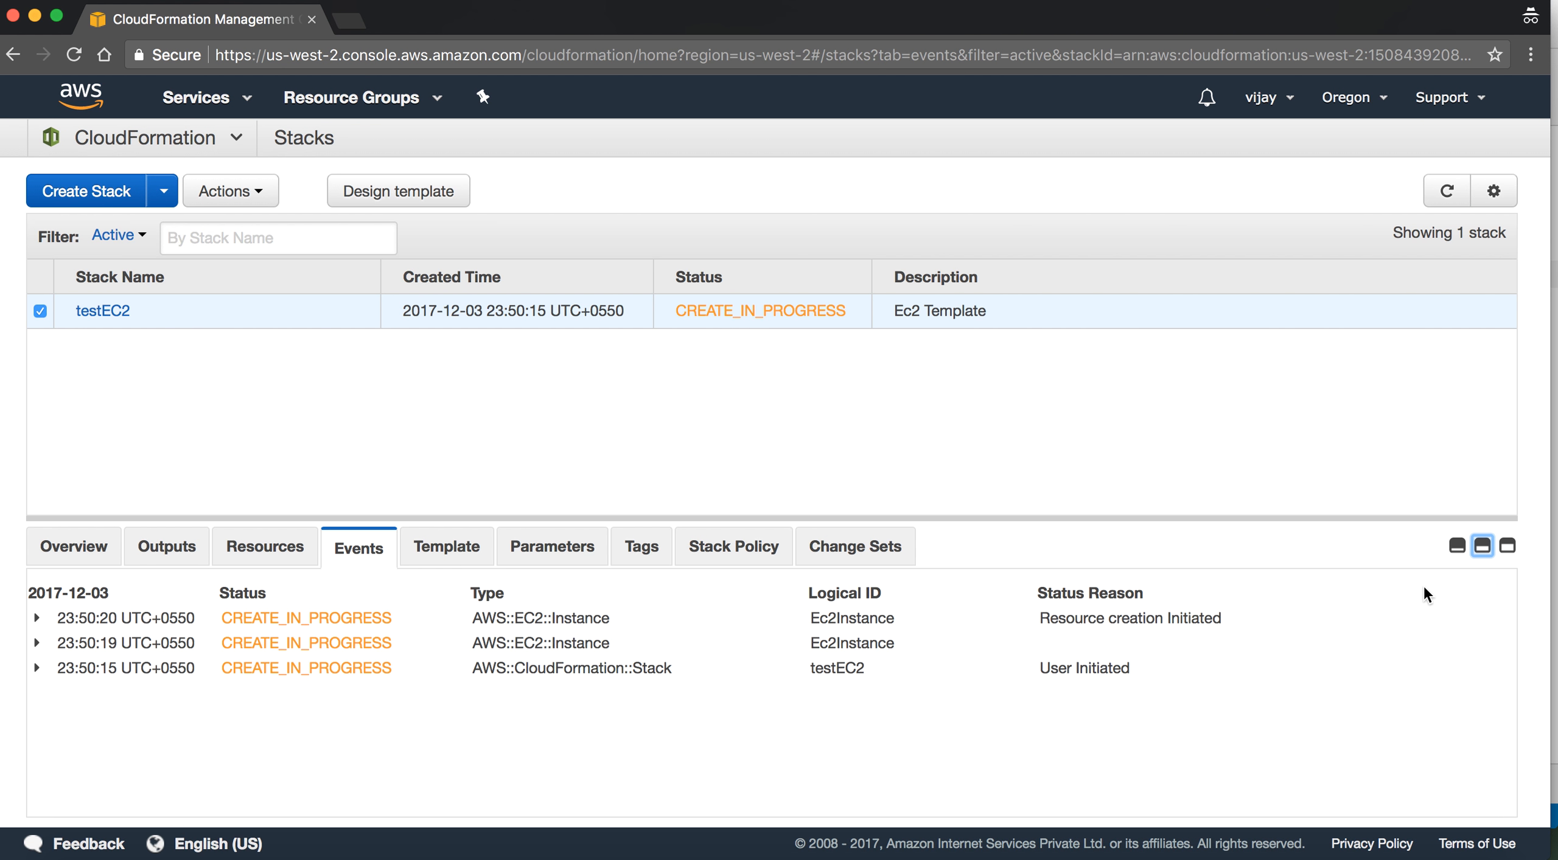
click(1451, 190)
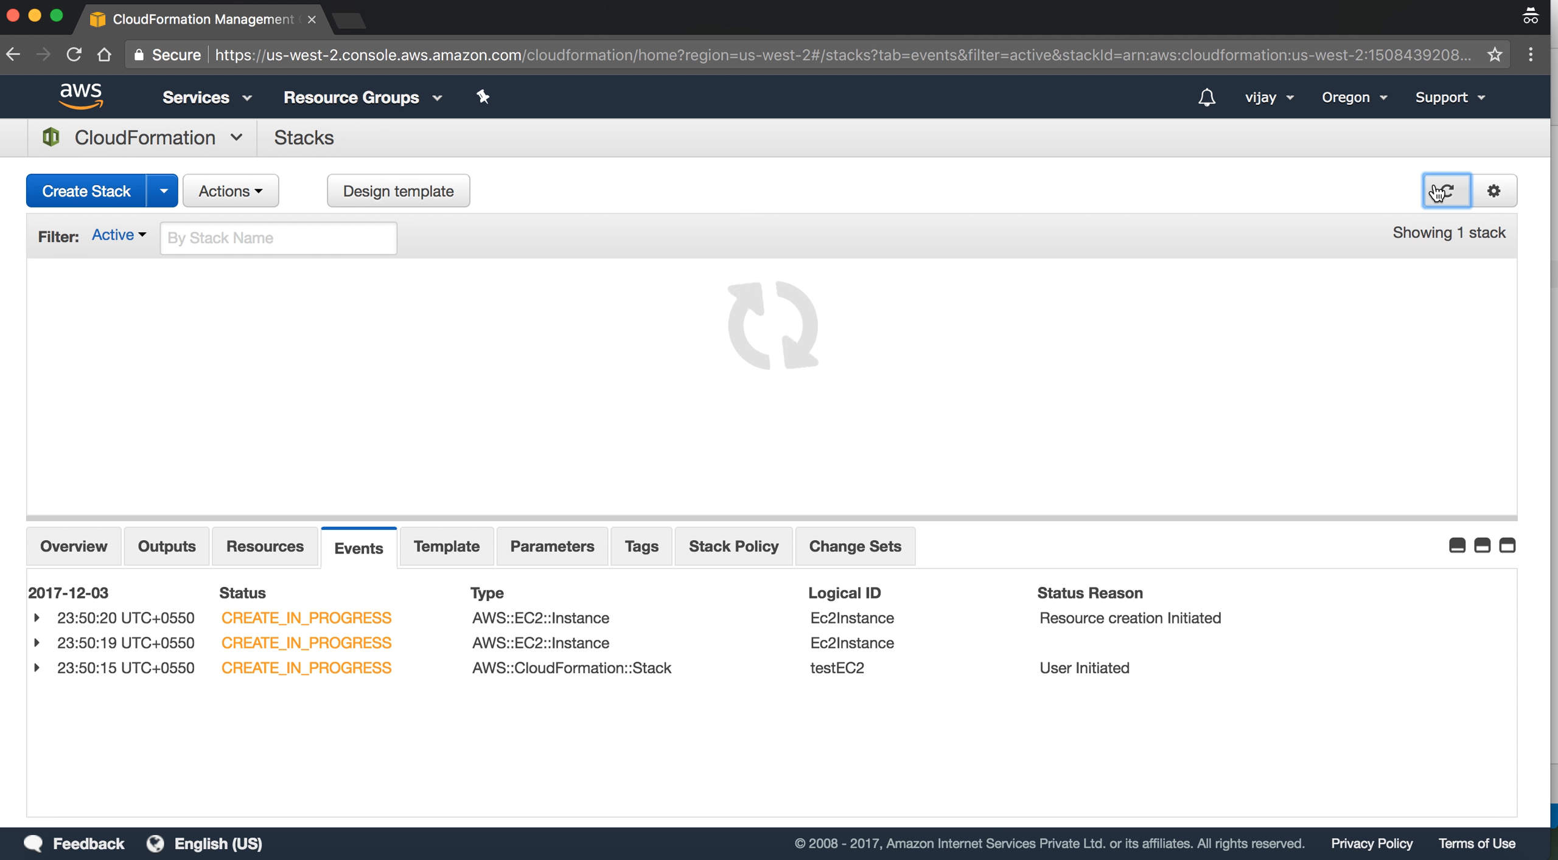
click(1455, 190)
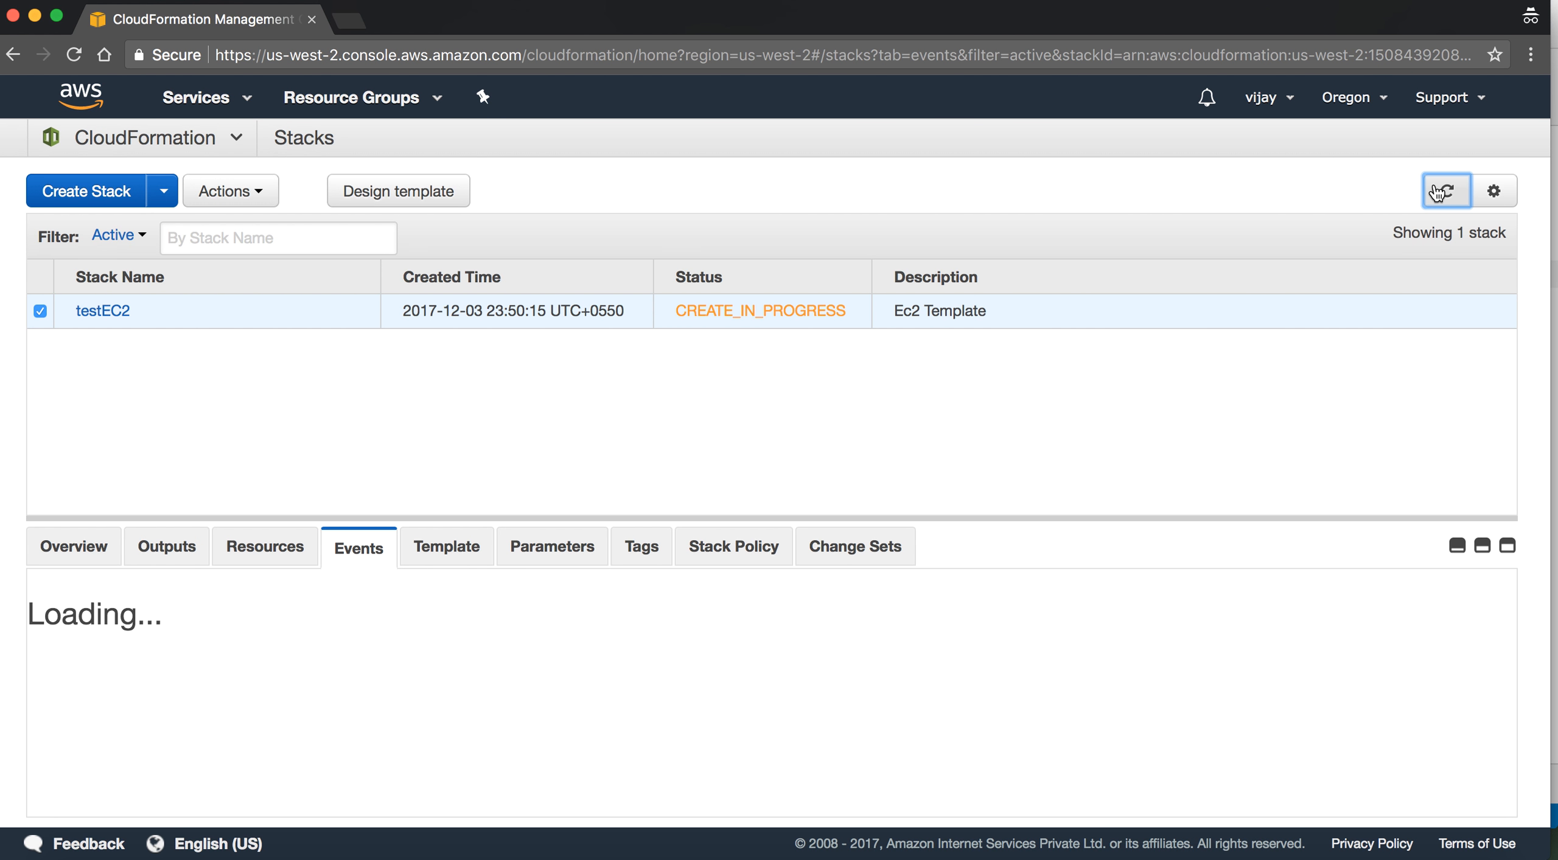
click(1451, 189)
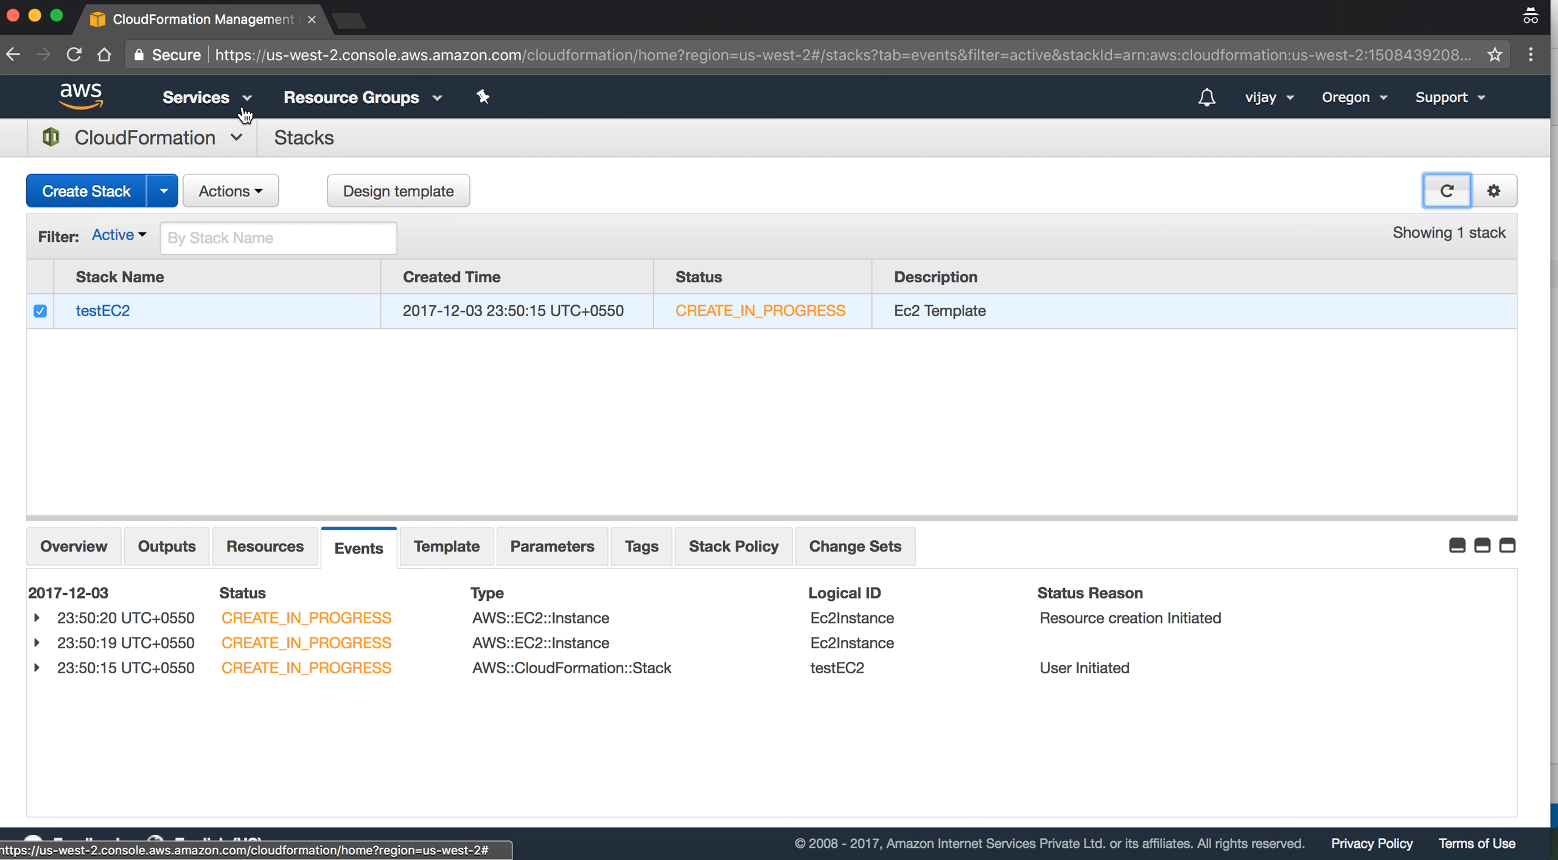
click(196, 98)
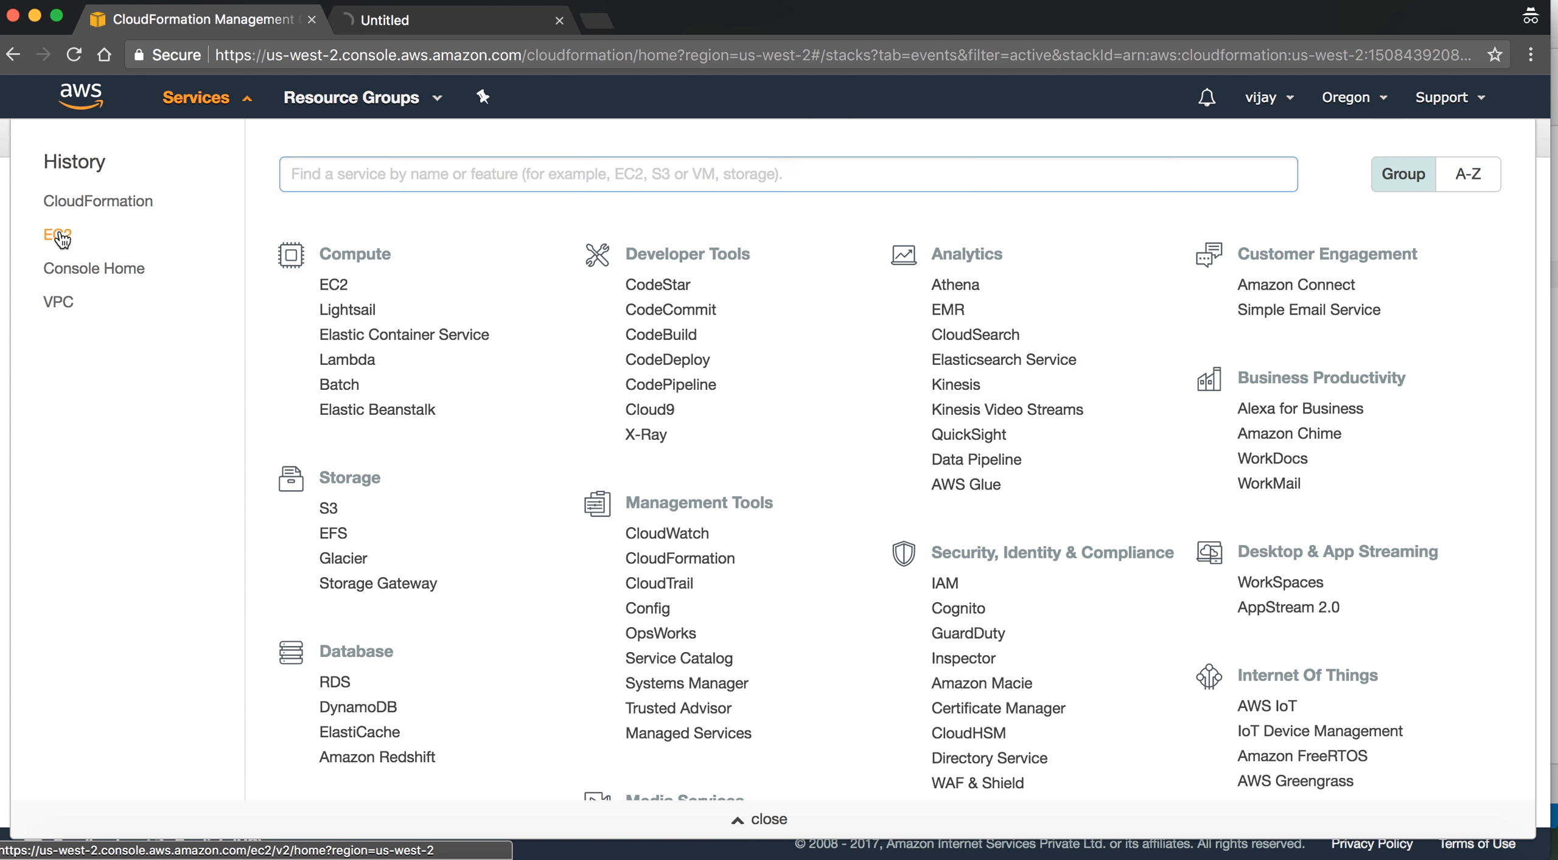
Open the EC2 console in a second tab while refreshing testEC2's creation progress
click(49, 236)
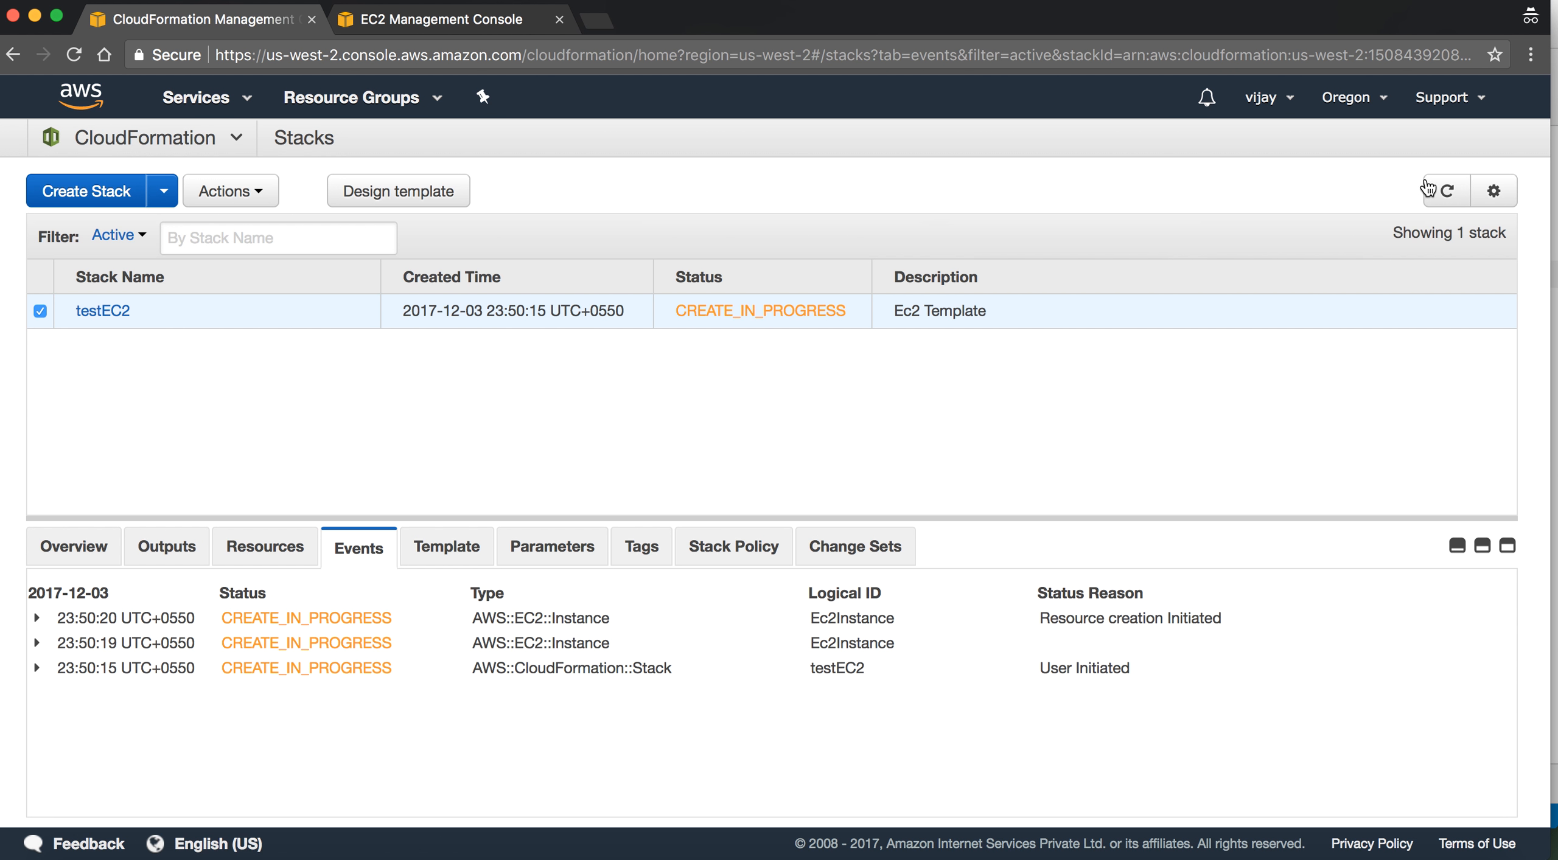
click(1451, 190)
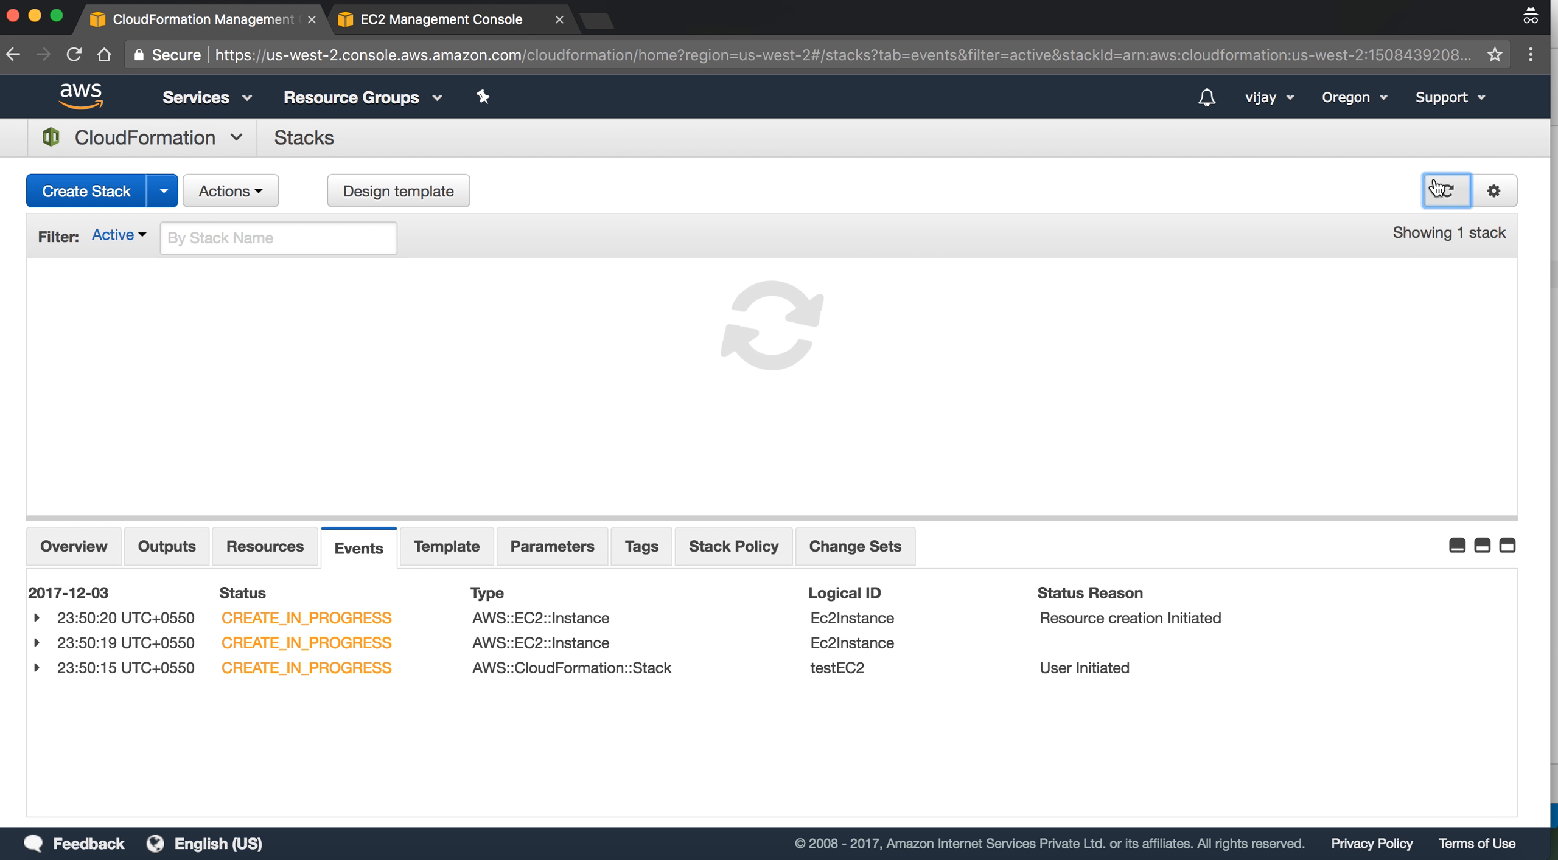
click(1448, 191)
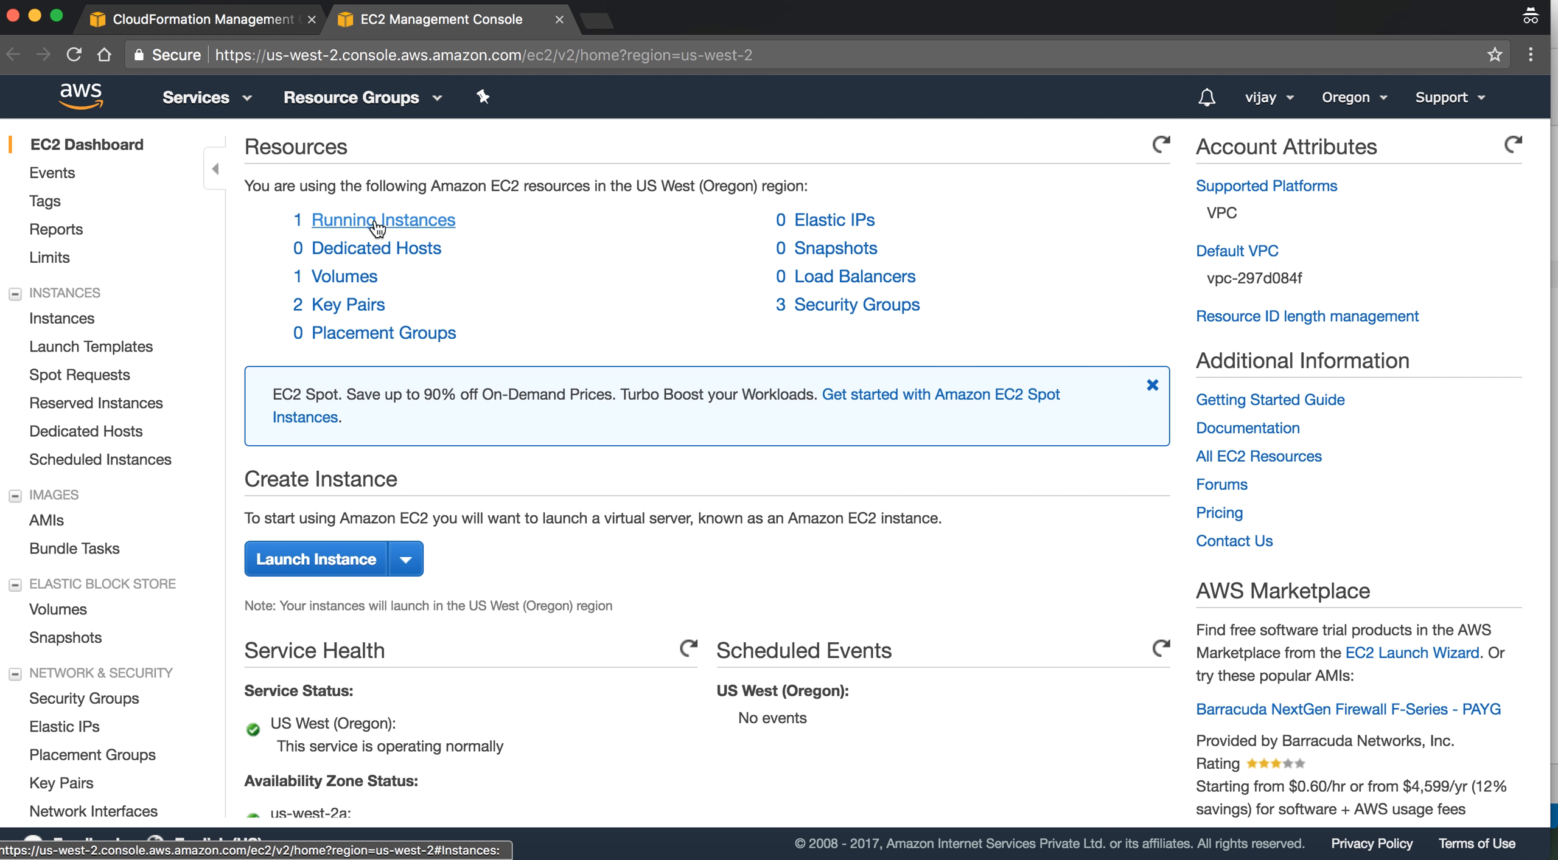
mouse_move(417, 226)
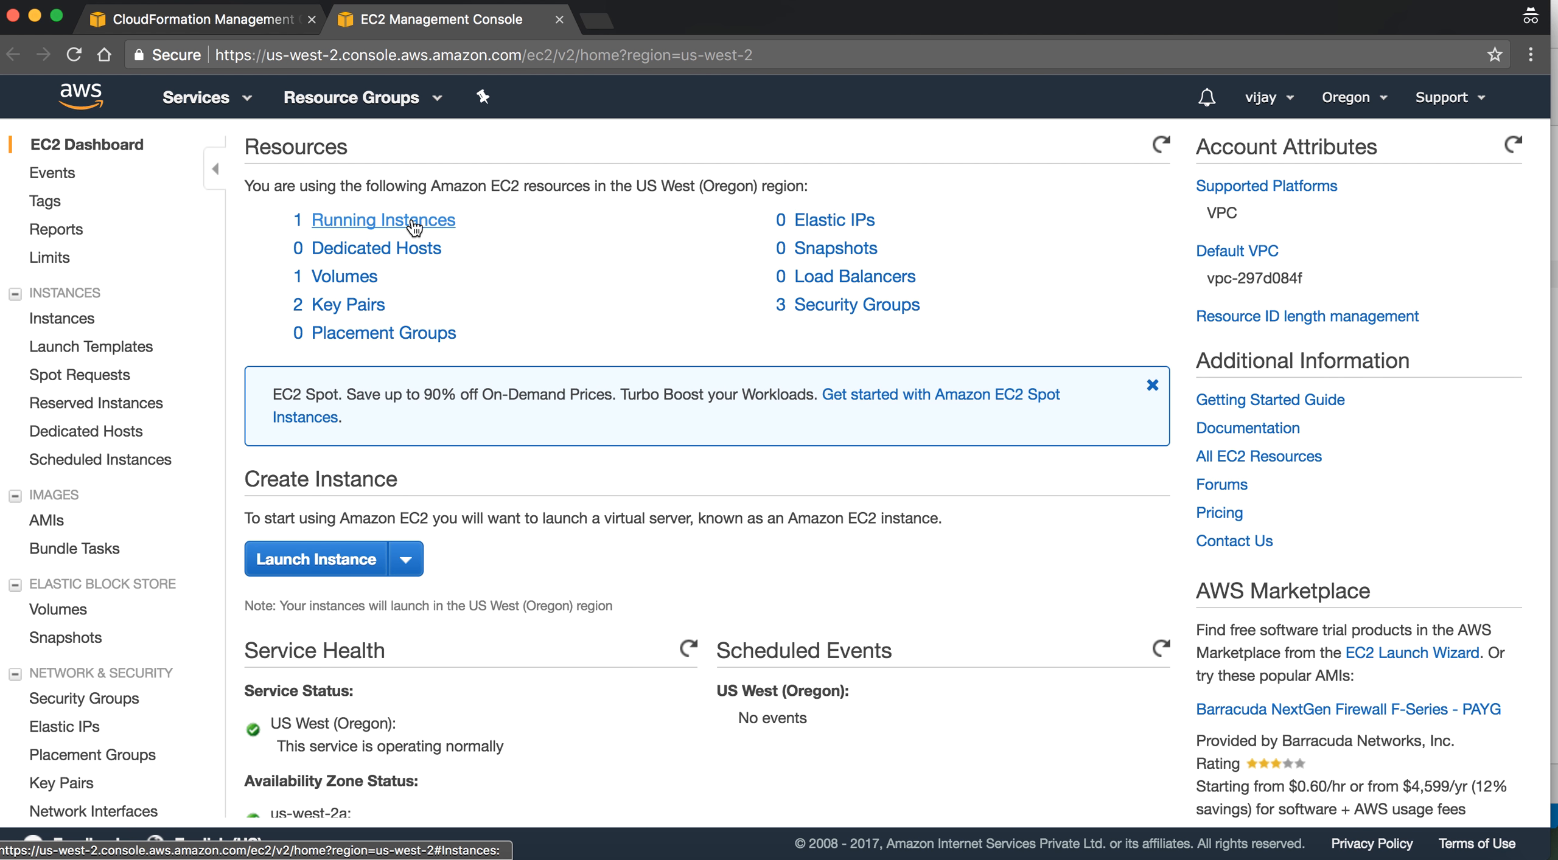
List the running instances in EC2, then return to the CloudFormation stacks tab
click(385, 221)
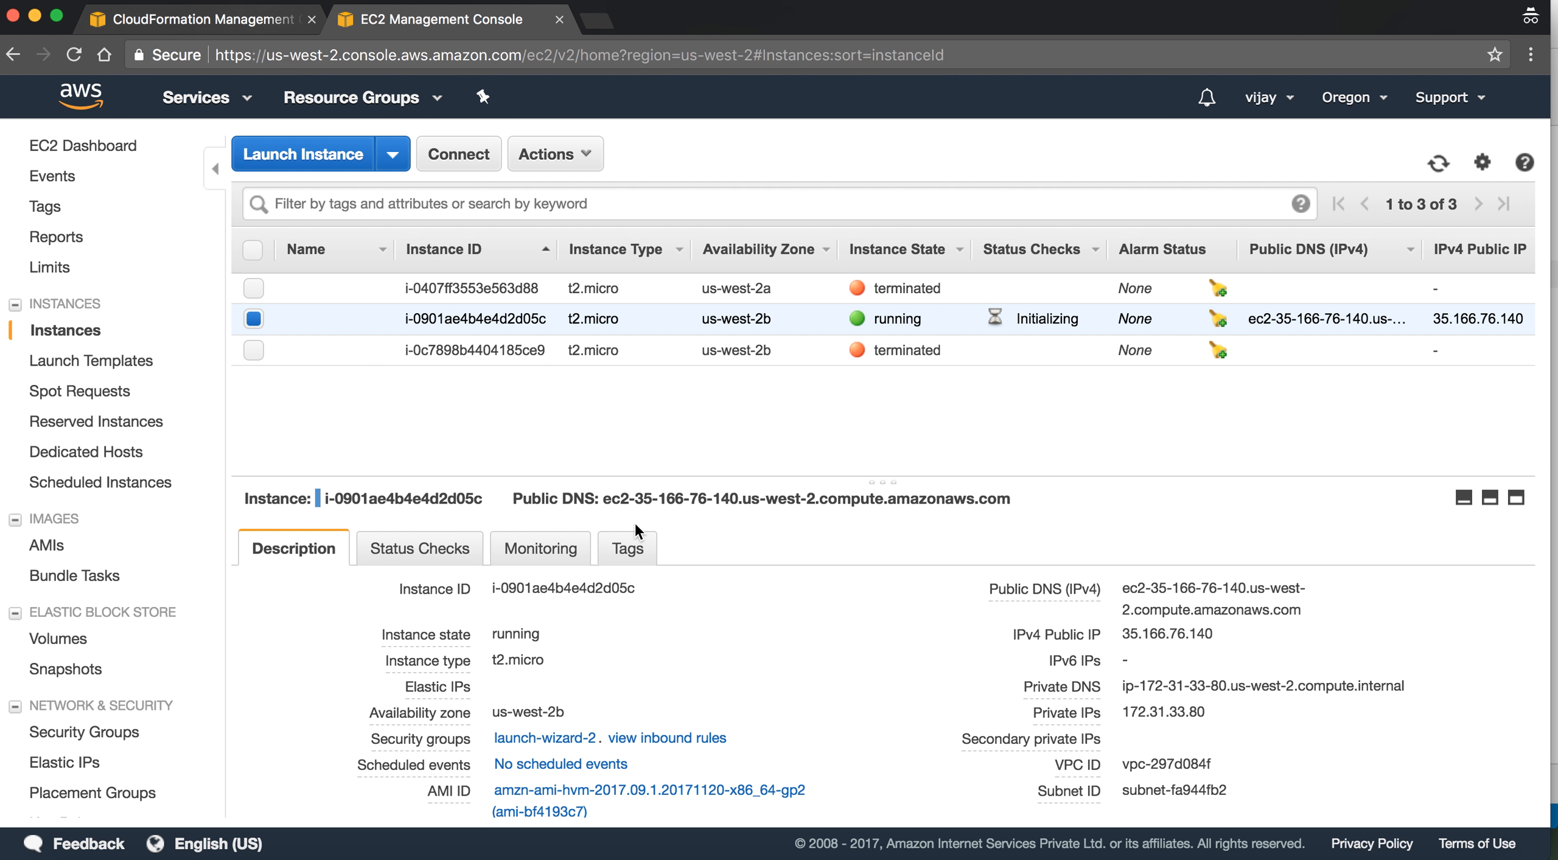
click(201, 19)
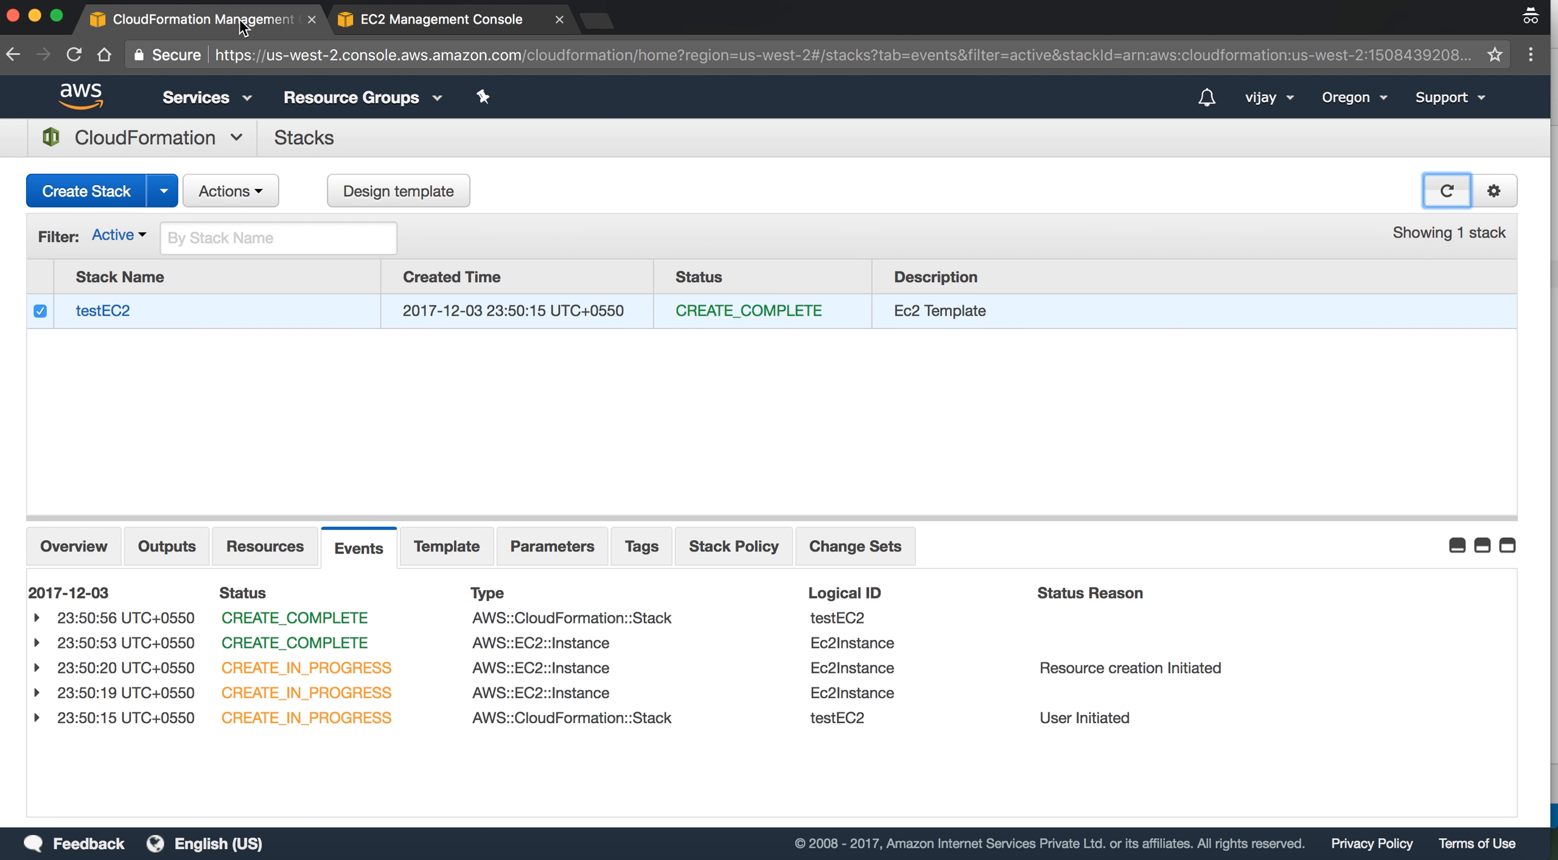
Confirm testEC2 is CREATE_COMPLETE and view outputs: instance ID i-0901ae4b4e4d2d05c and public IP 35.166.76.140
click(1451, 191)
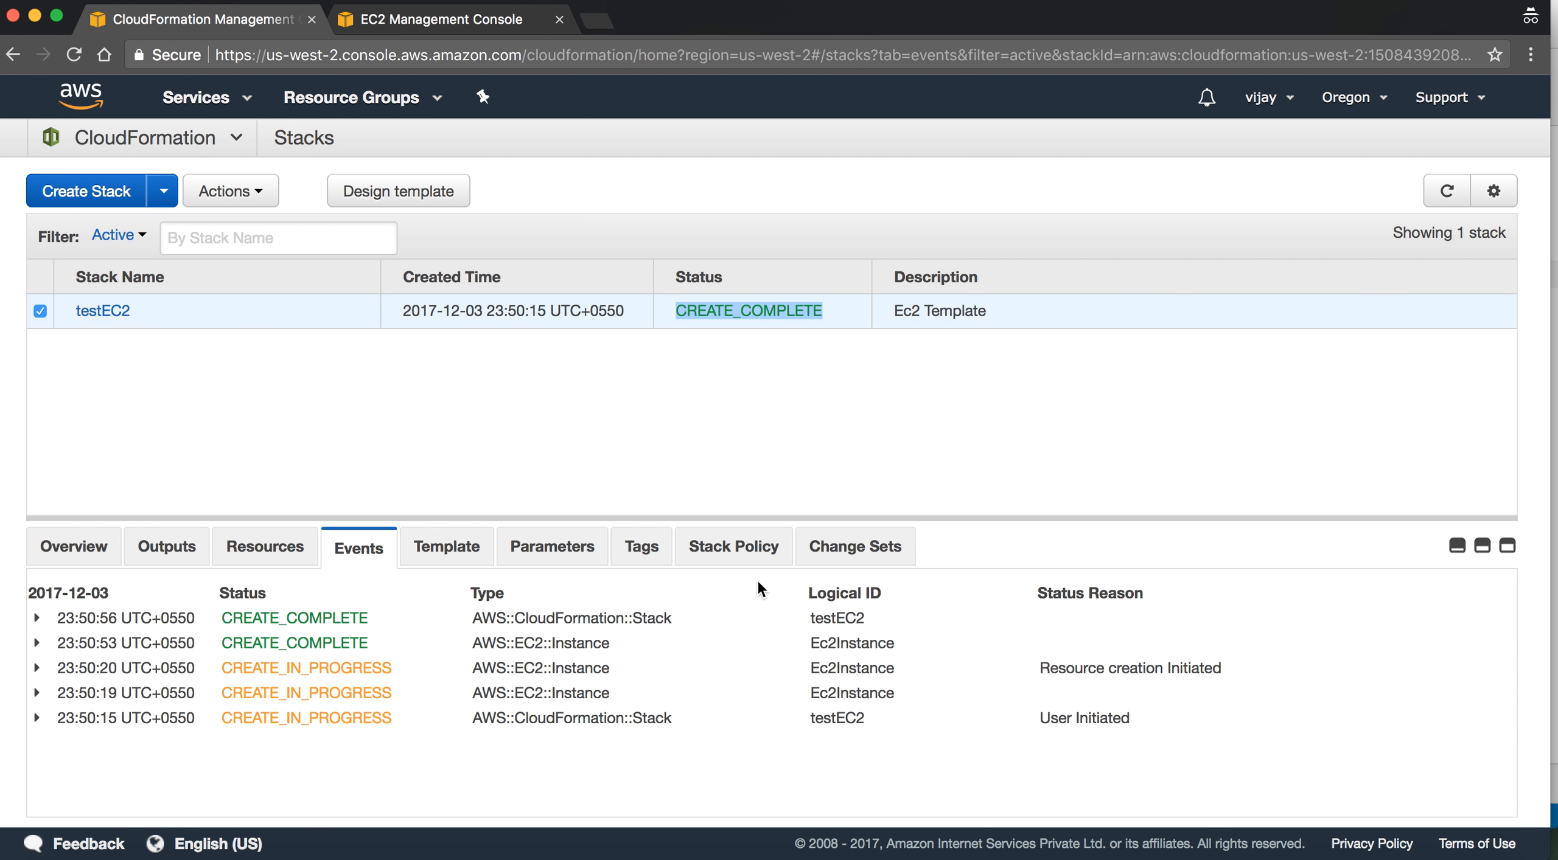
mouse_move(99, 541)
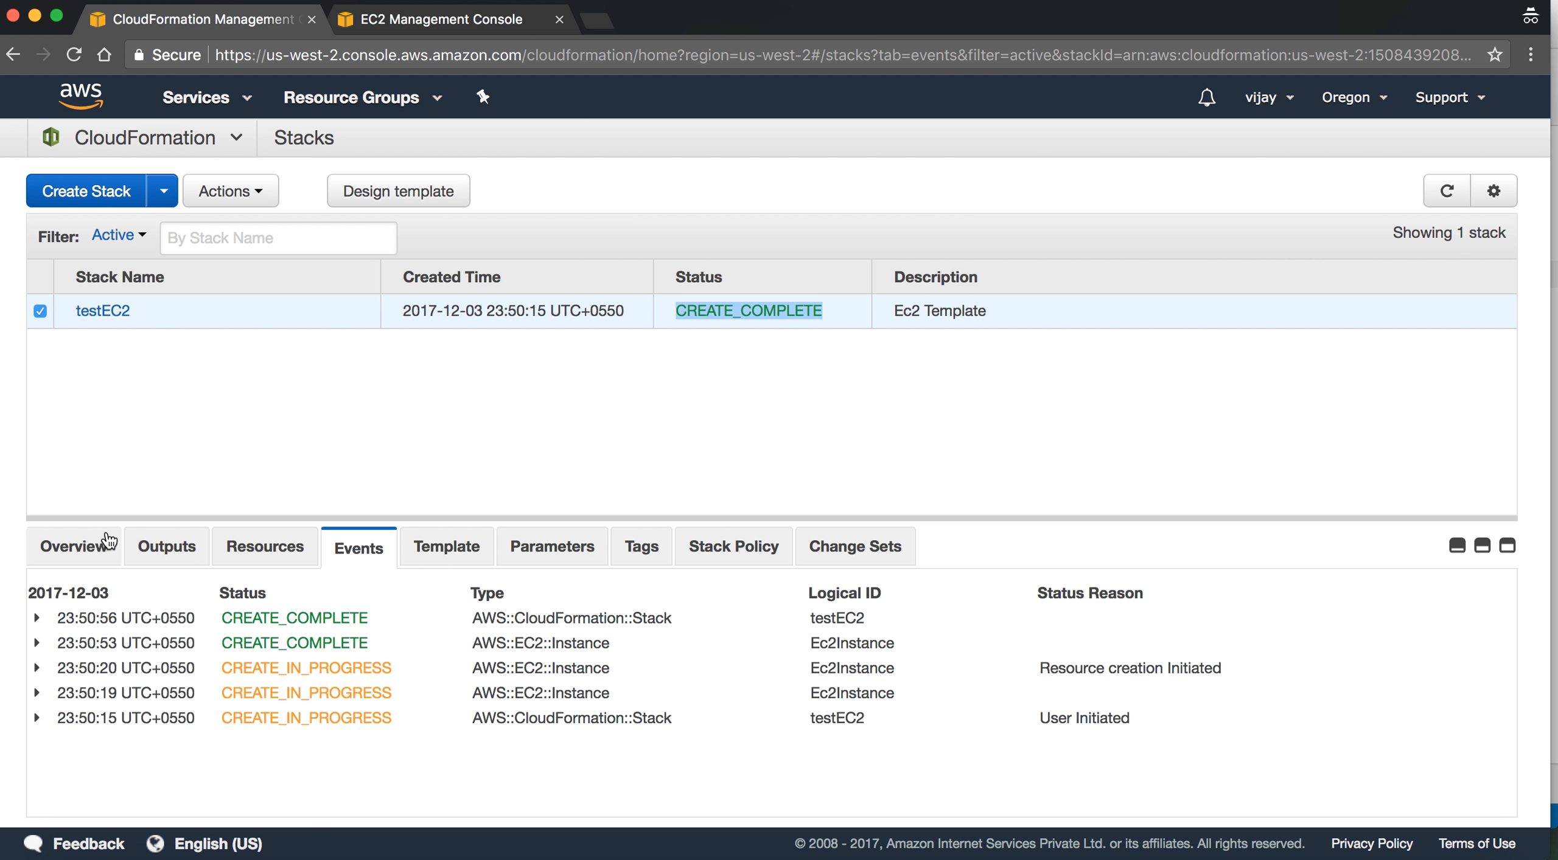
click(165, 548)
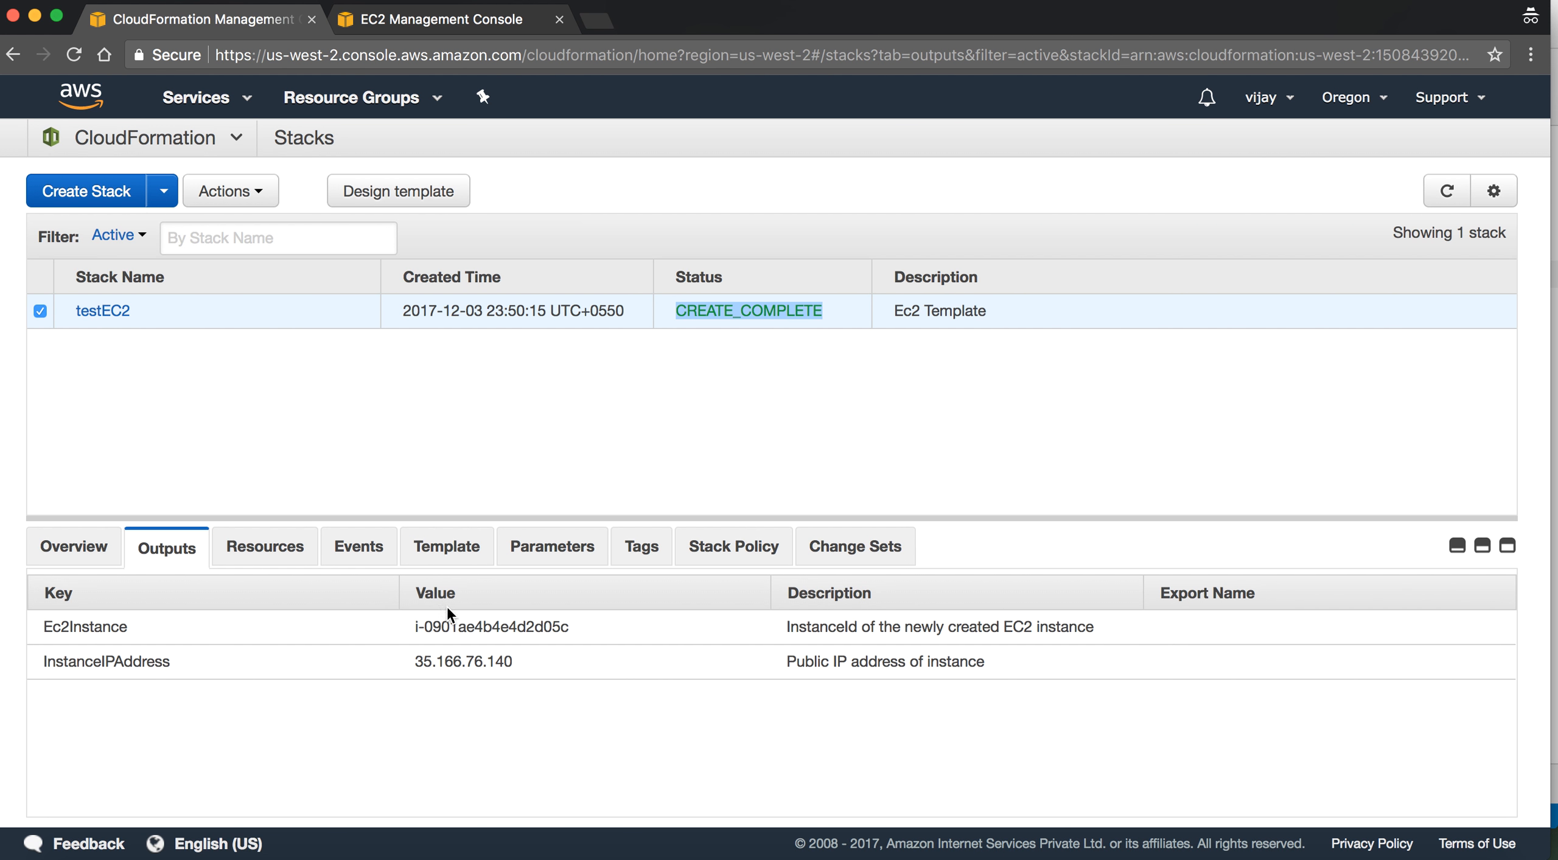
double_click(454, 627)
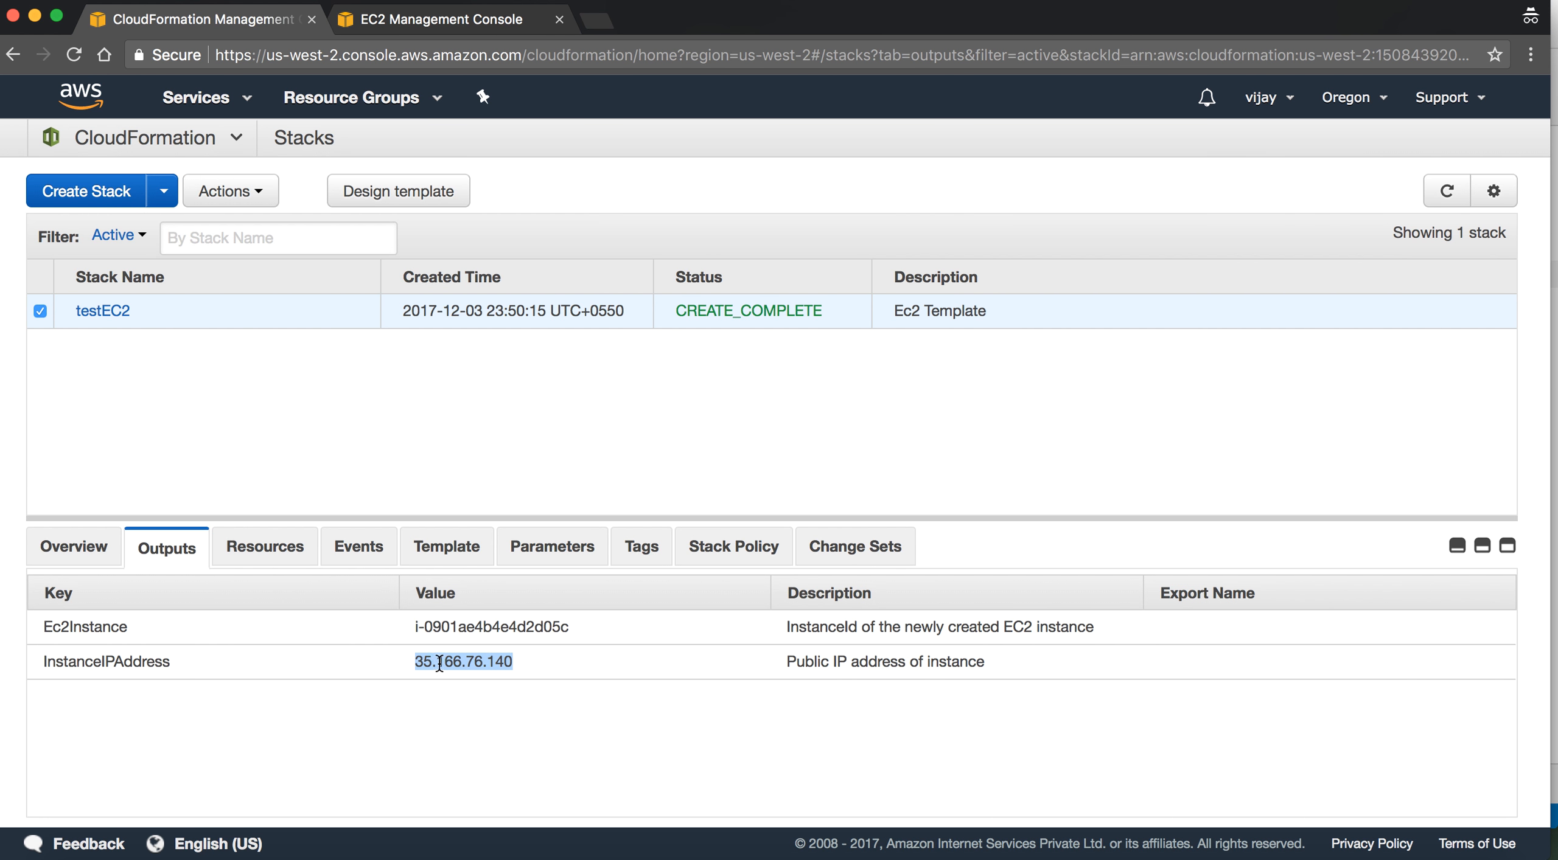
mouse_move(589, 701)
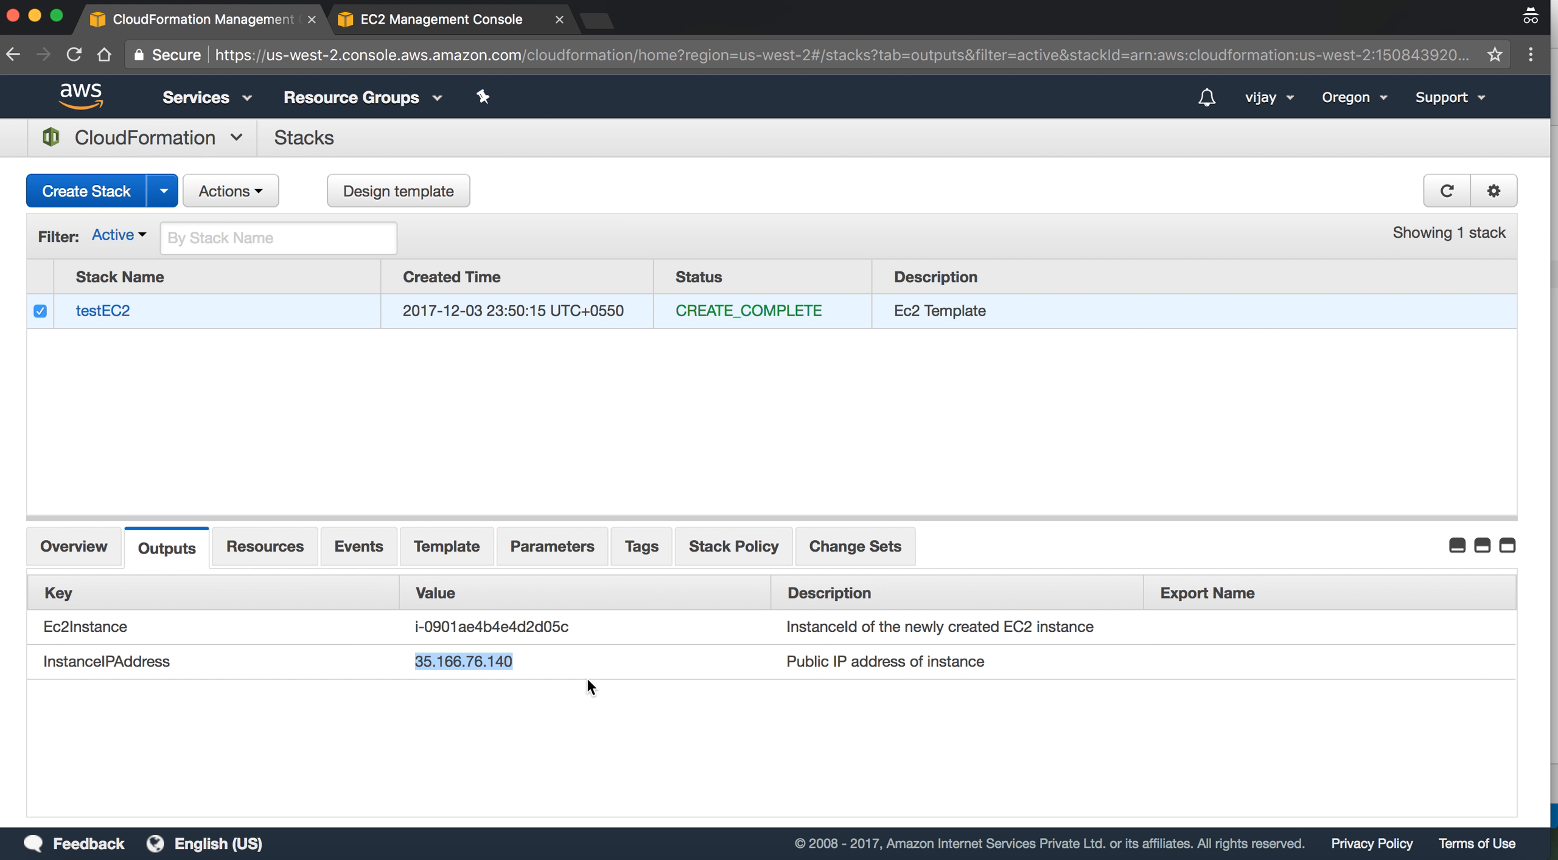
Review instance i-0901ae4b4e4d2d05c's description: running t2.micro, subnet-fa944fb2, vpc-297d084f, key pair vijay
click(441, 20)
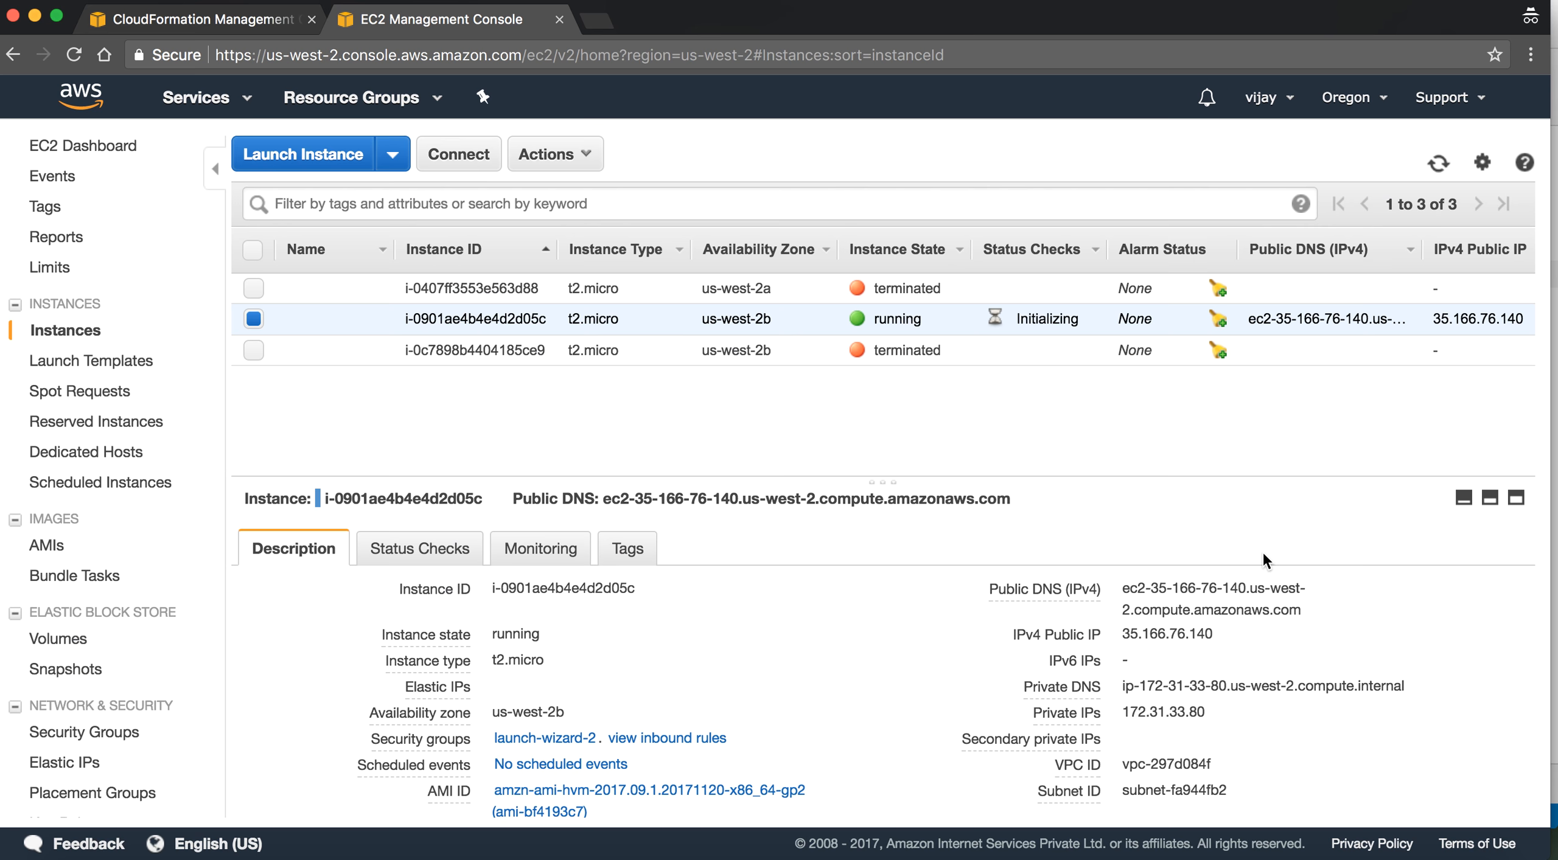
mouse_move(507, 653)
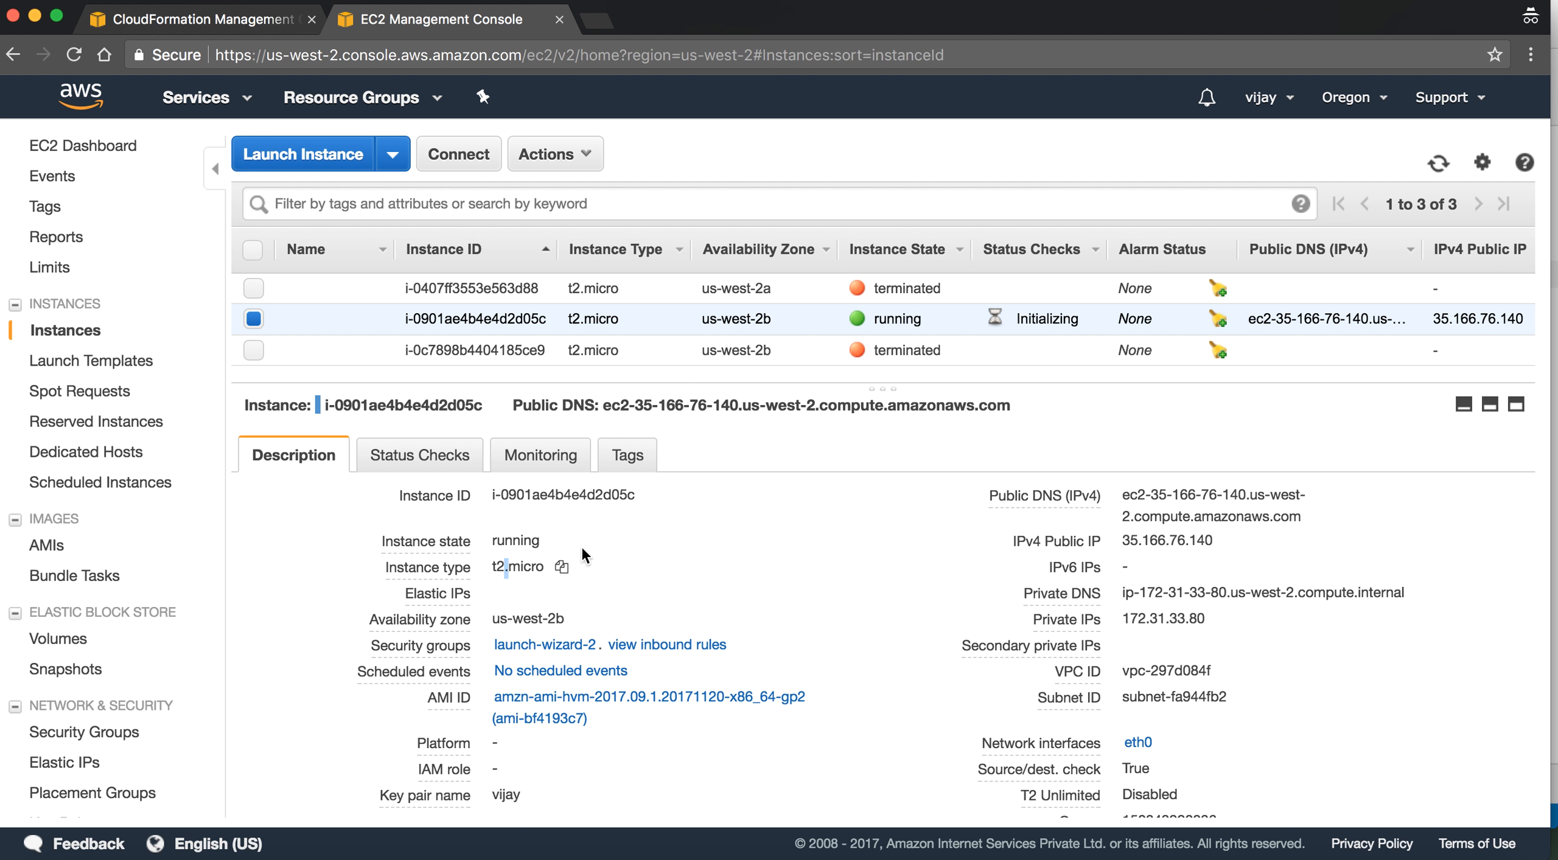
mouse_move(863, 511)
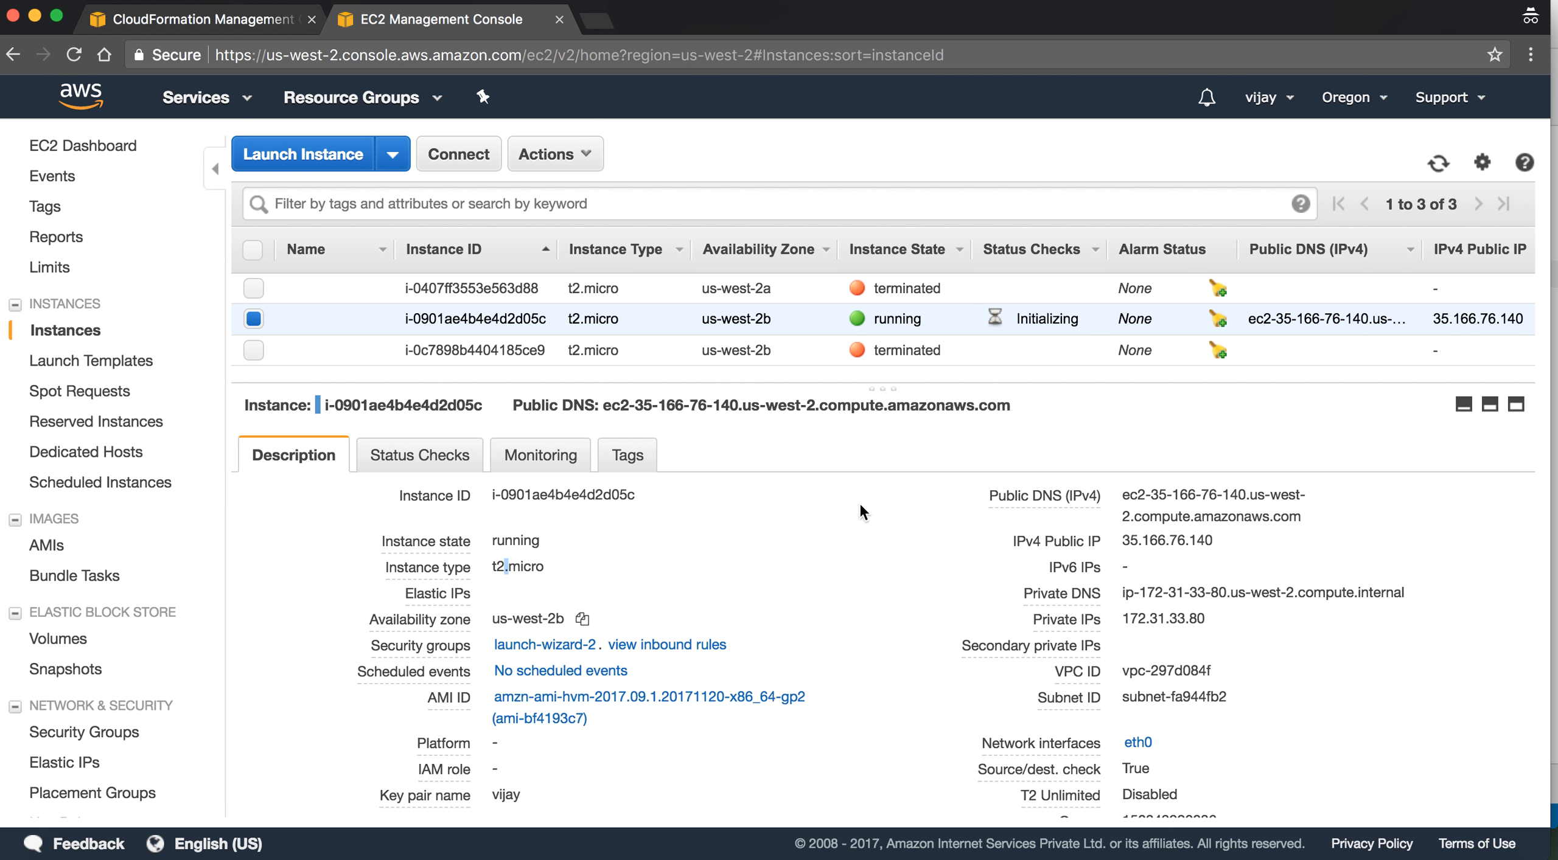
mouse_move(1236, 718)
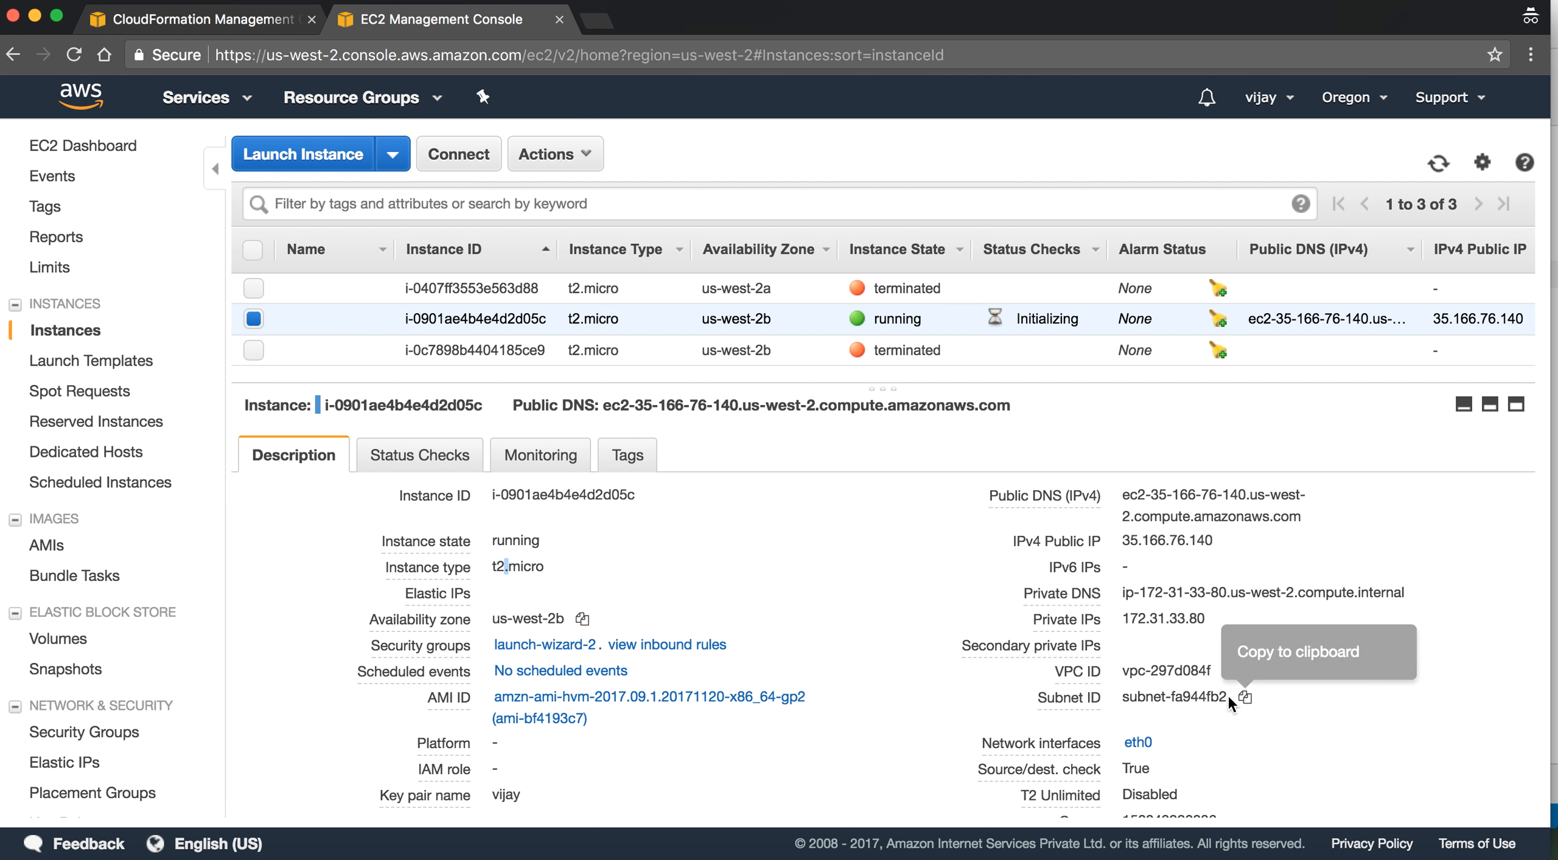
double_click(1198, 699)
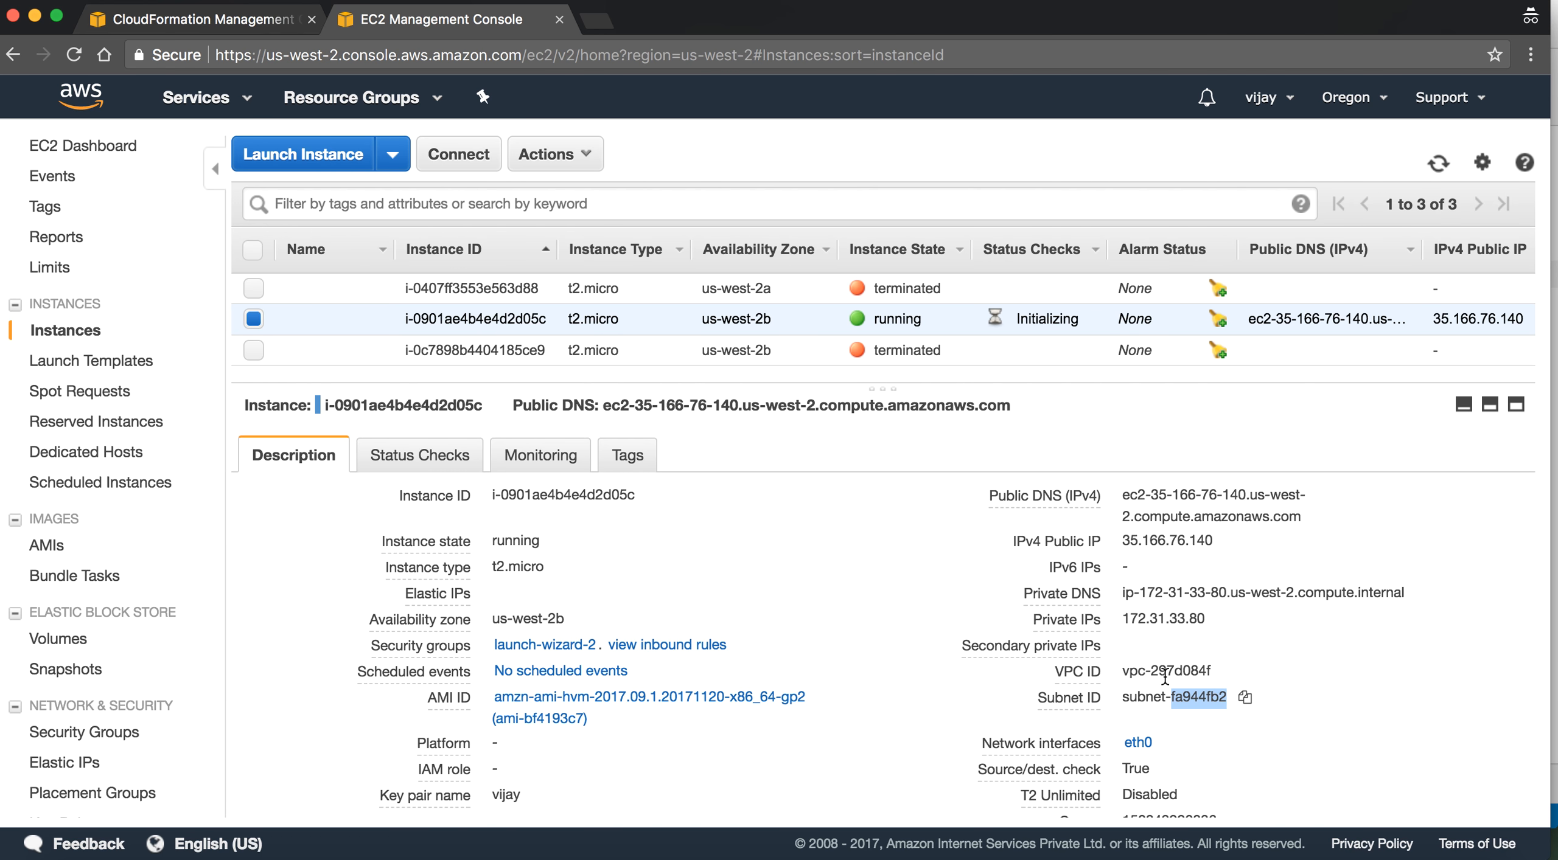
scroll(down, 3)
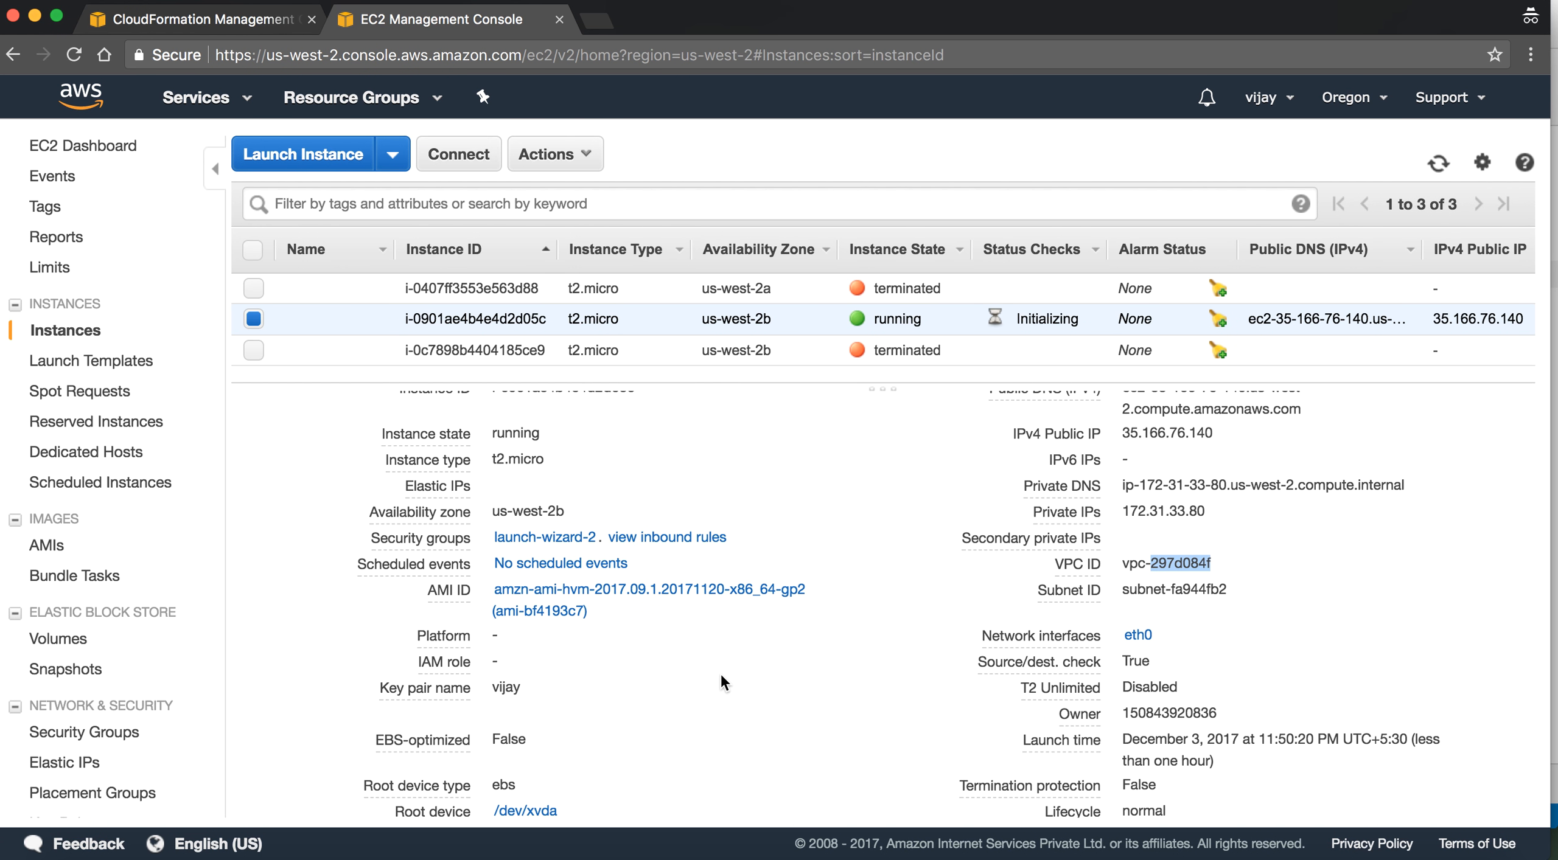
scroll(down, 3)
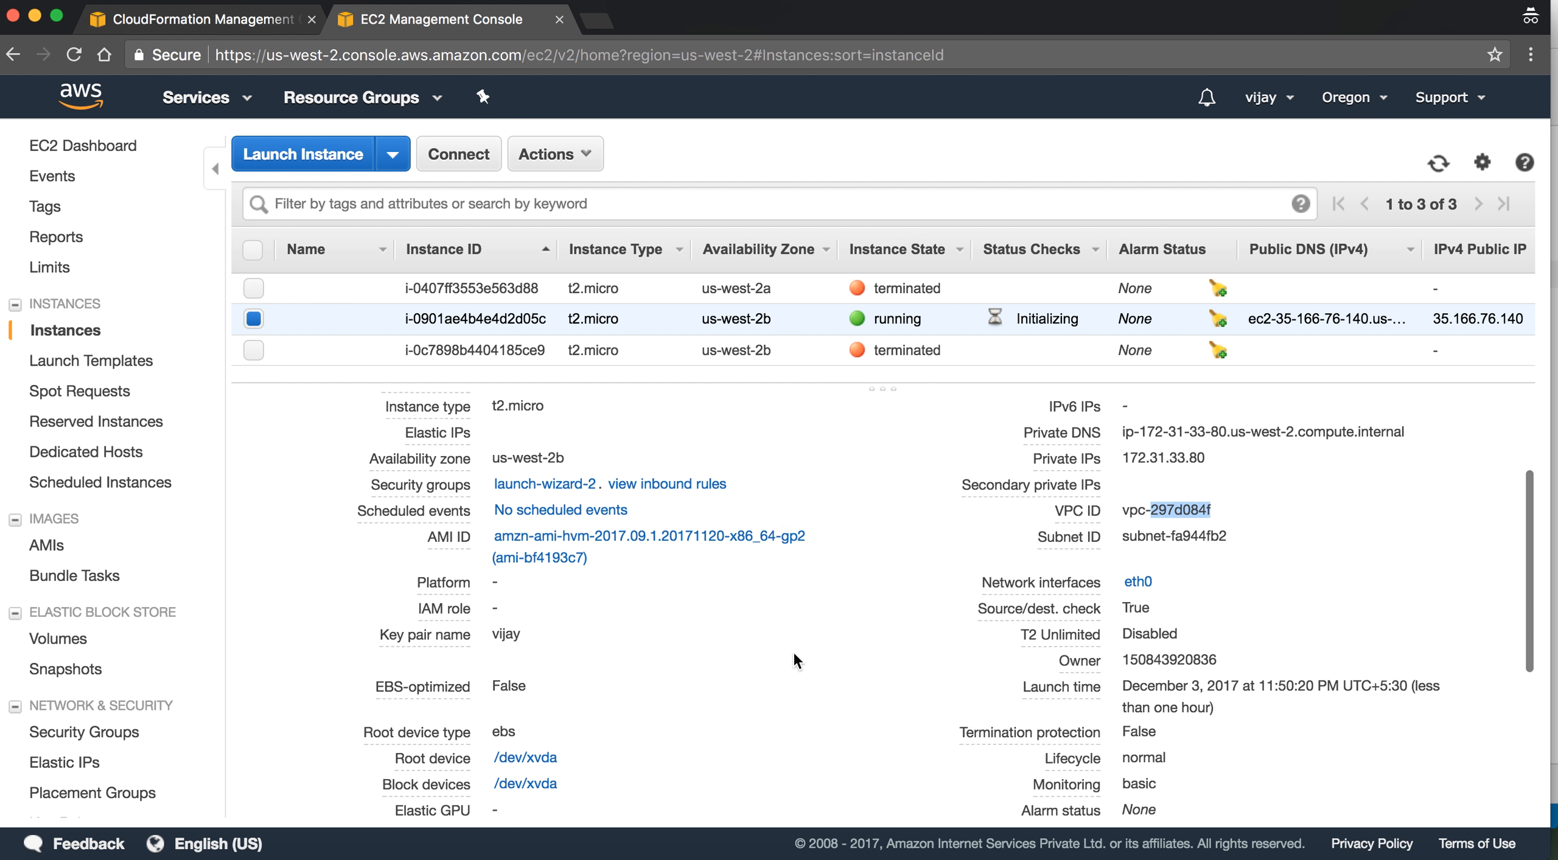
scroll(down, 3)
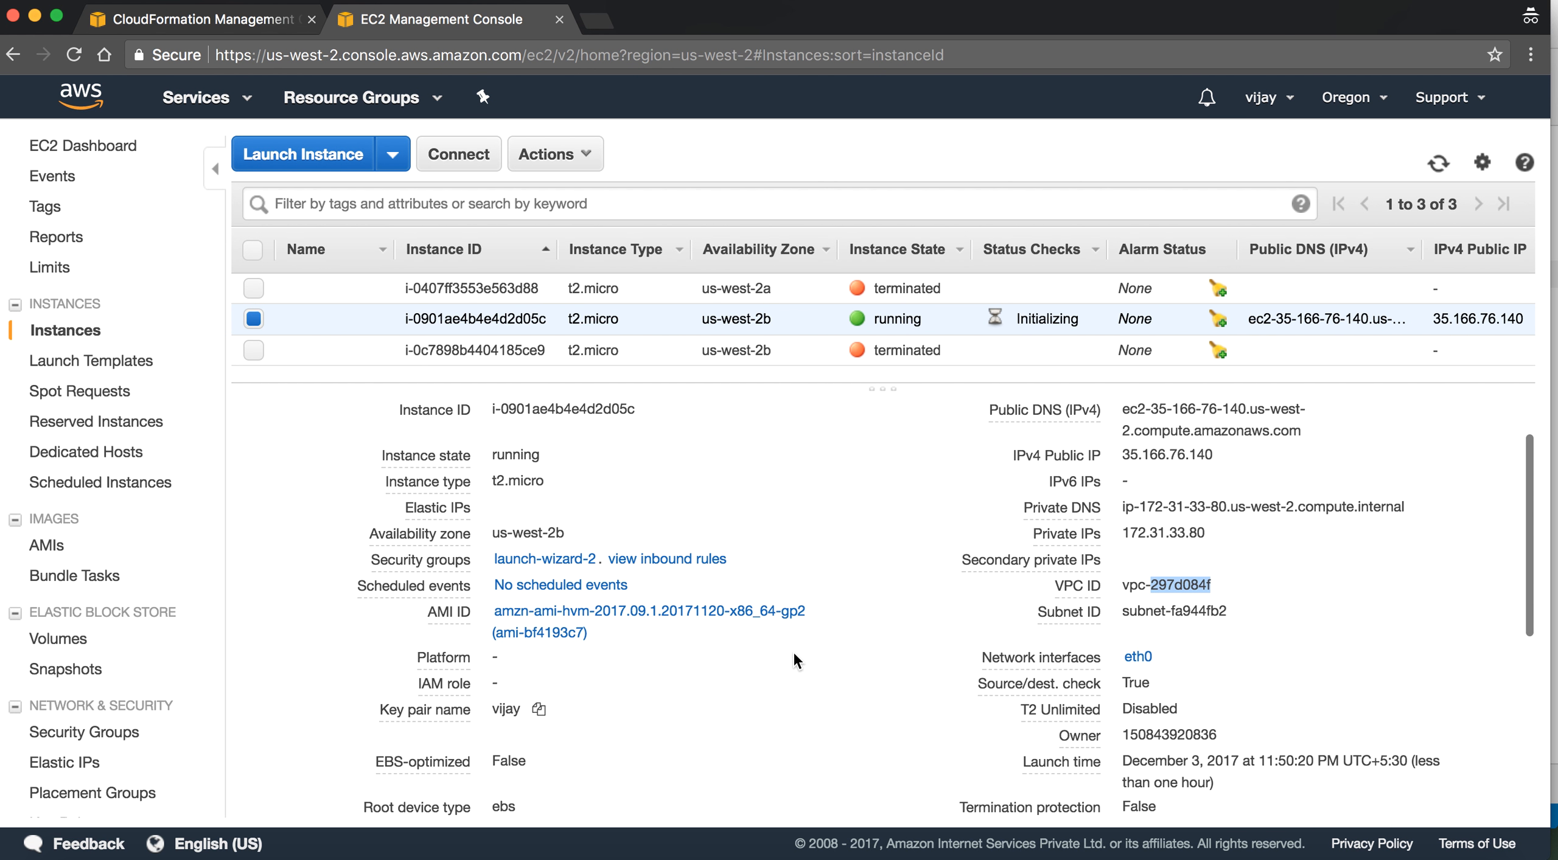
mouse_move(533, 728)
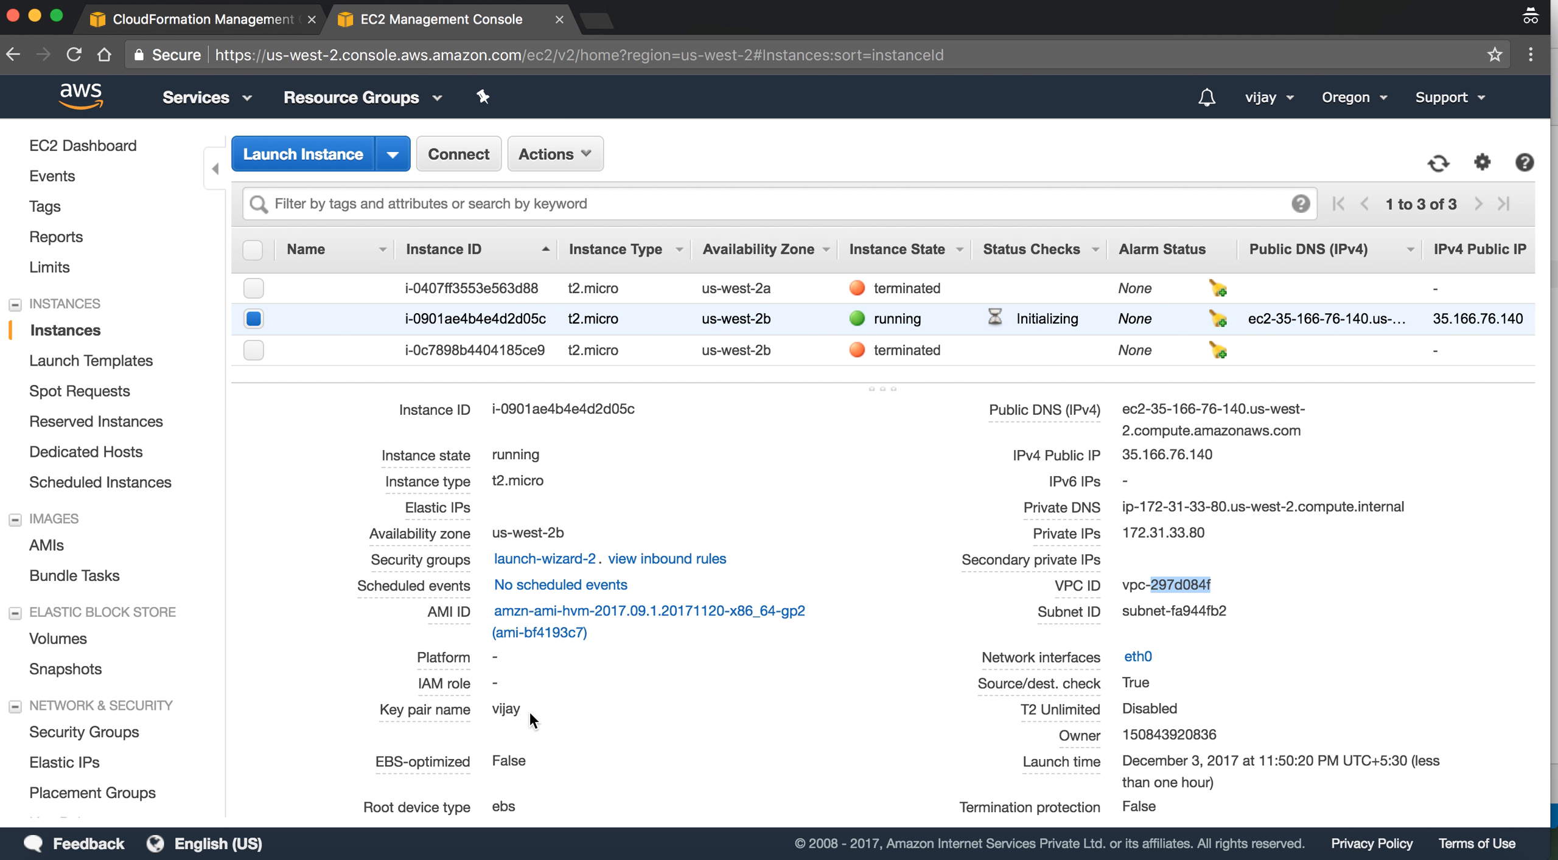